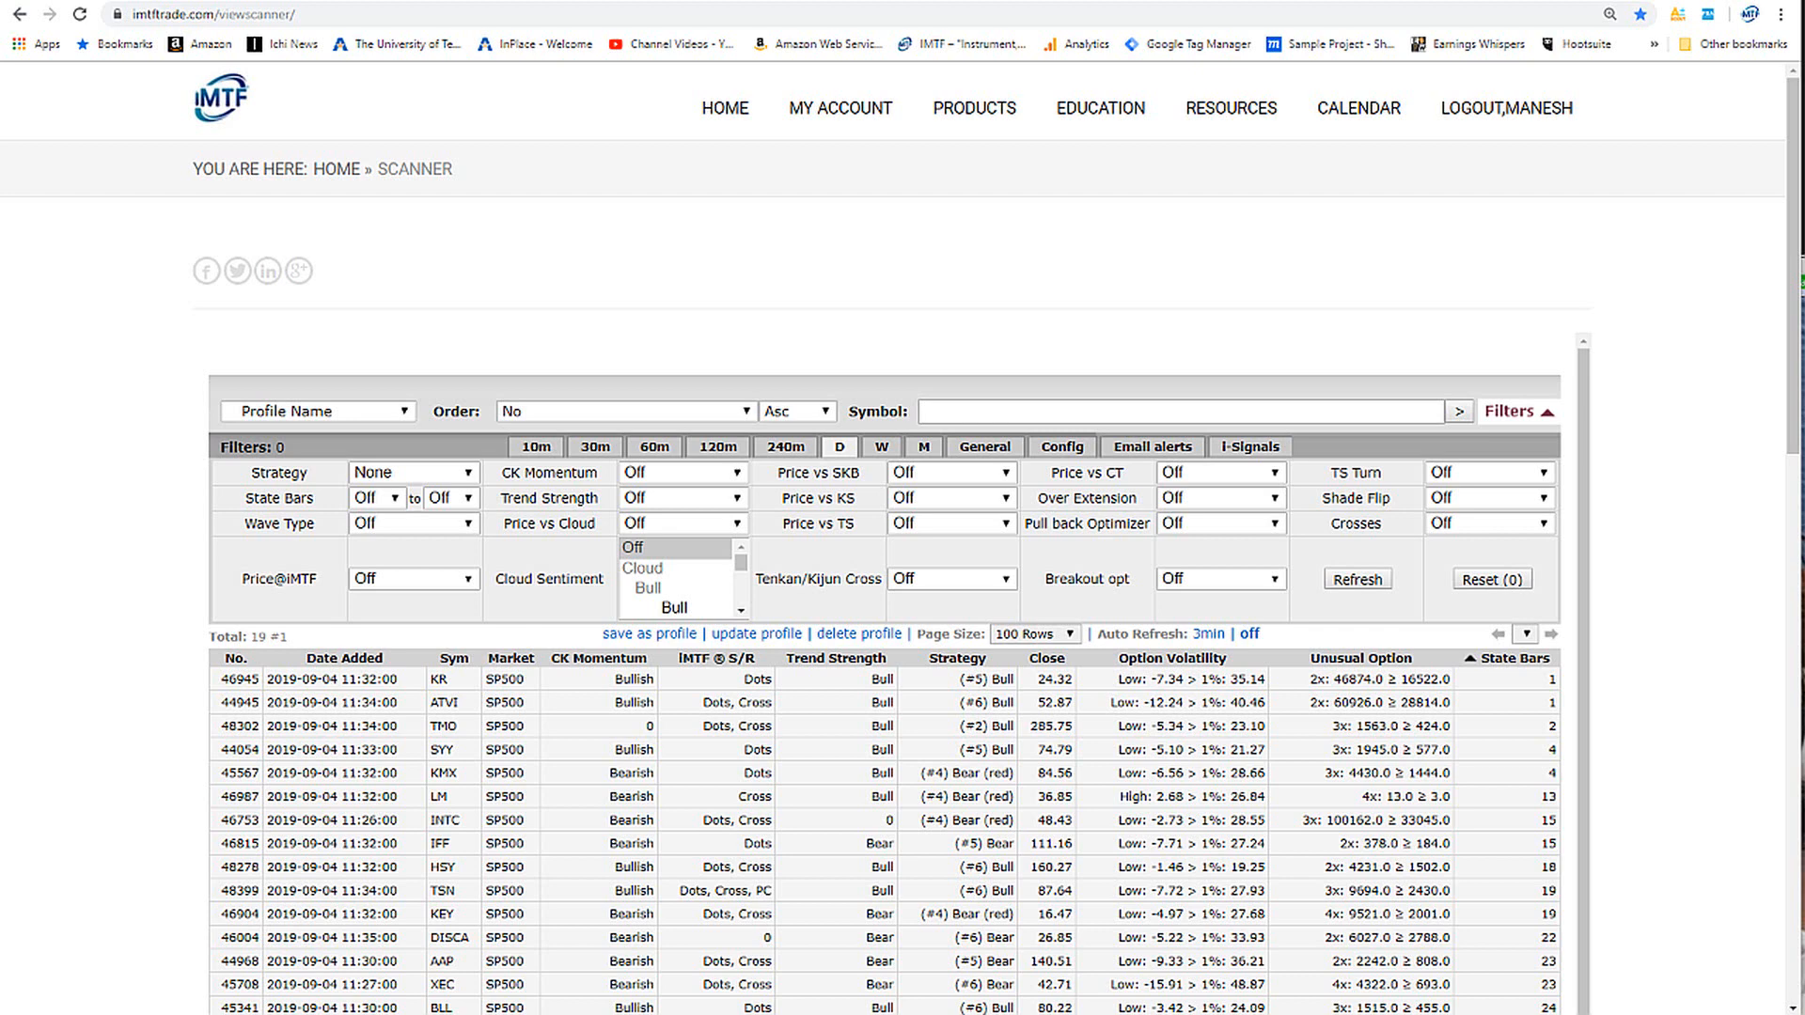
pyautogui.moveTo(775, 32)
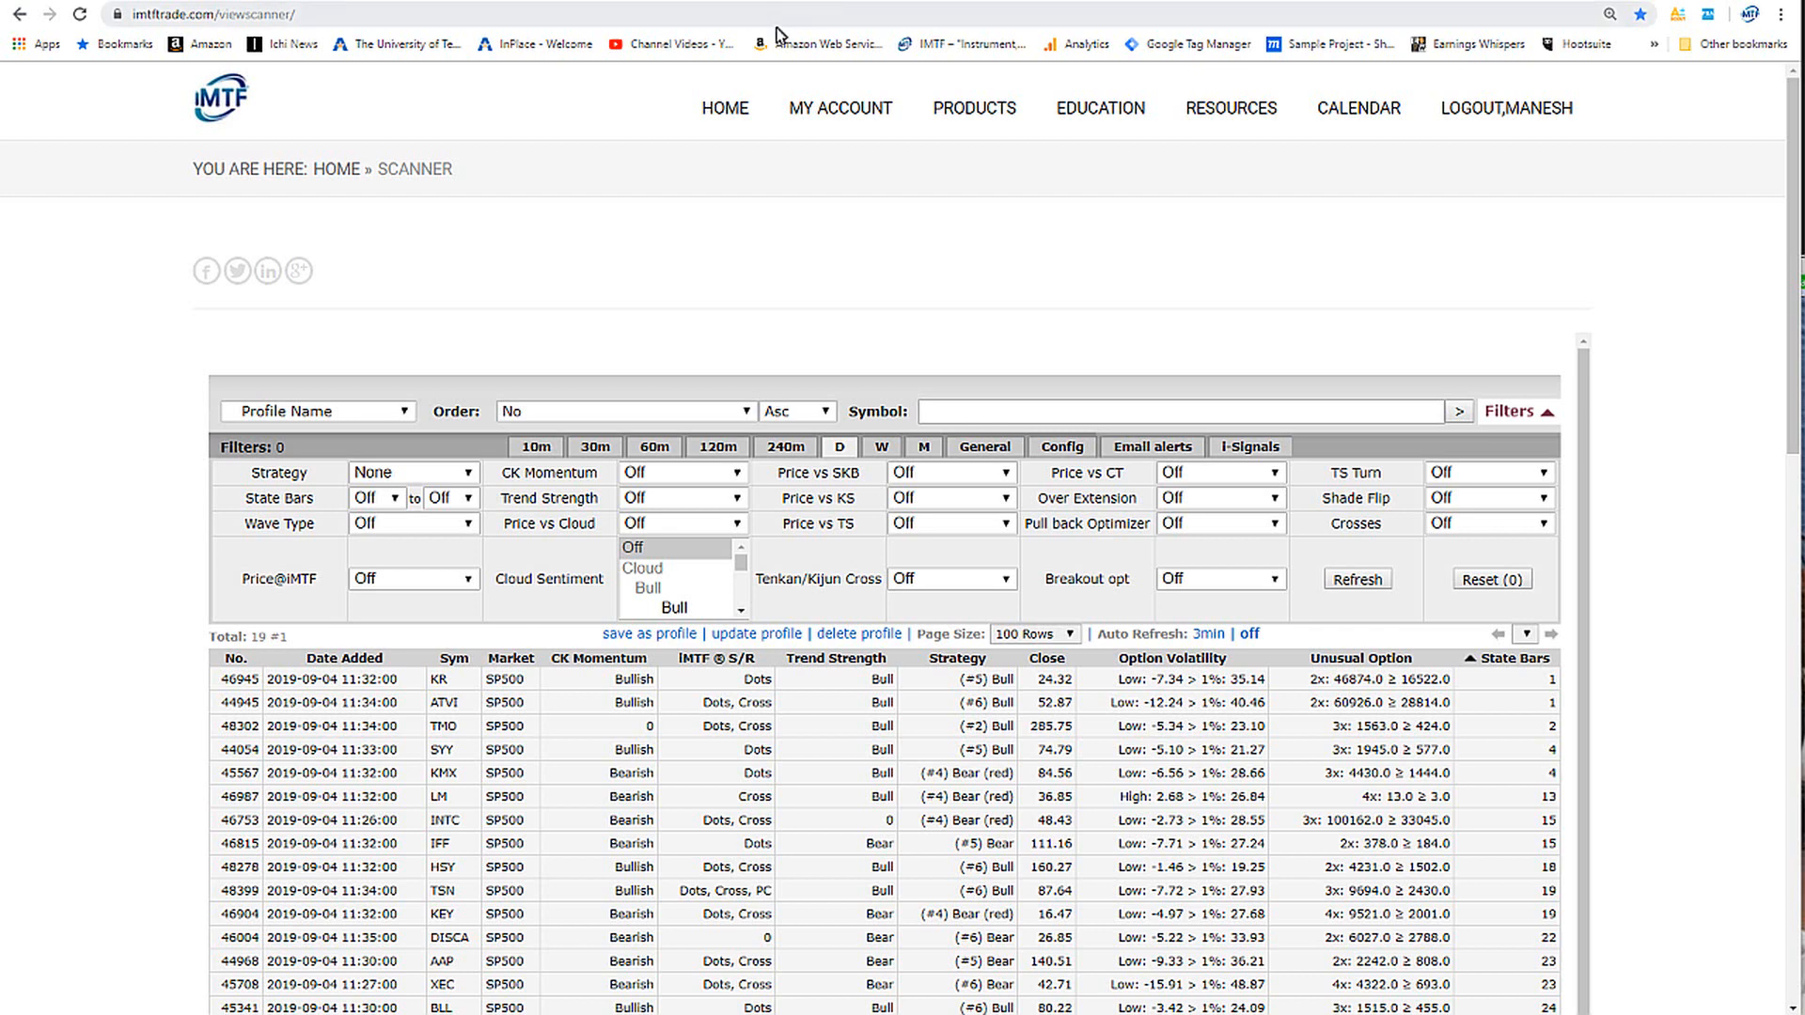
pyautogui.moveTo(687, 150)
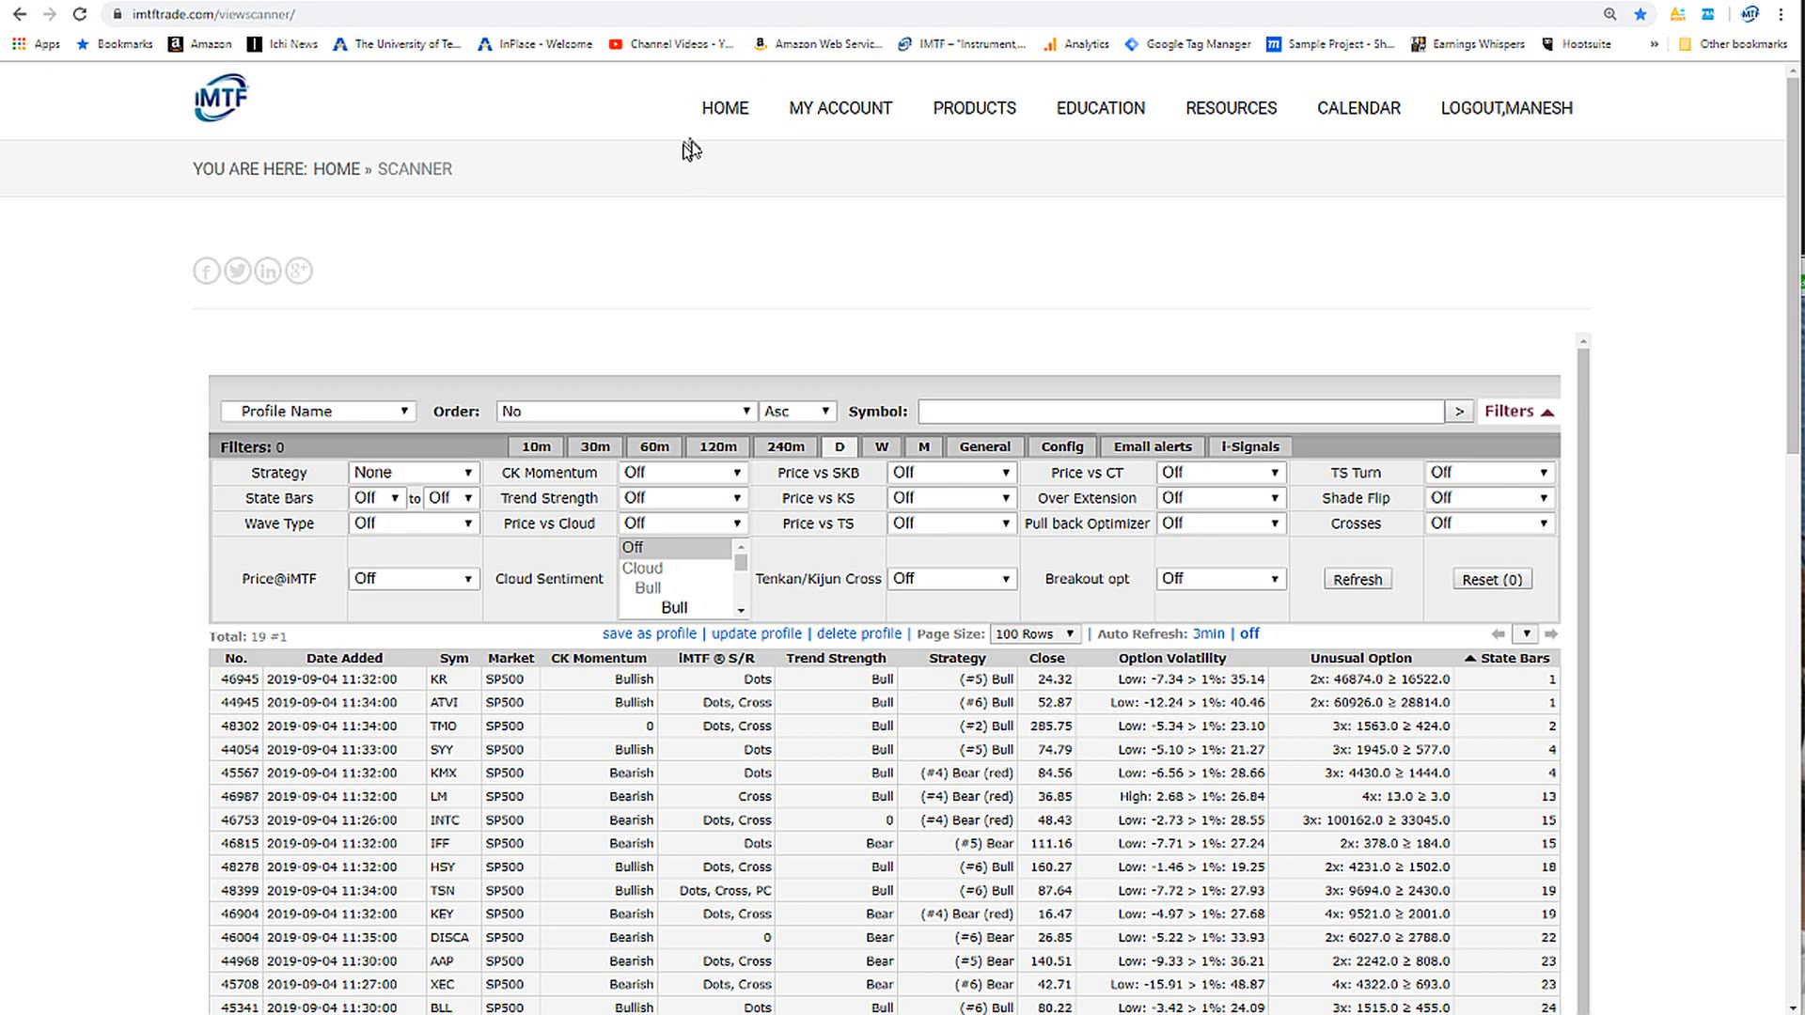
pyautogui.moveTo(699, 149)
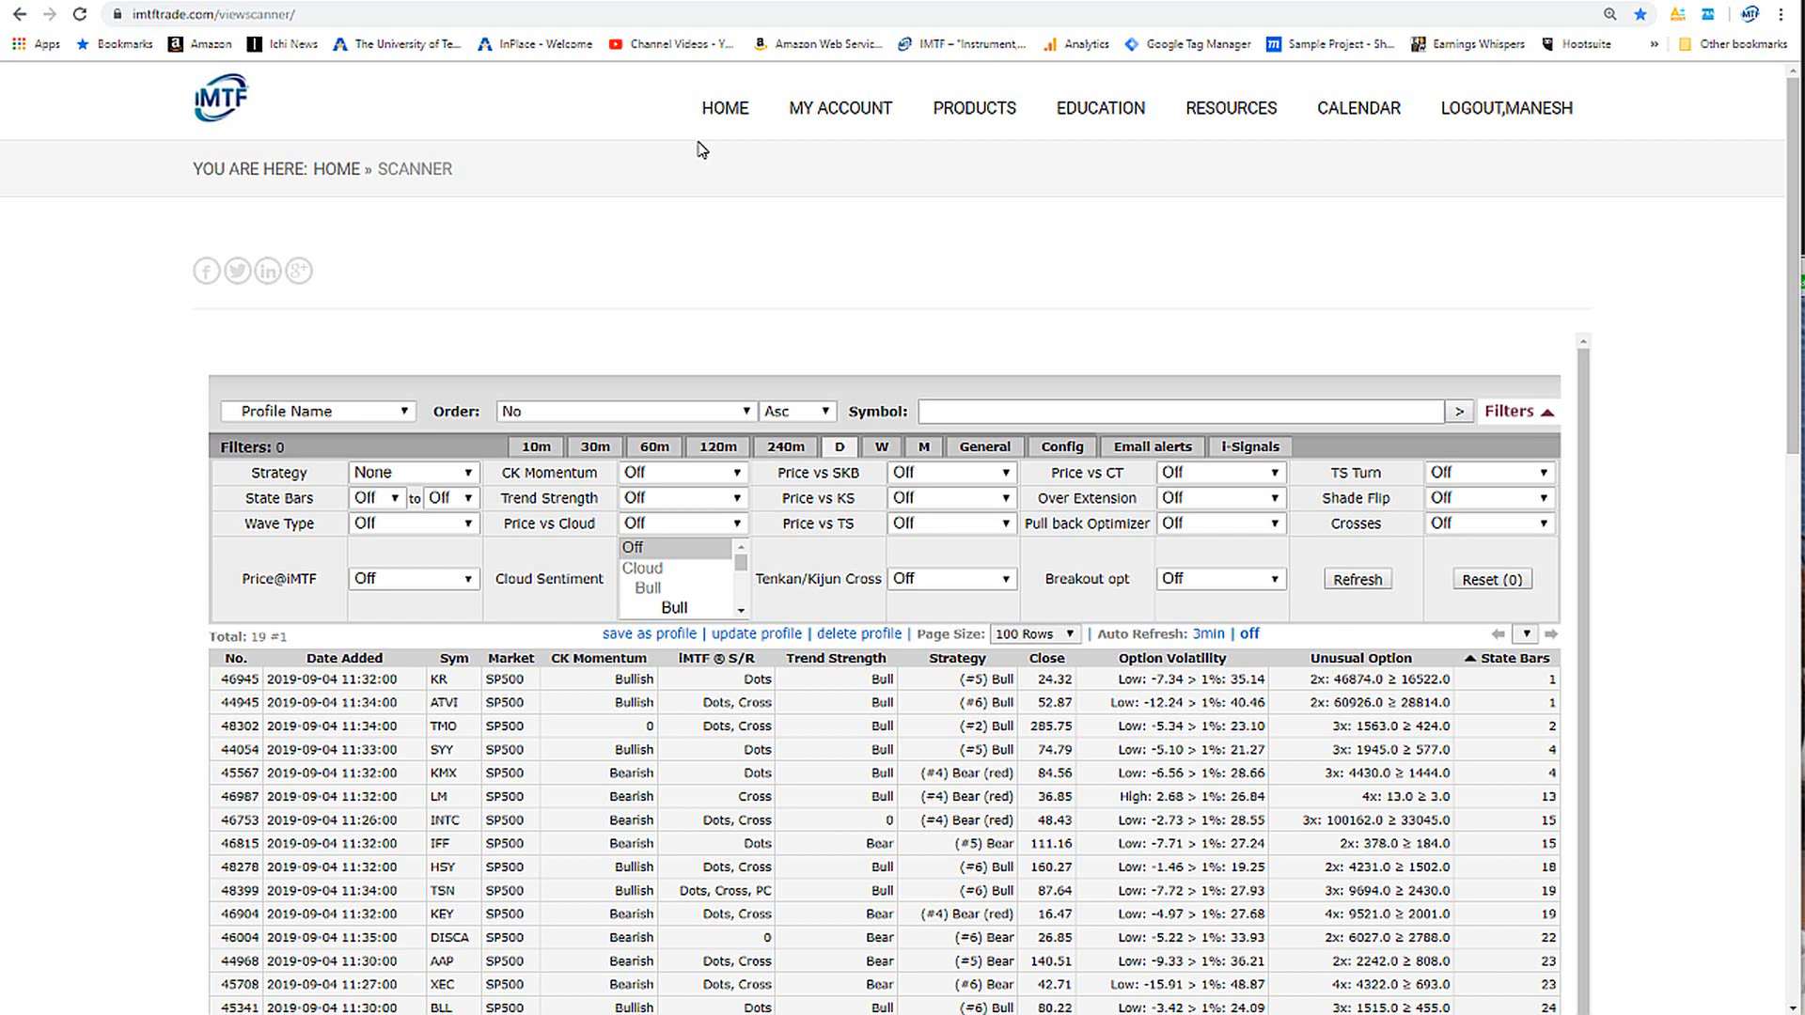
pyautogui.moveTo(576, 324)
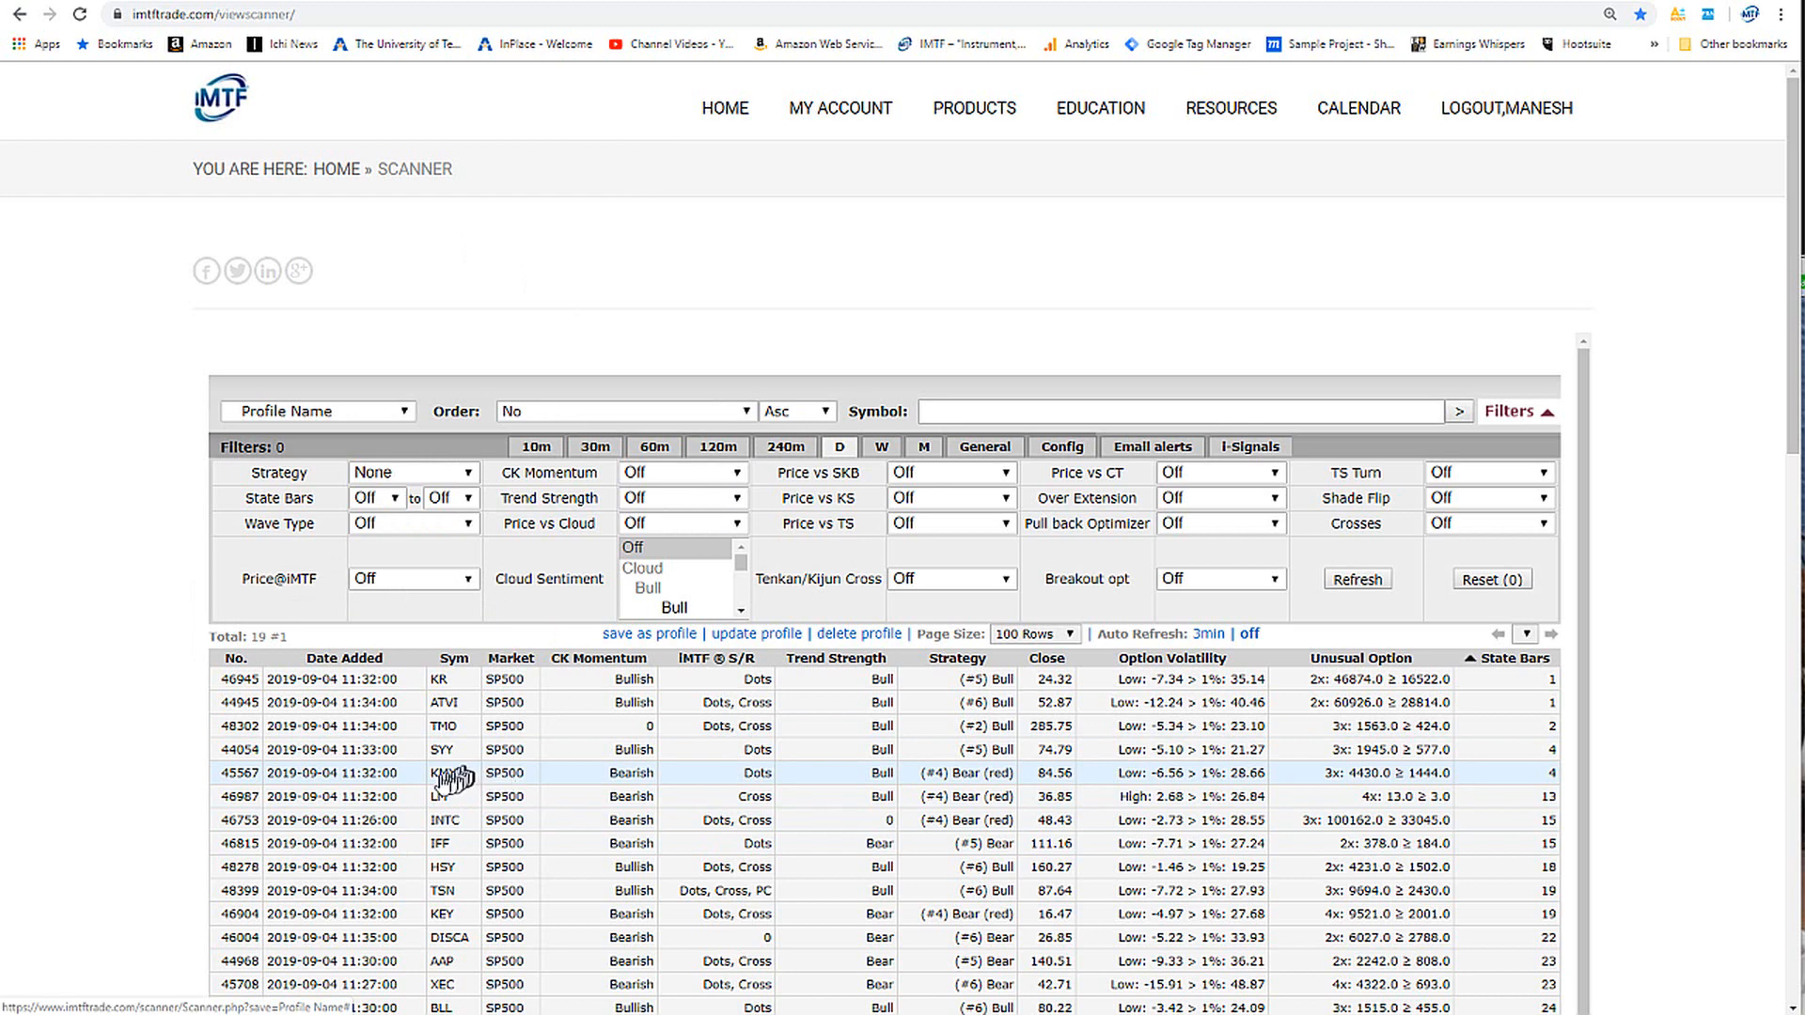
pyautogui.moveTo(538, 778)
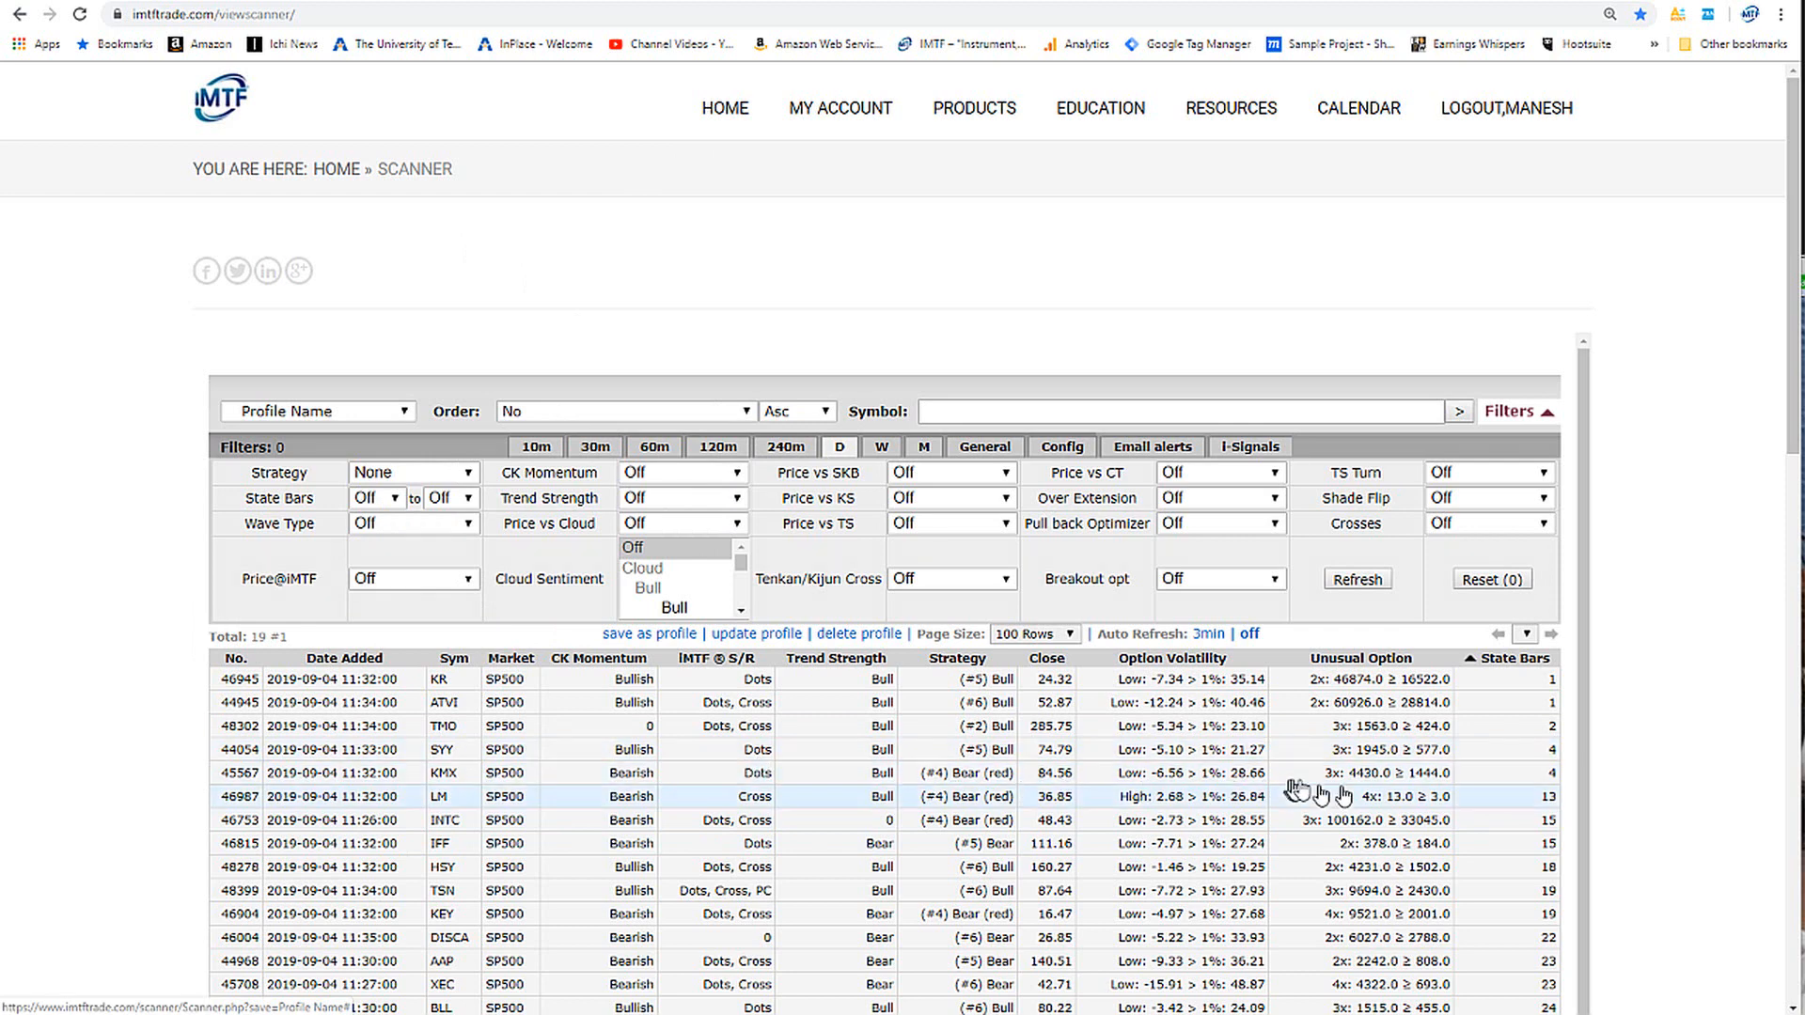
pyautogui.moveTo(1381, 785)
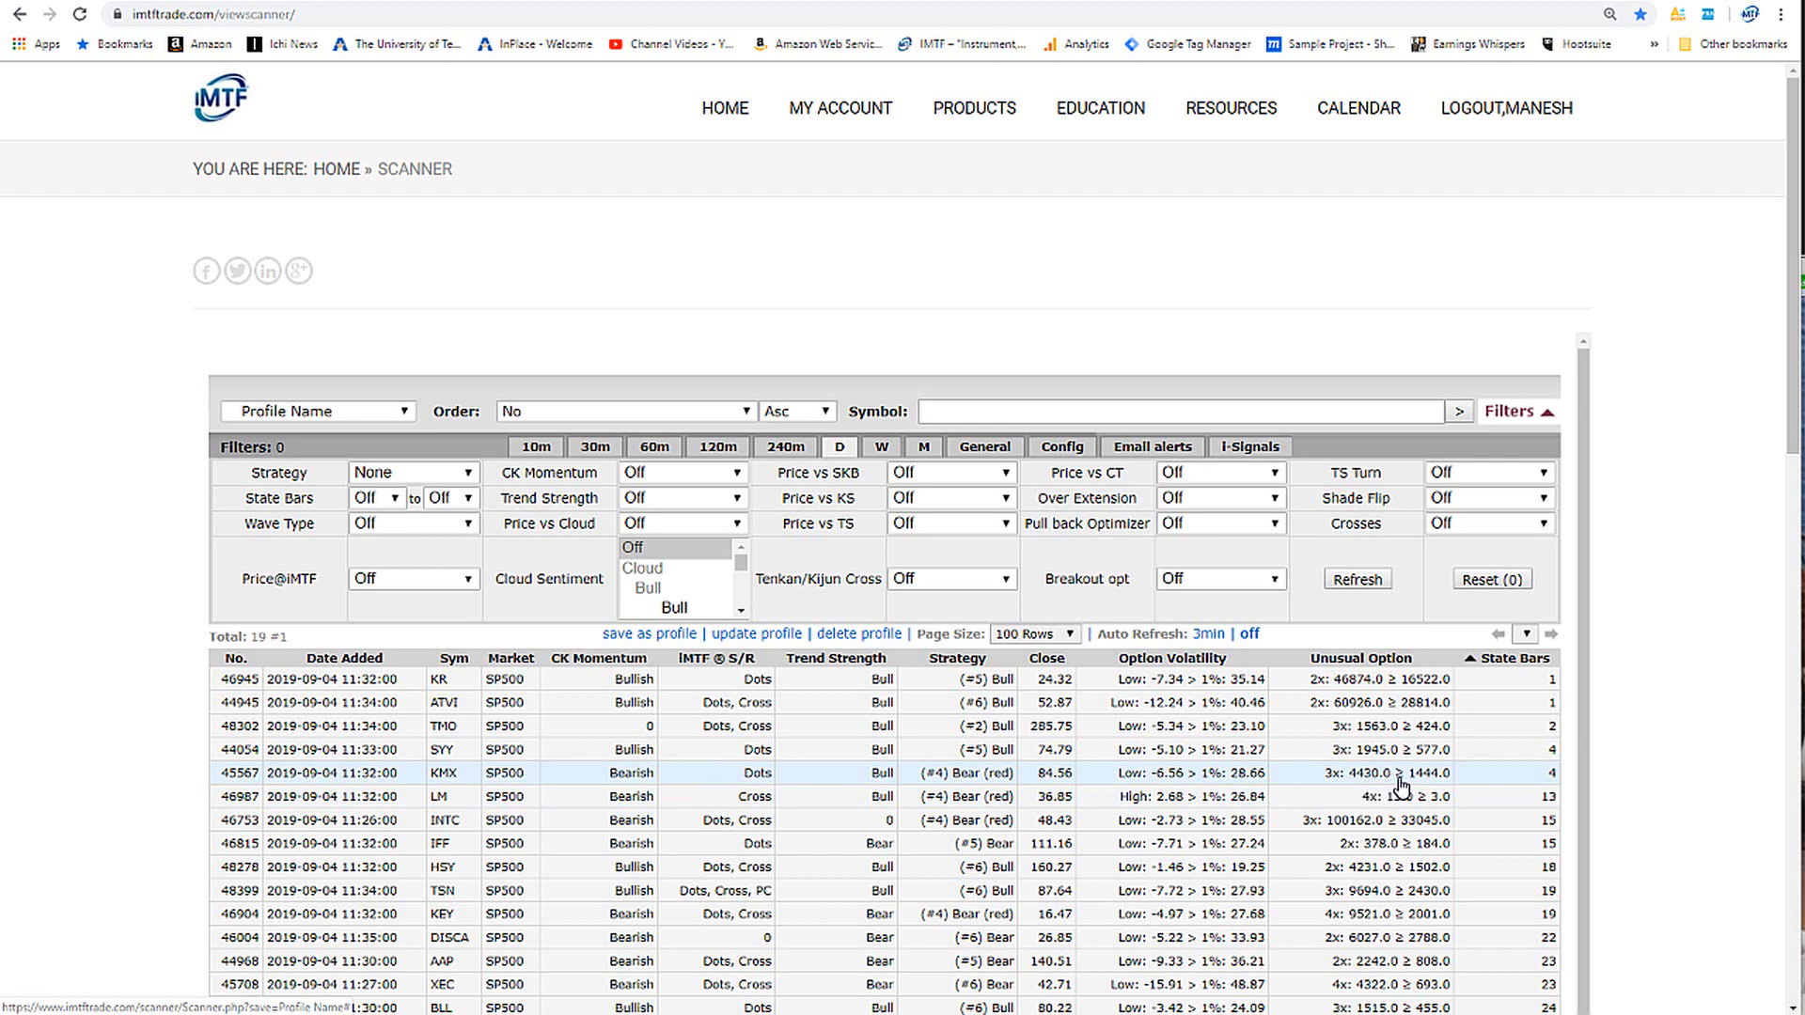
pyautogui.moveTo(1400, 788)
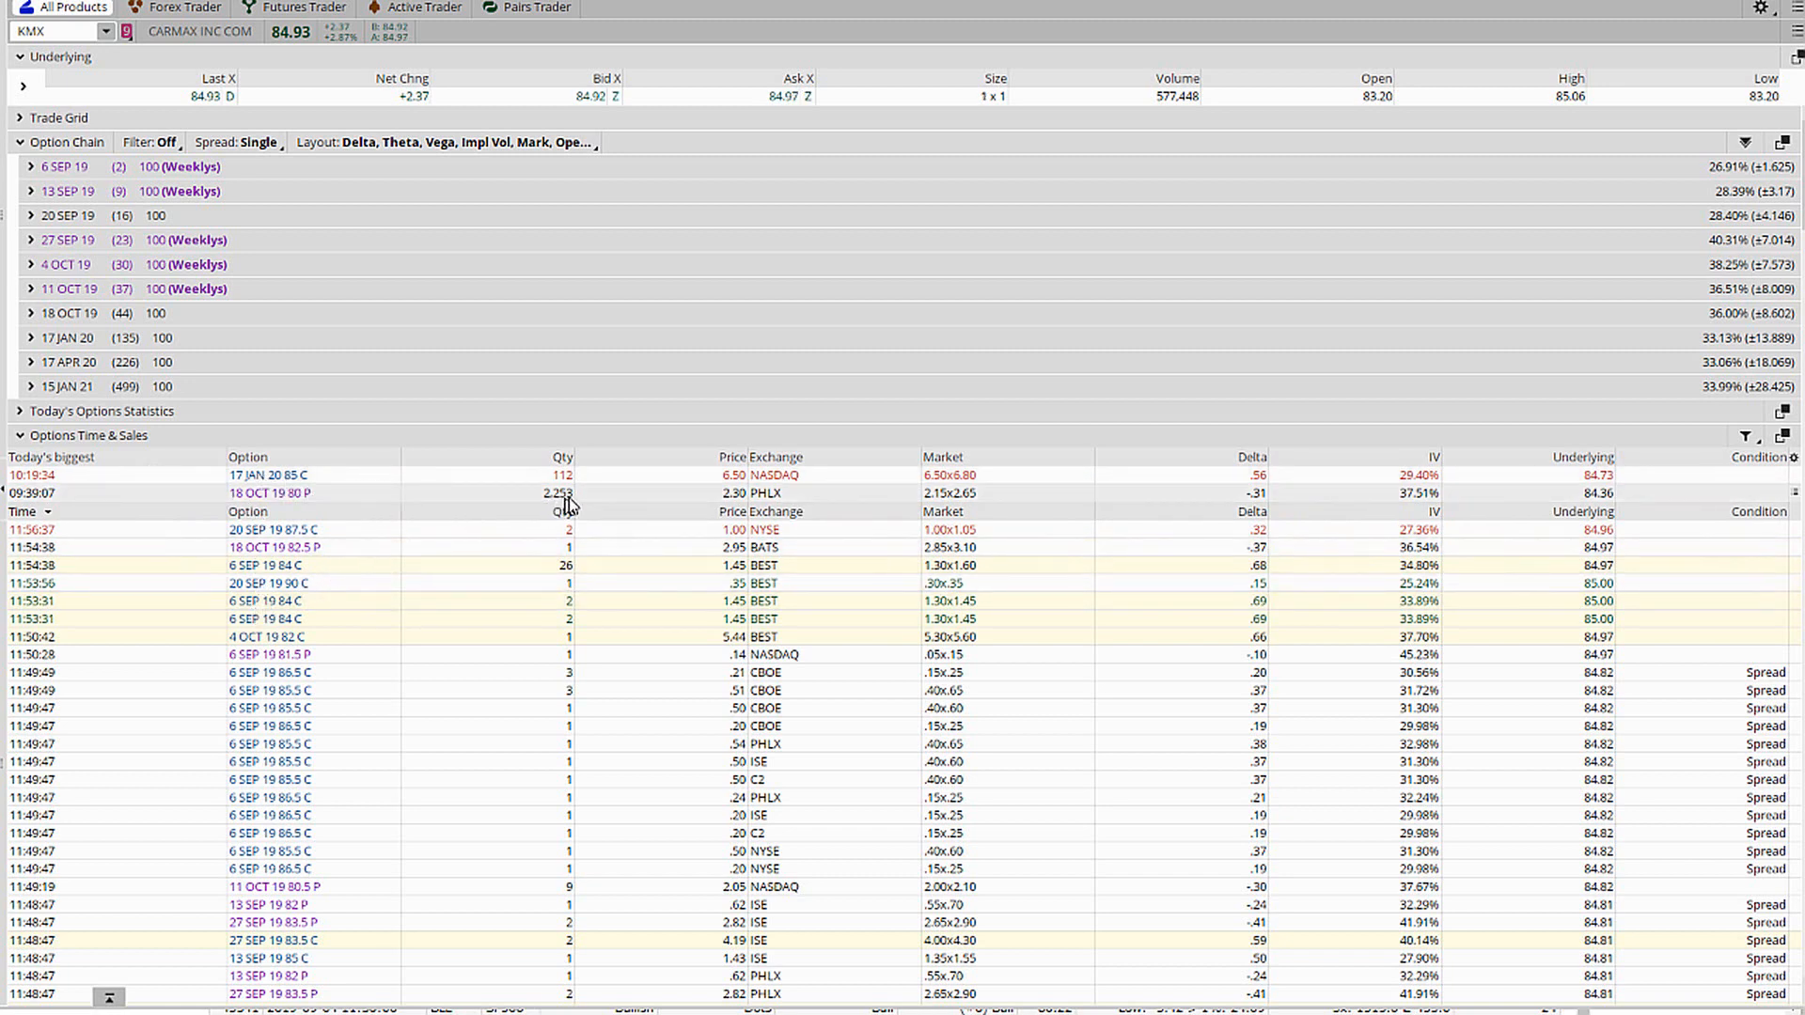
pyautogui.moveTo(431, 535)
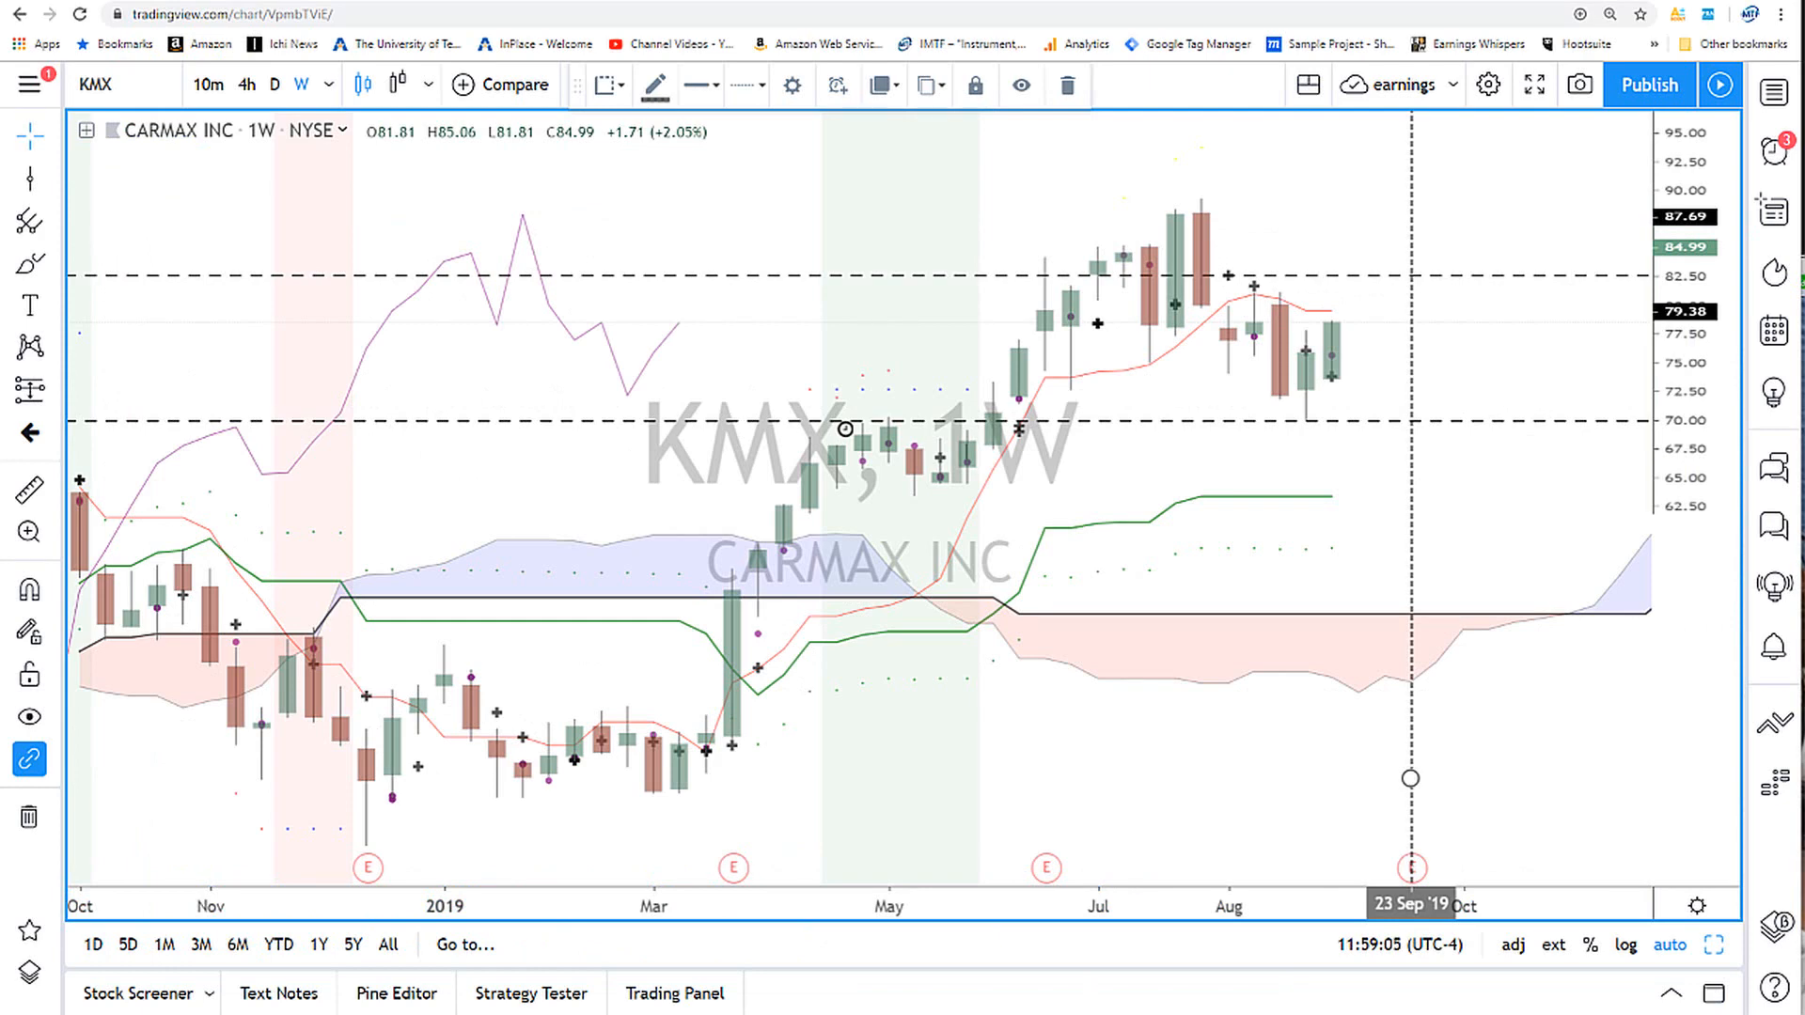
pyautogui.moveTo(1289, 714)
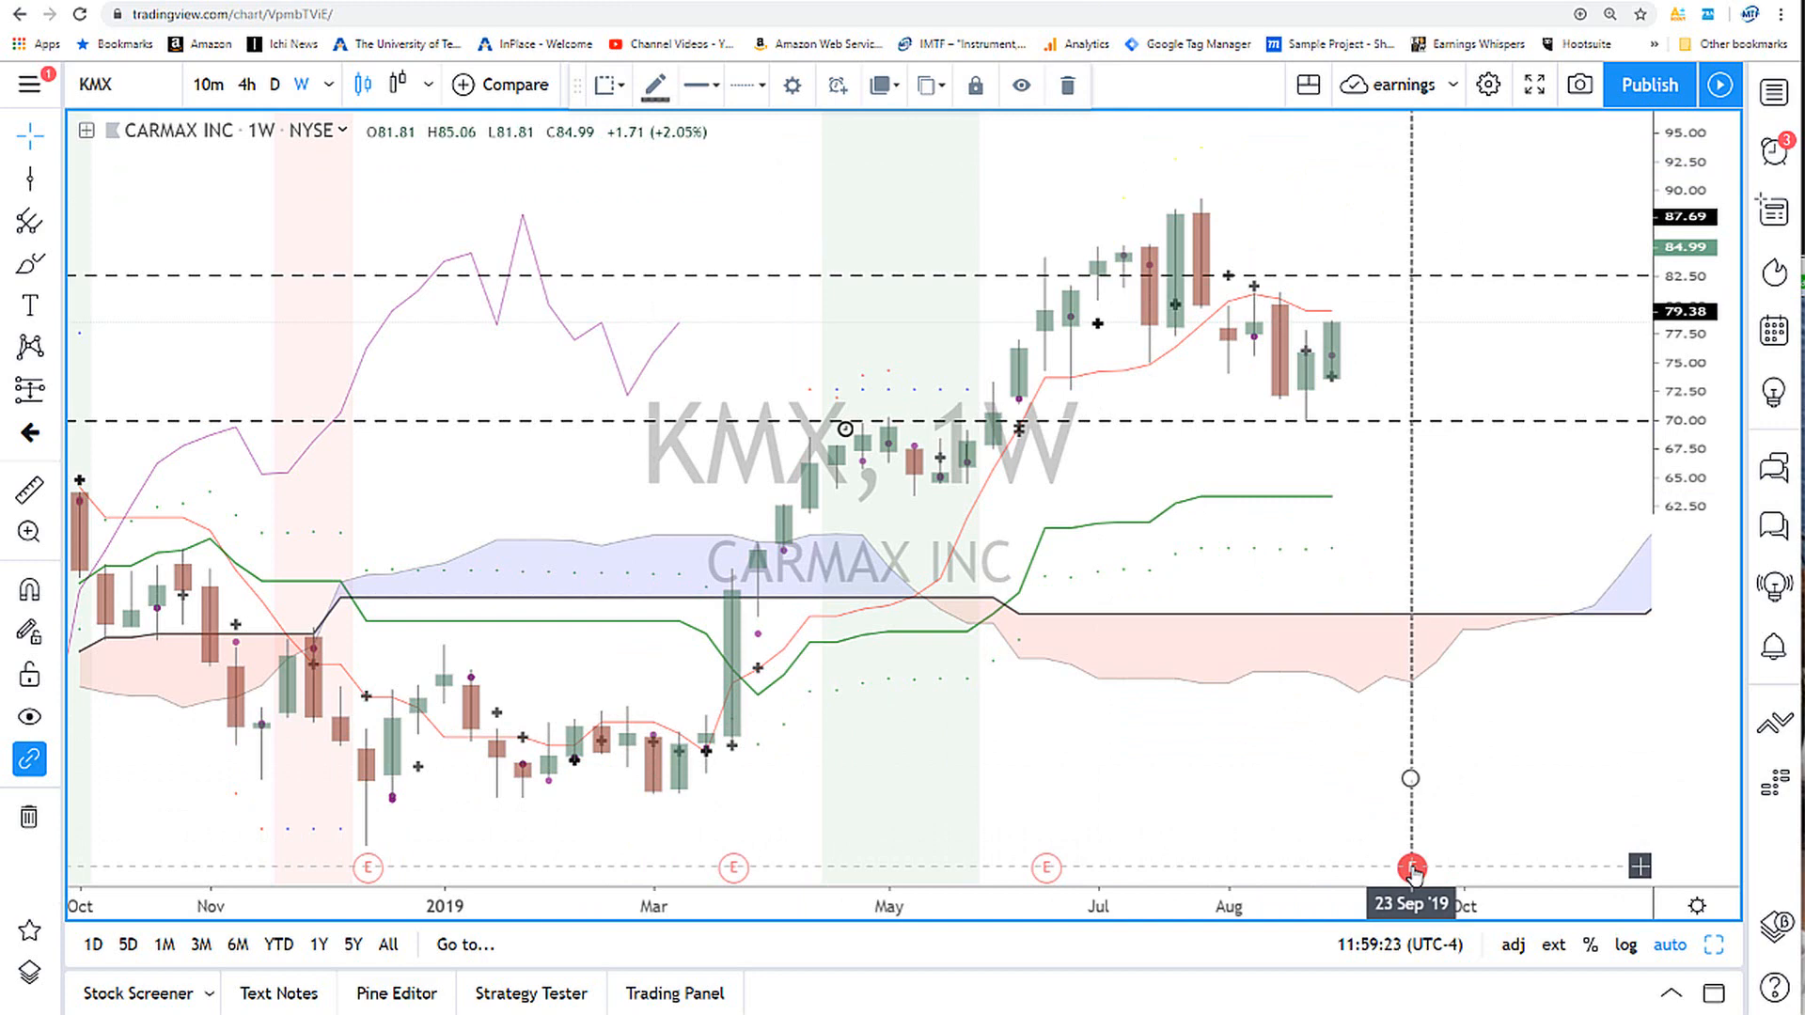
pyautogui.moveTo(1314, 681)
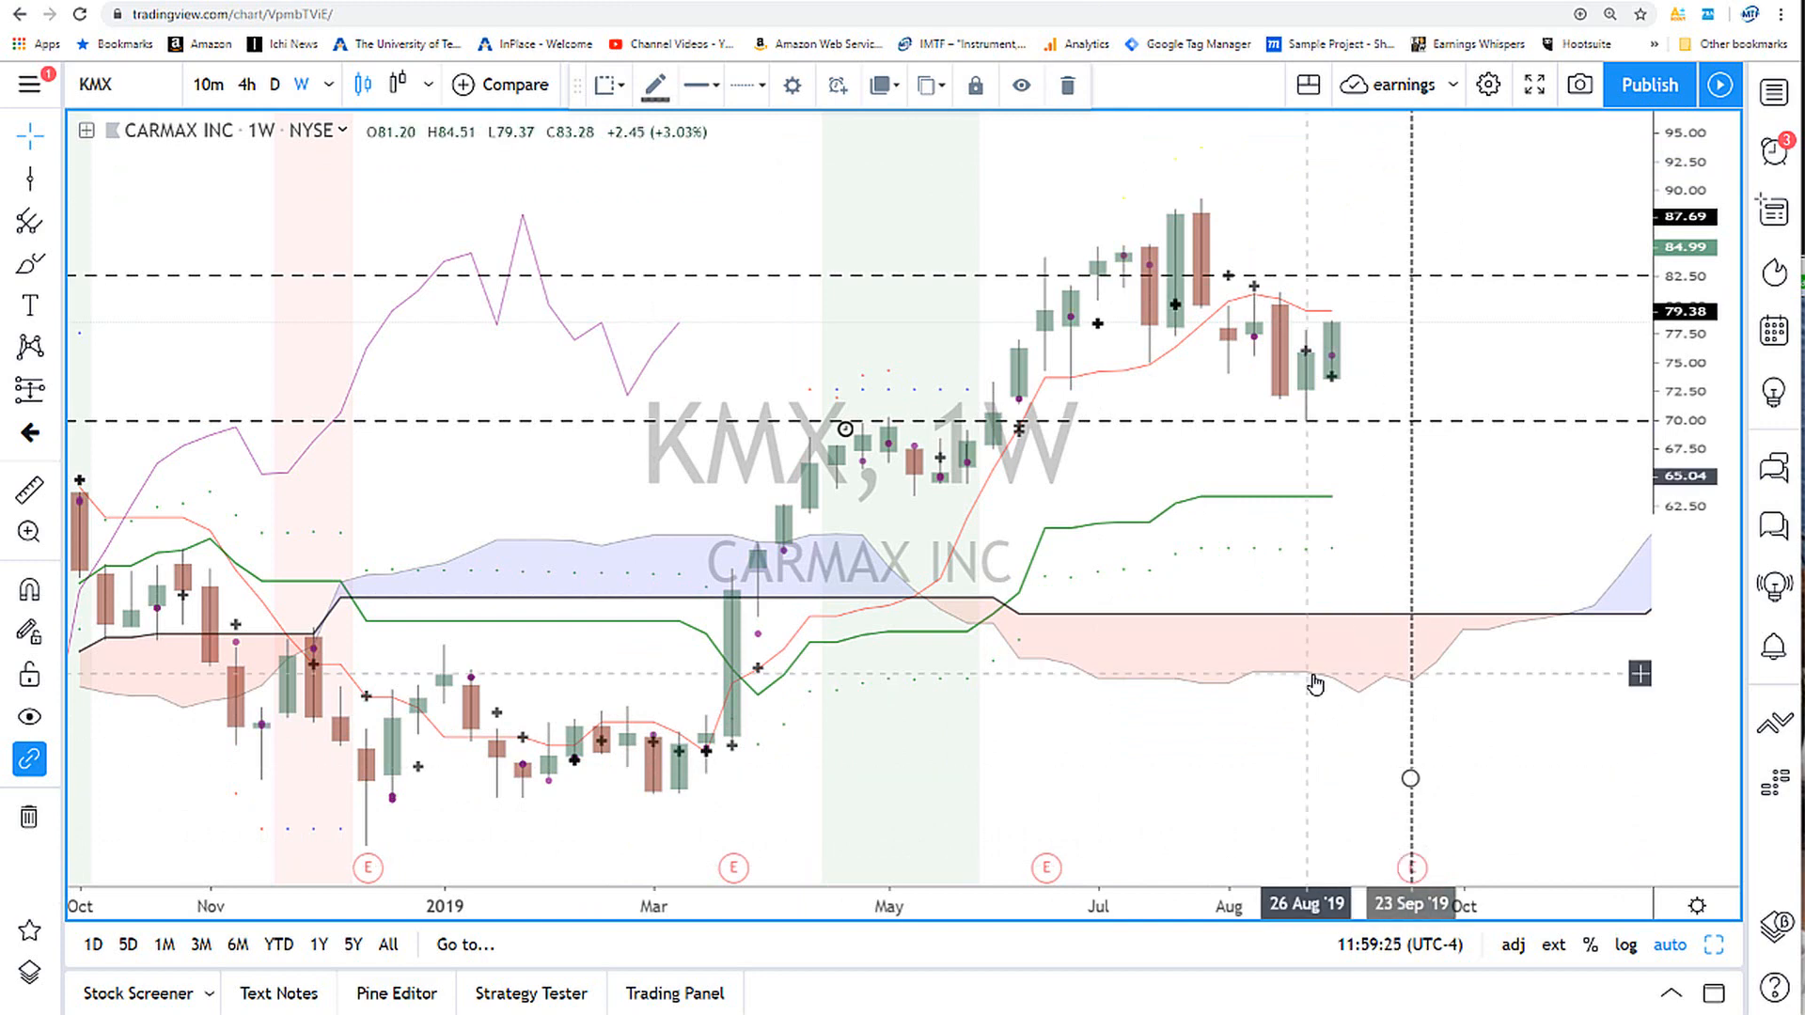
pyautogui.moveTo(1316, 679)
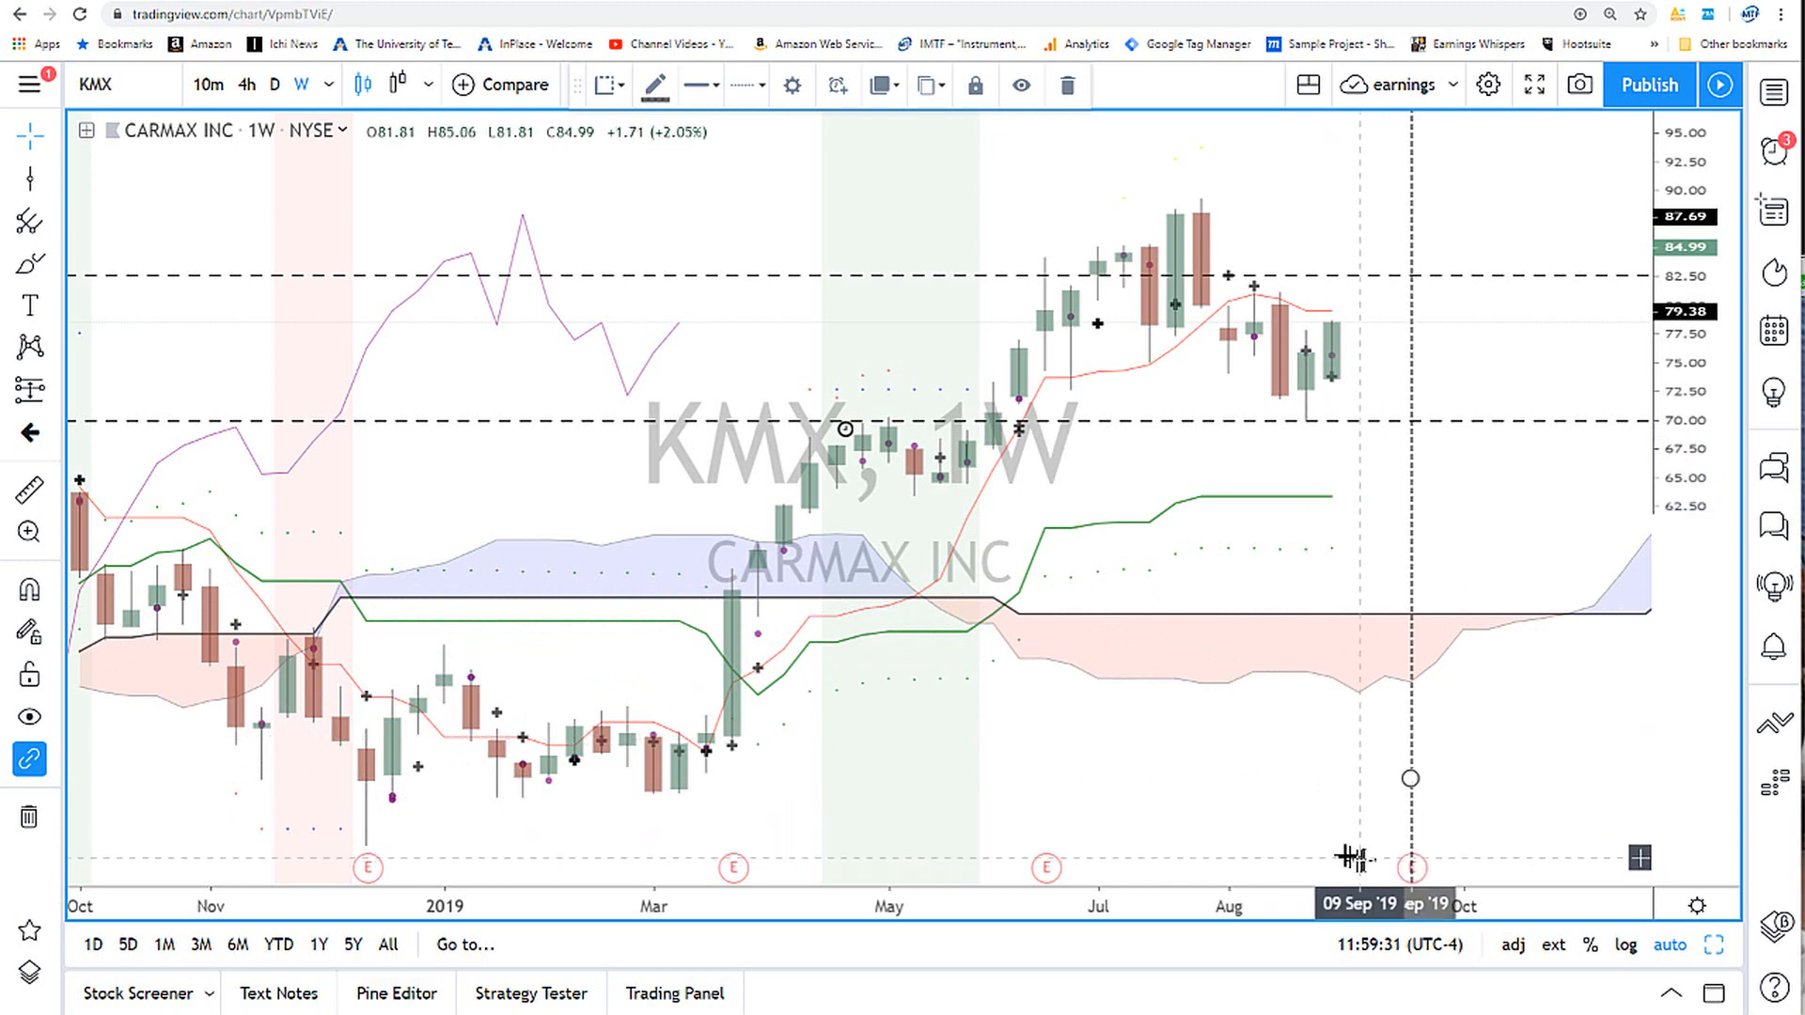
pyautogui.moveTo(1332, 363)
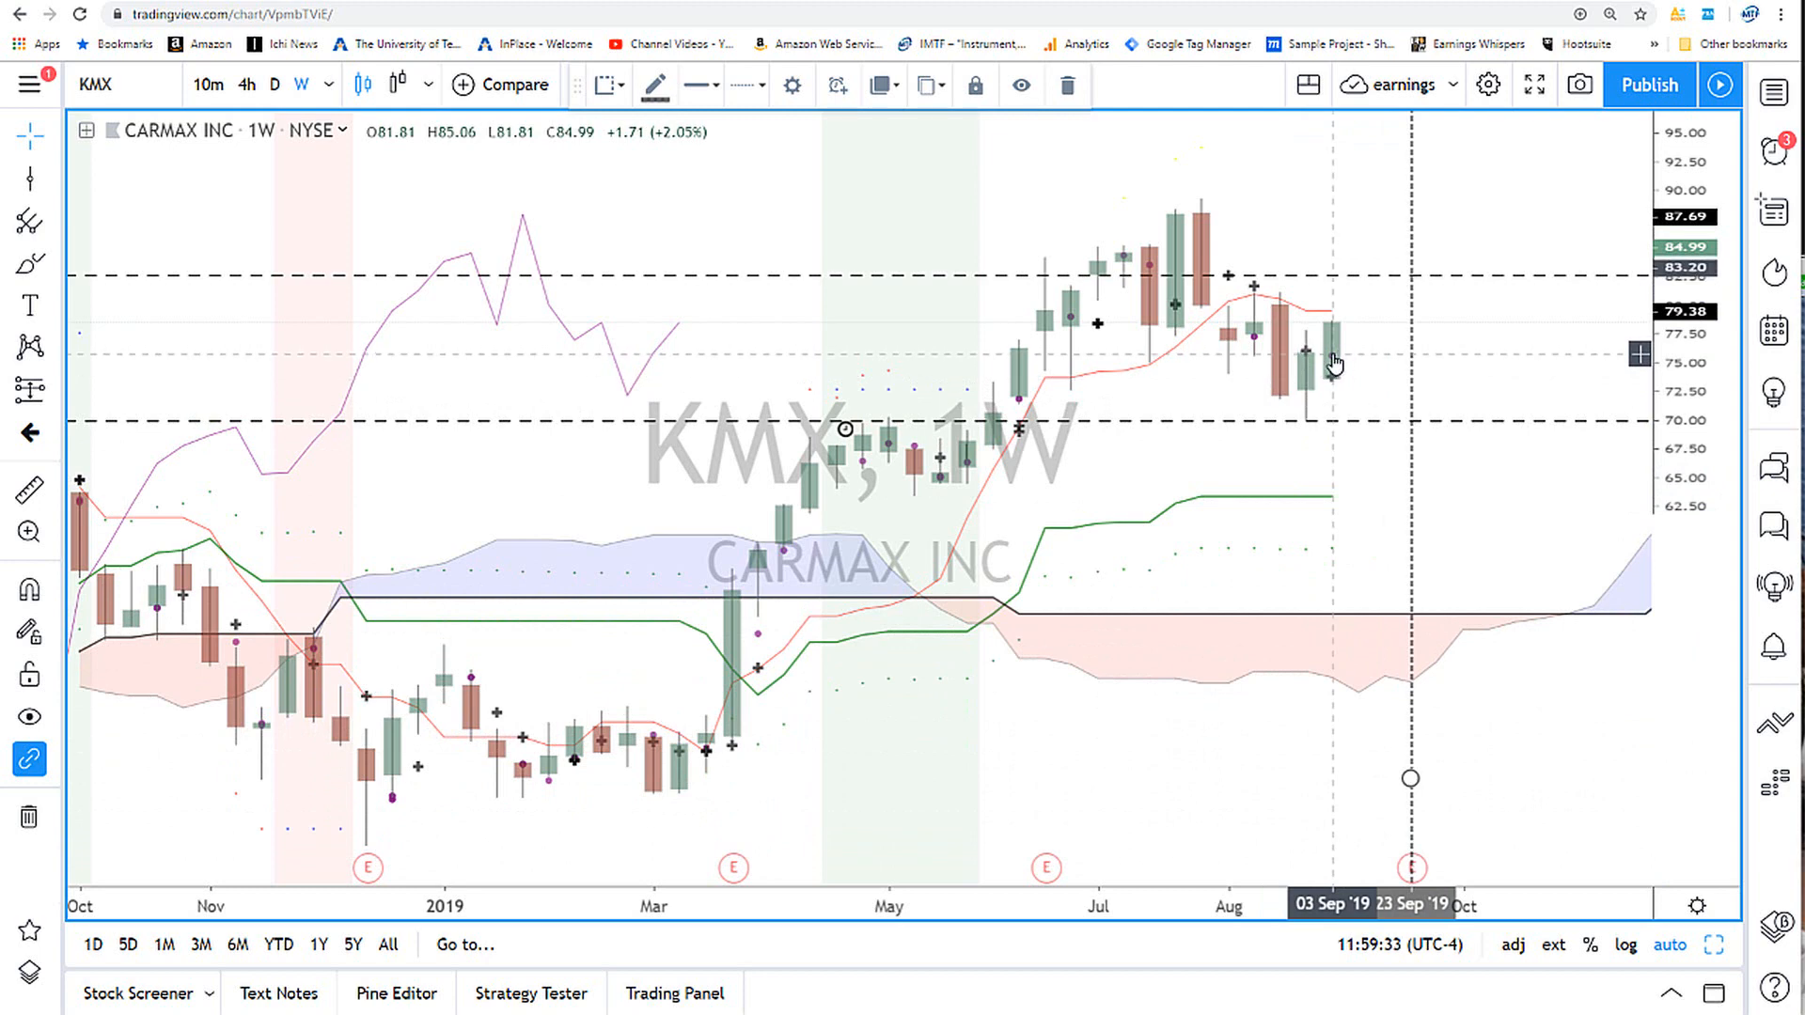
pyautogui.moveTo(1339, 387)
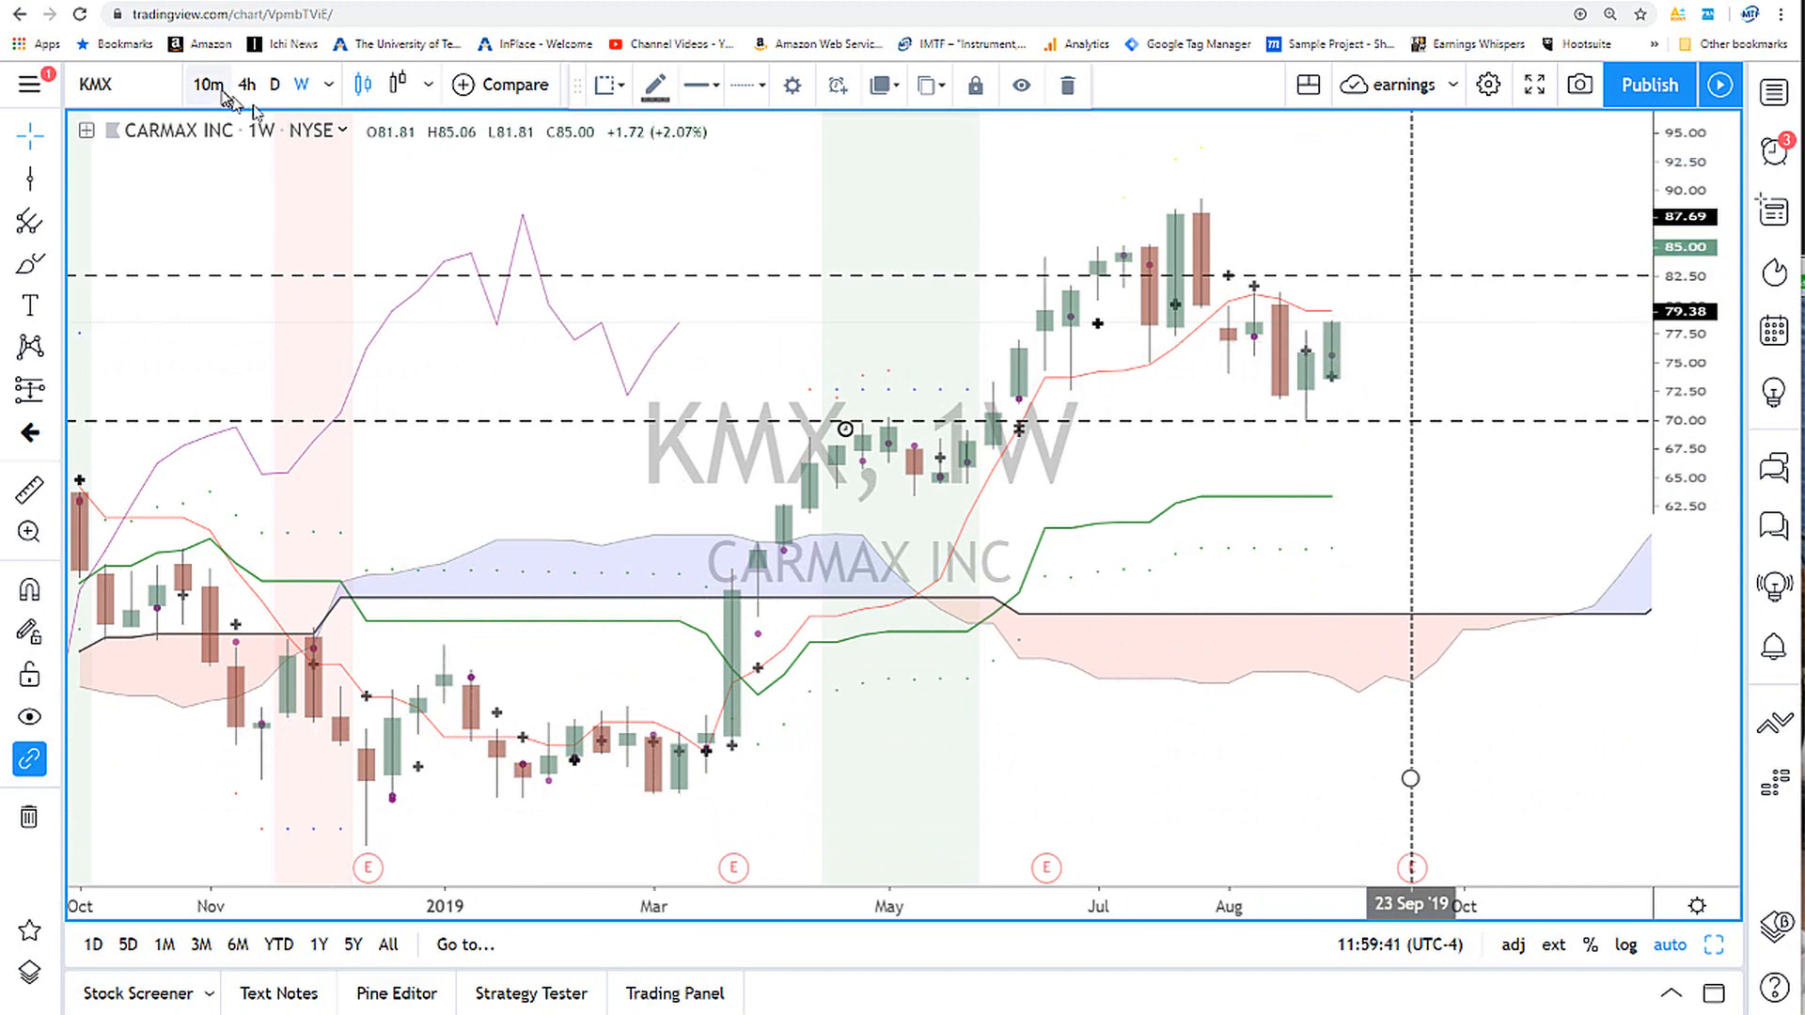
# Switch the KMX Ichimoku chart from weekly to the 1D daily interval
pyautogui.click(274, 84)
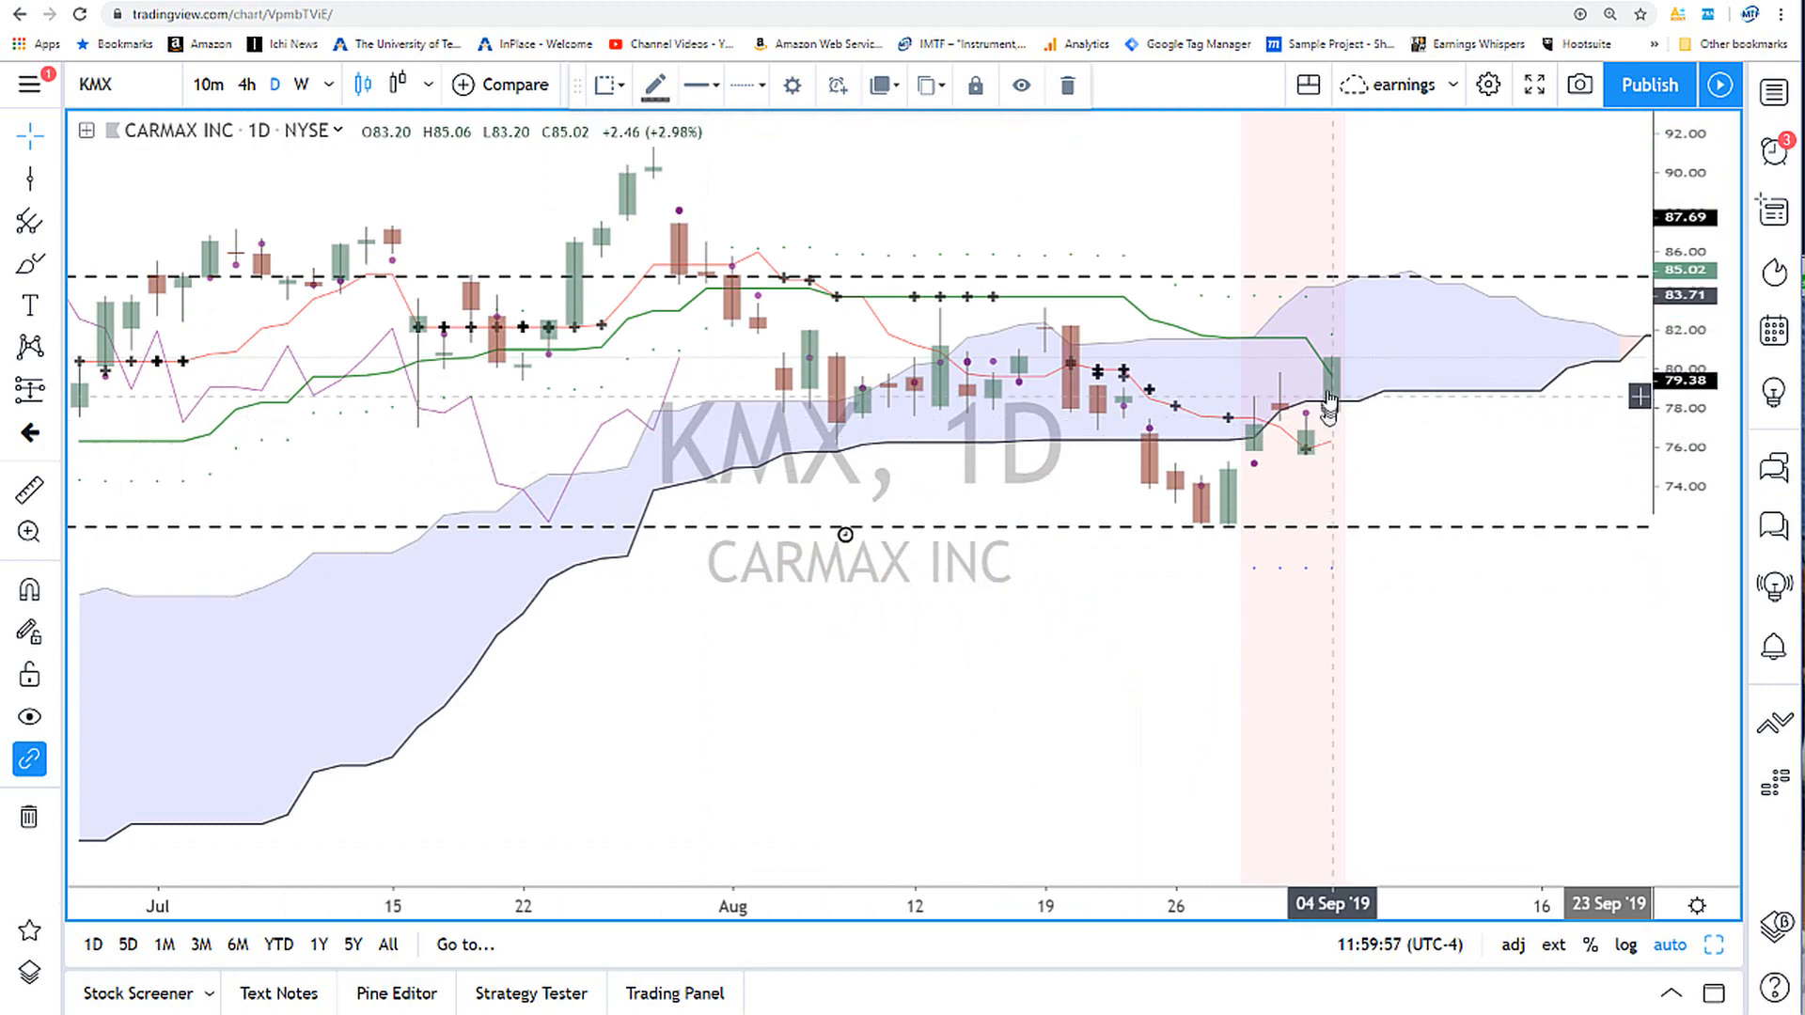
pyautogui.moveTo(1323, 379)
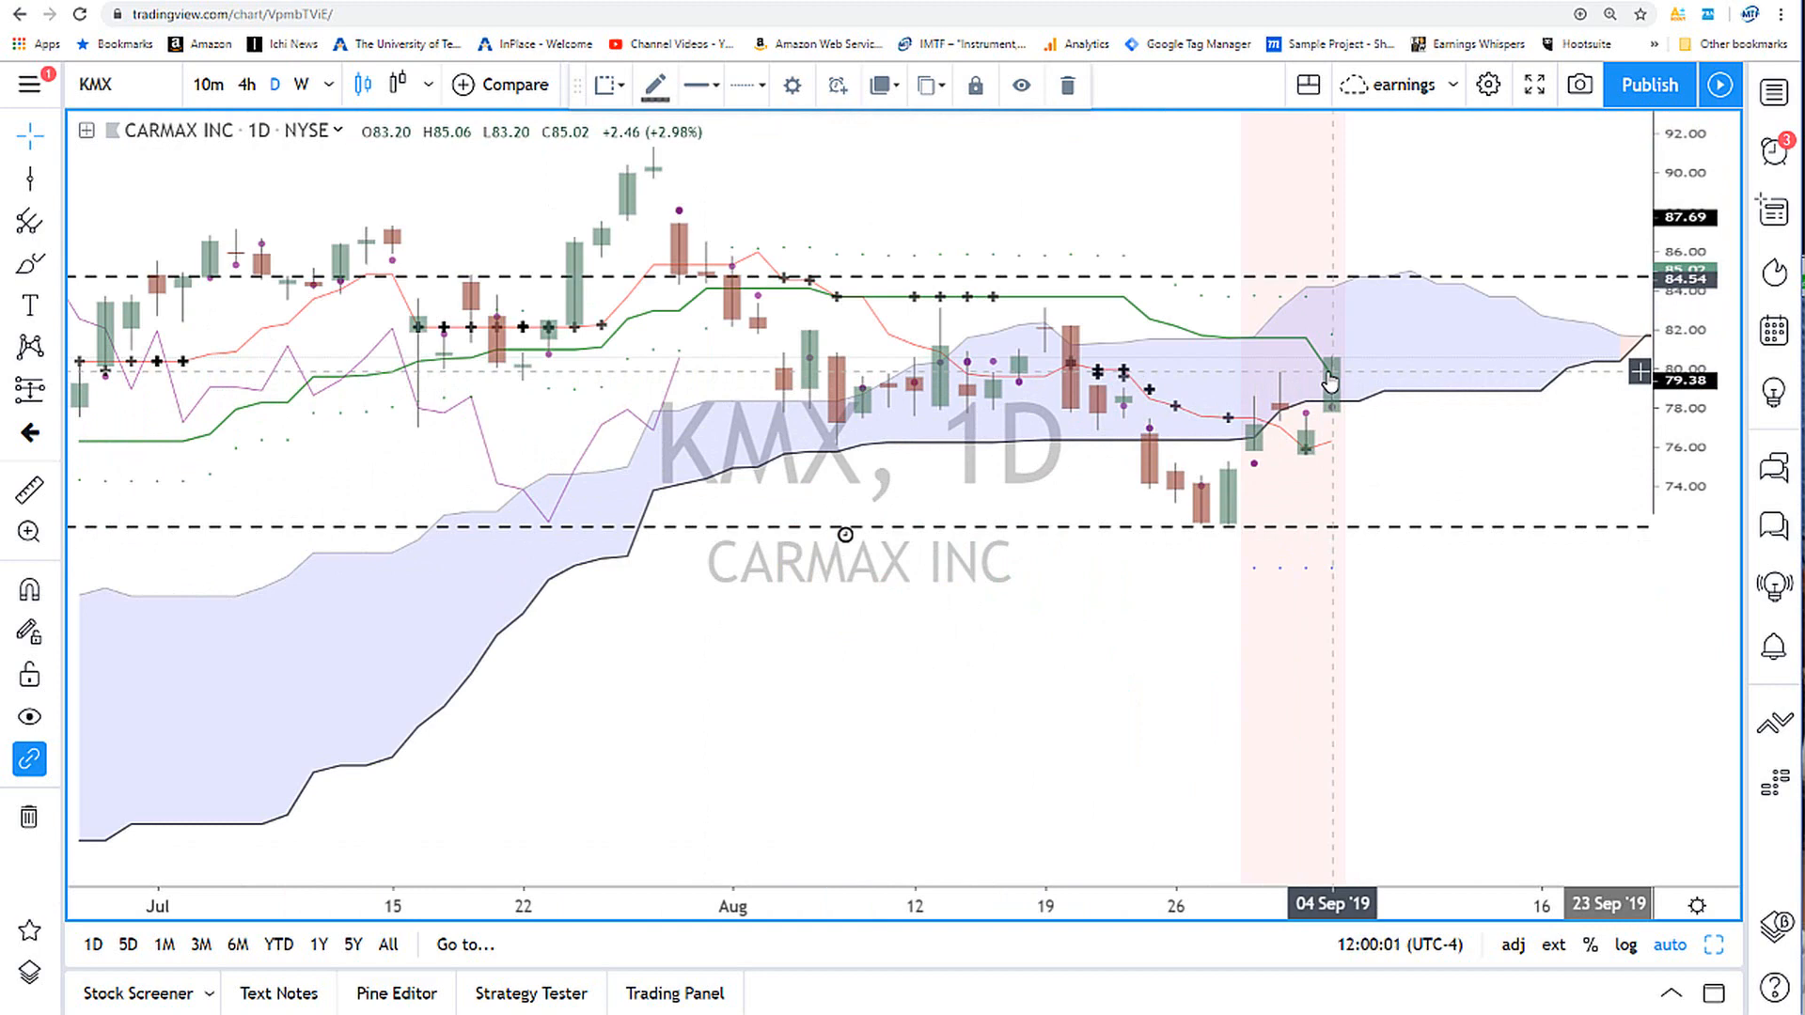
pyautogui.moveTo(1323, 397)
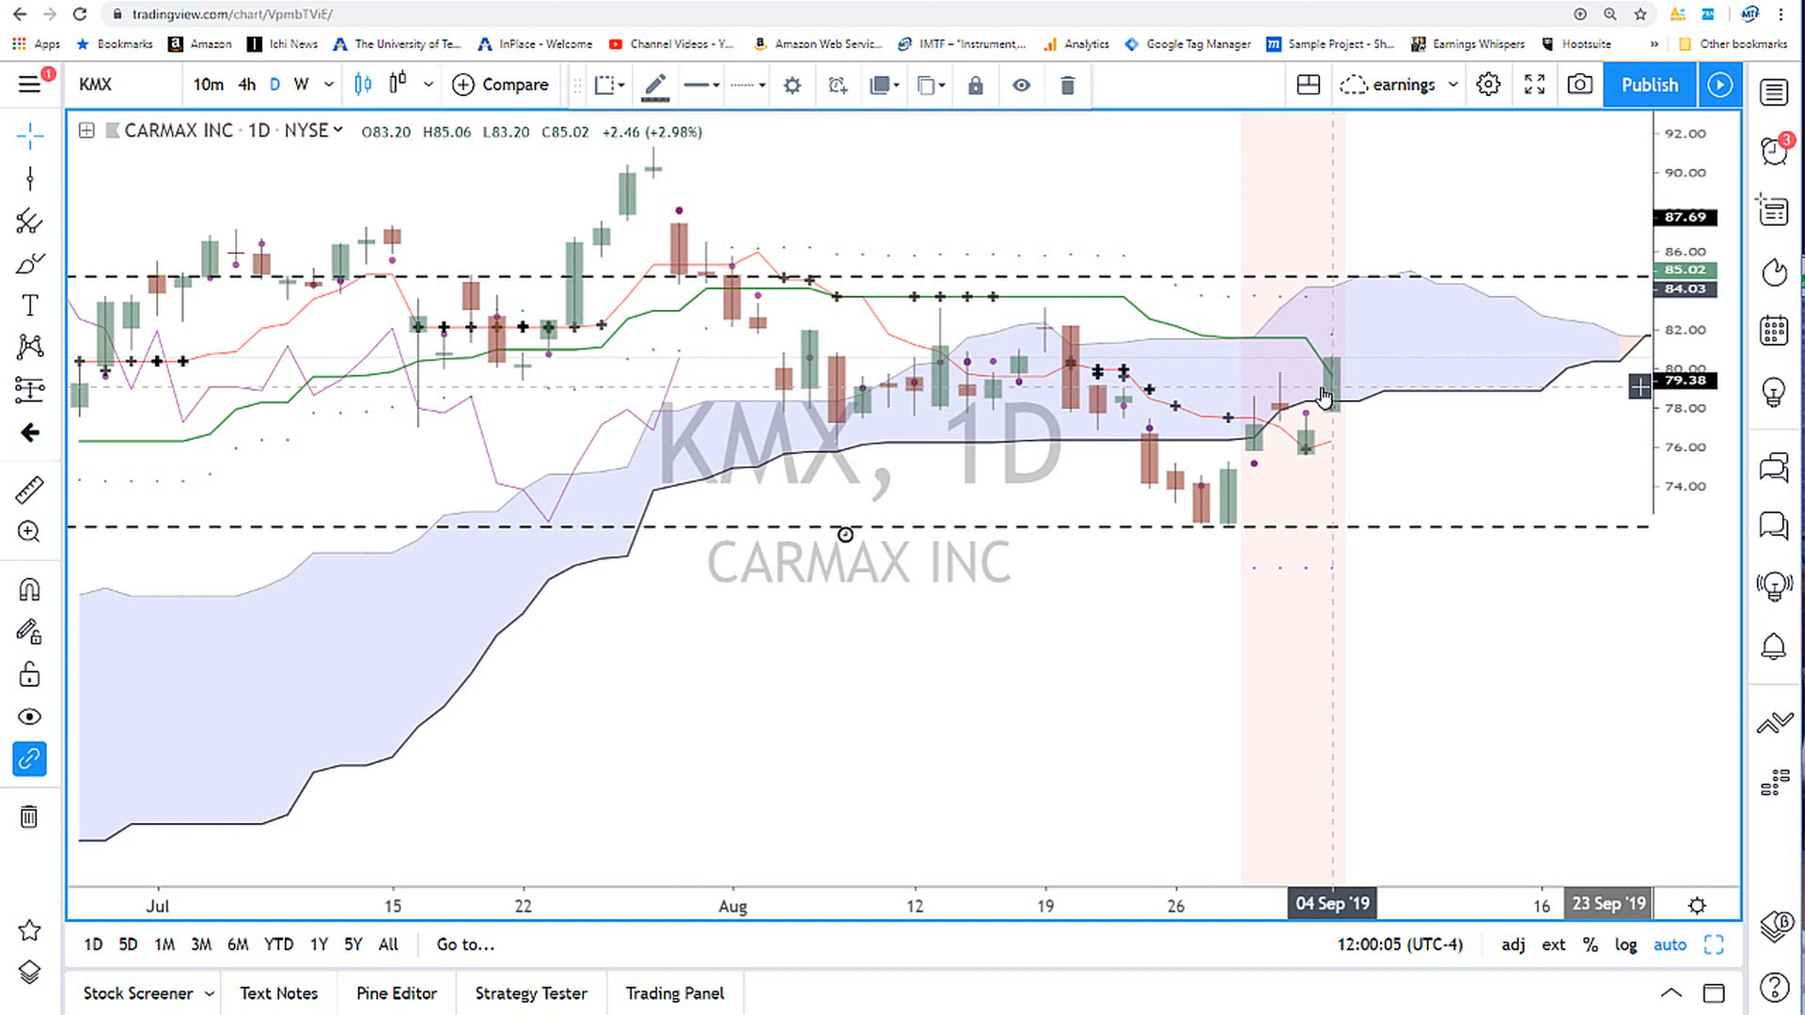
pyautogui.moveTo(575, 317)
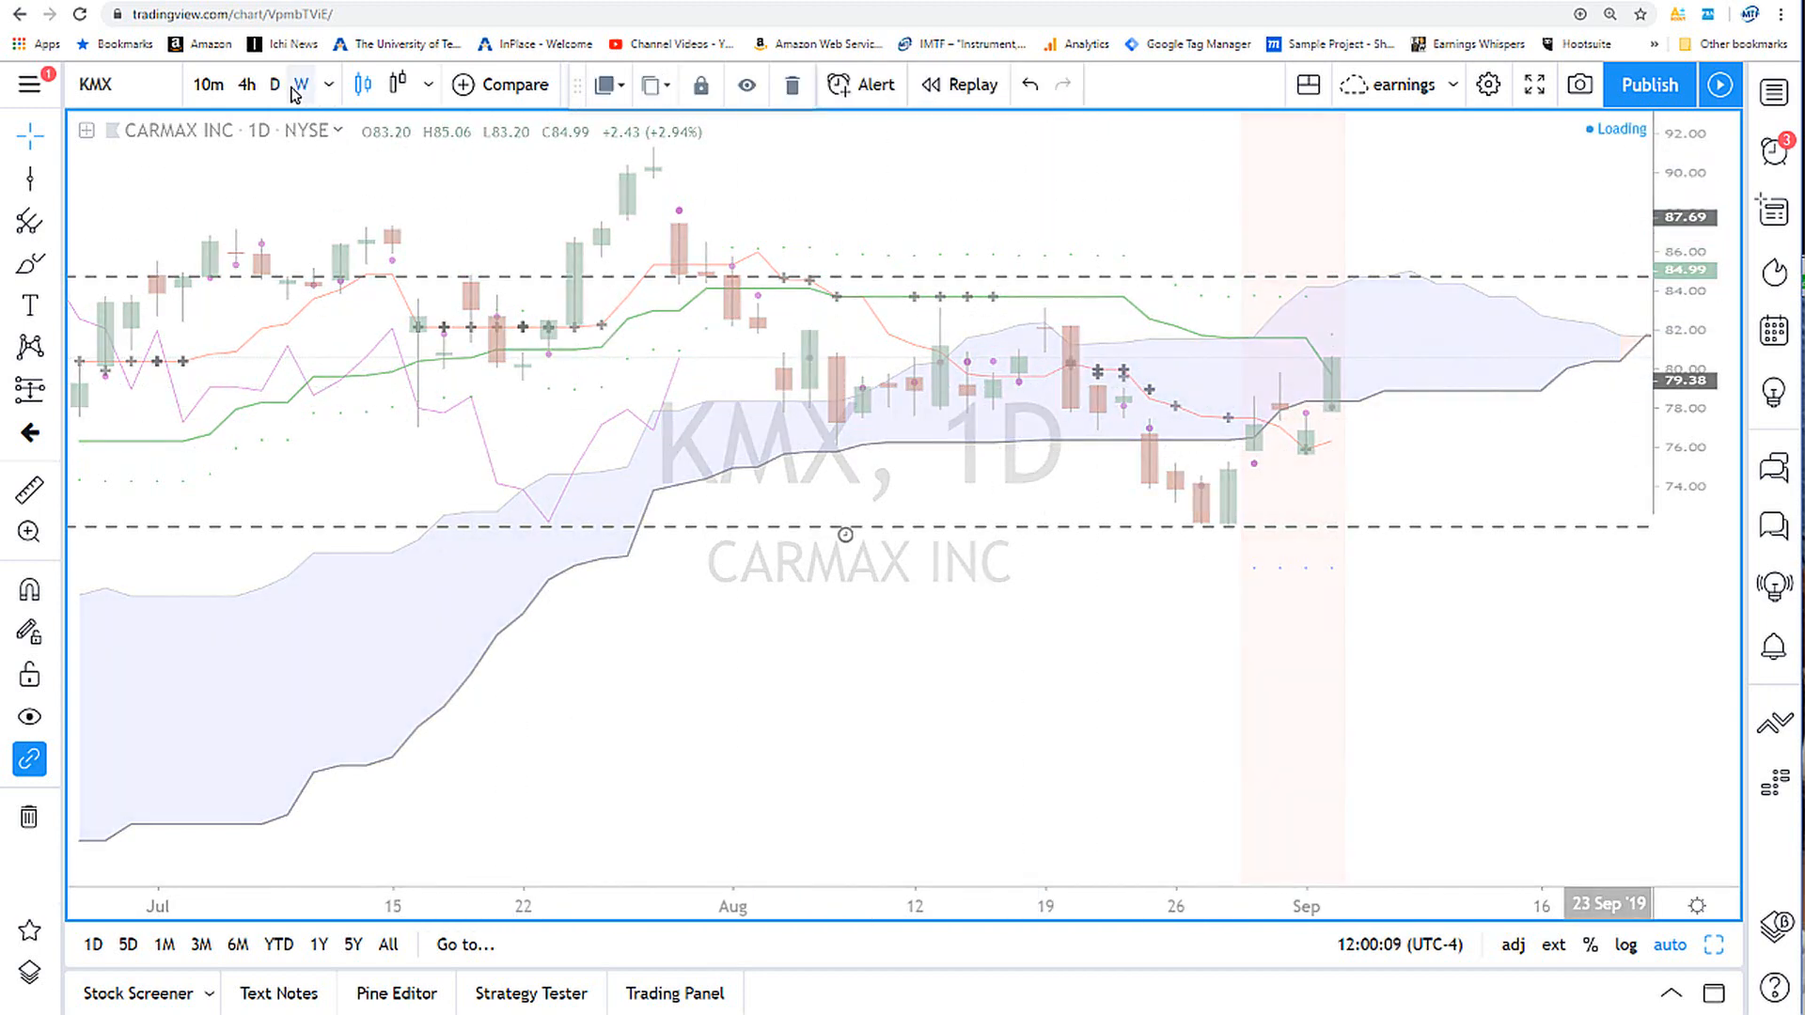
pyautogui.click(301, 84)
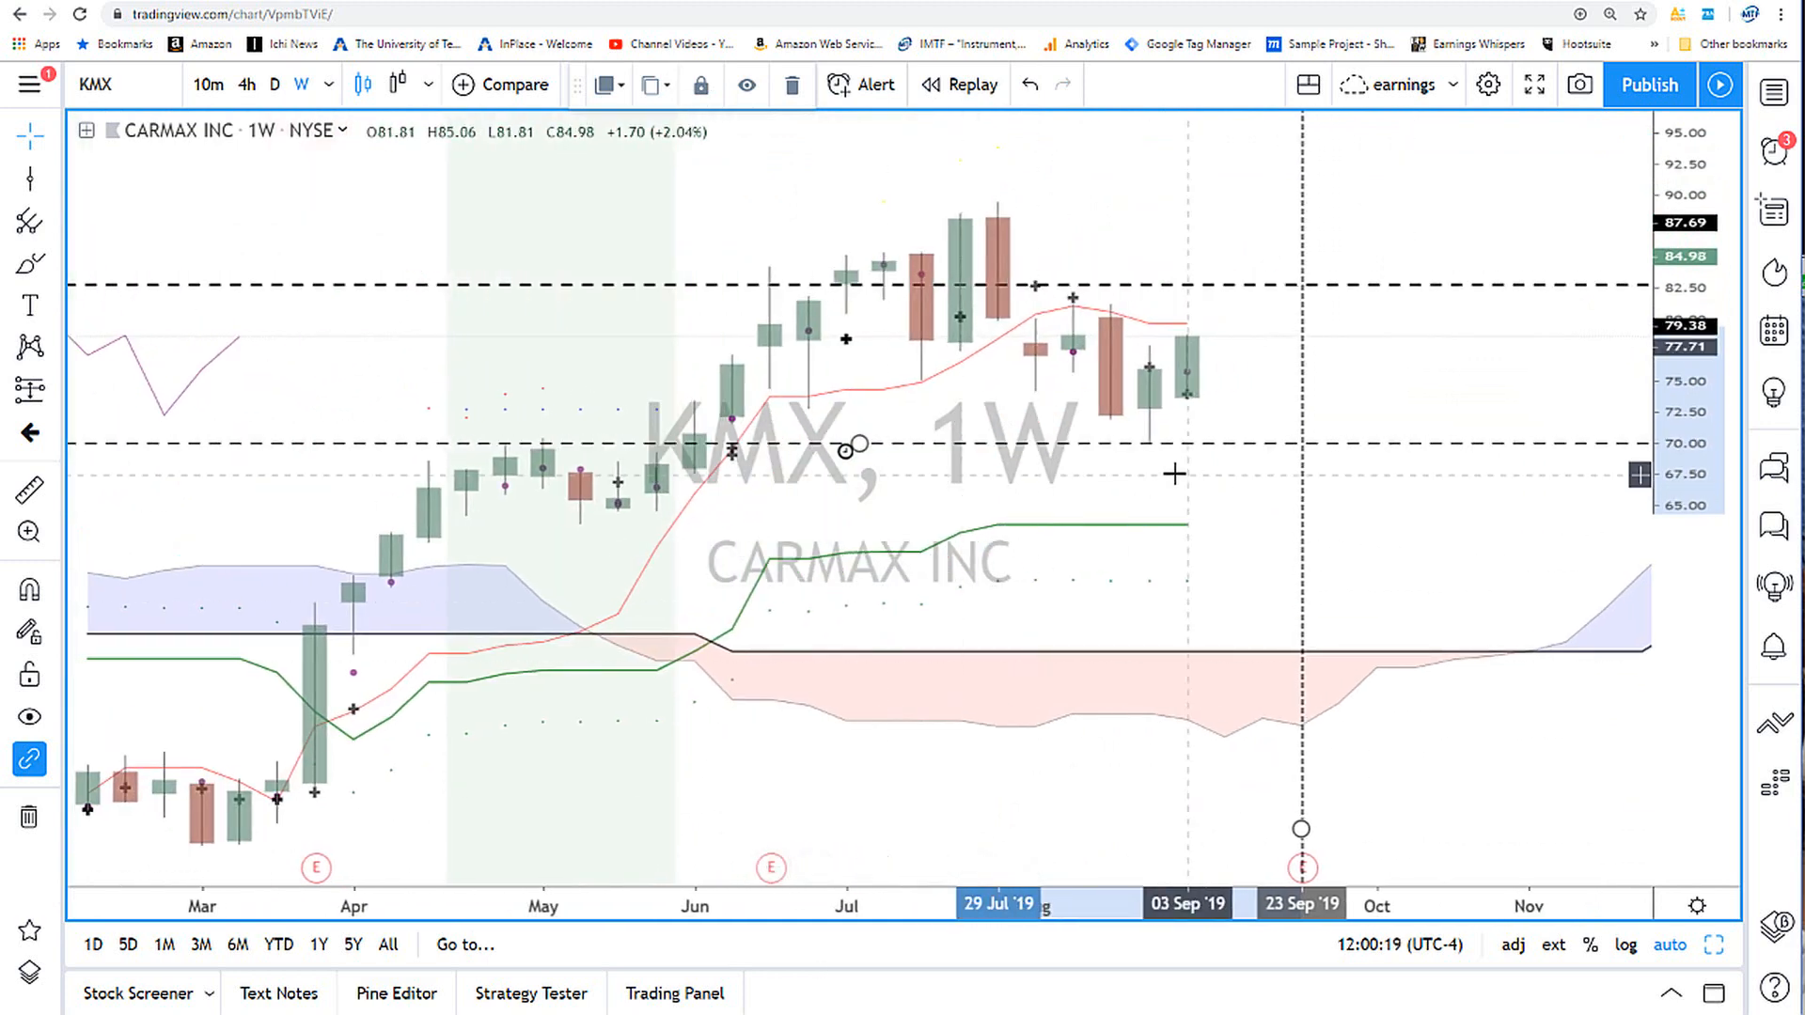
pyautogui.moveTo(1216, 453)
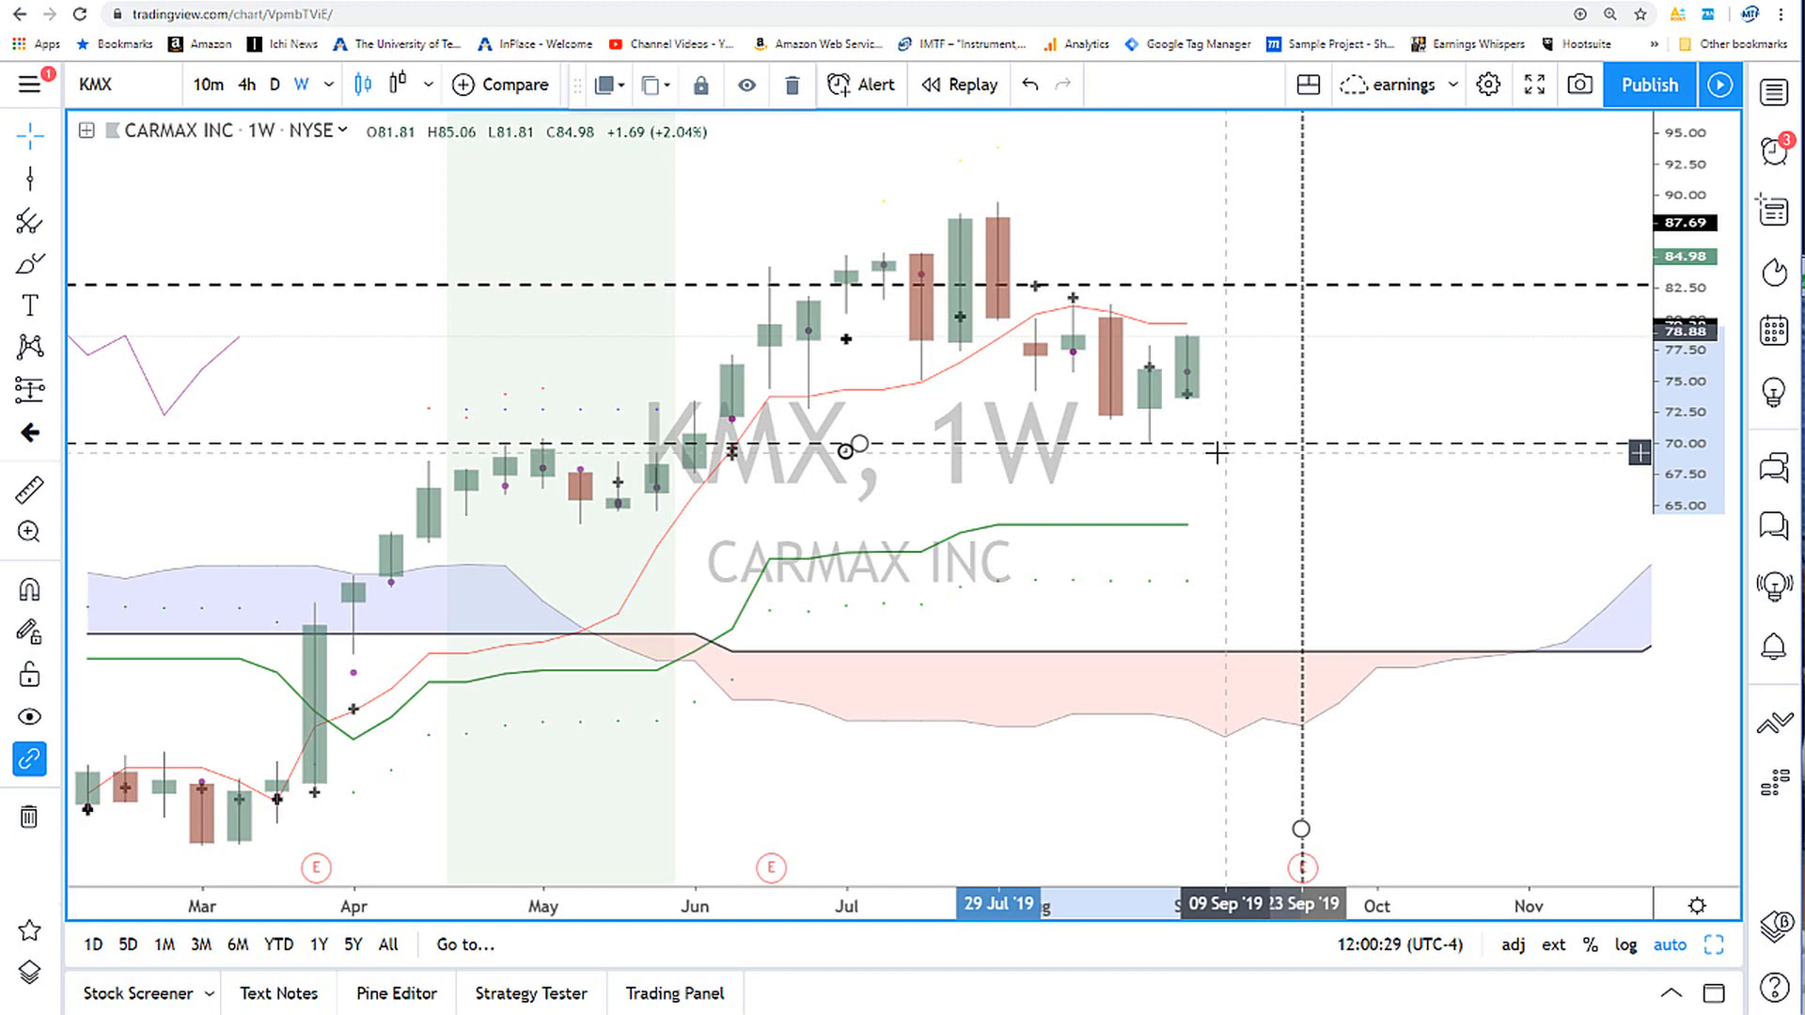
pyautogui.moveTo(1105, 334)
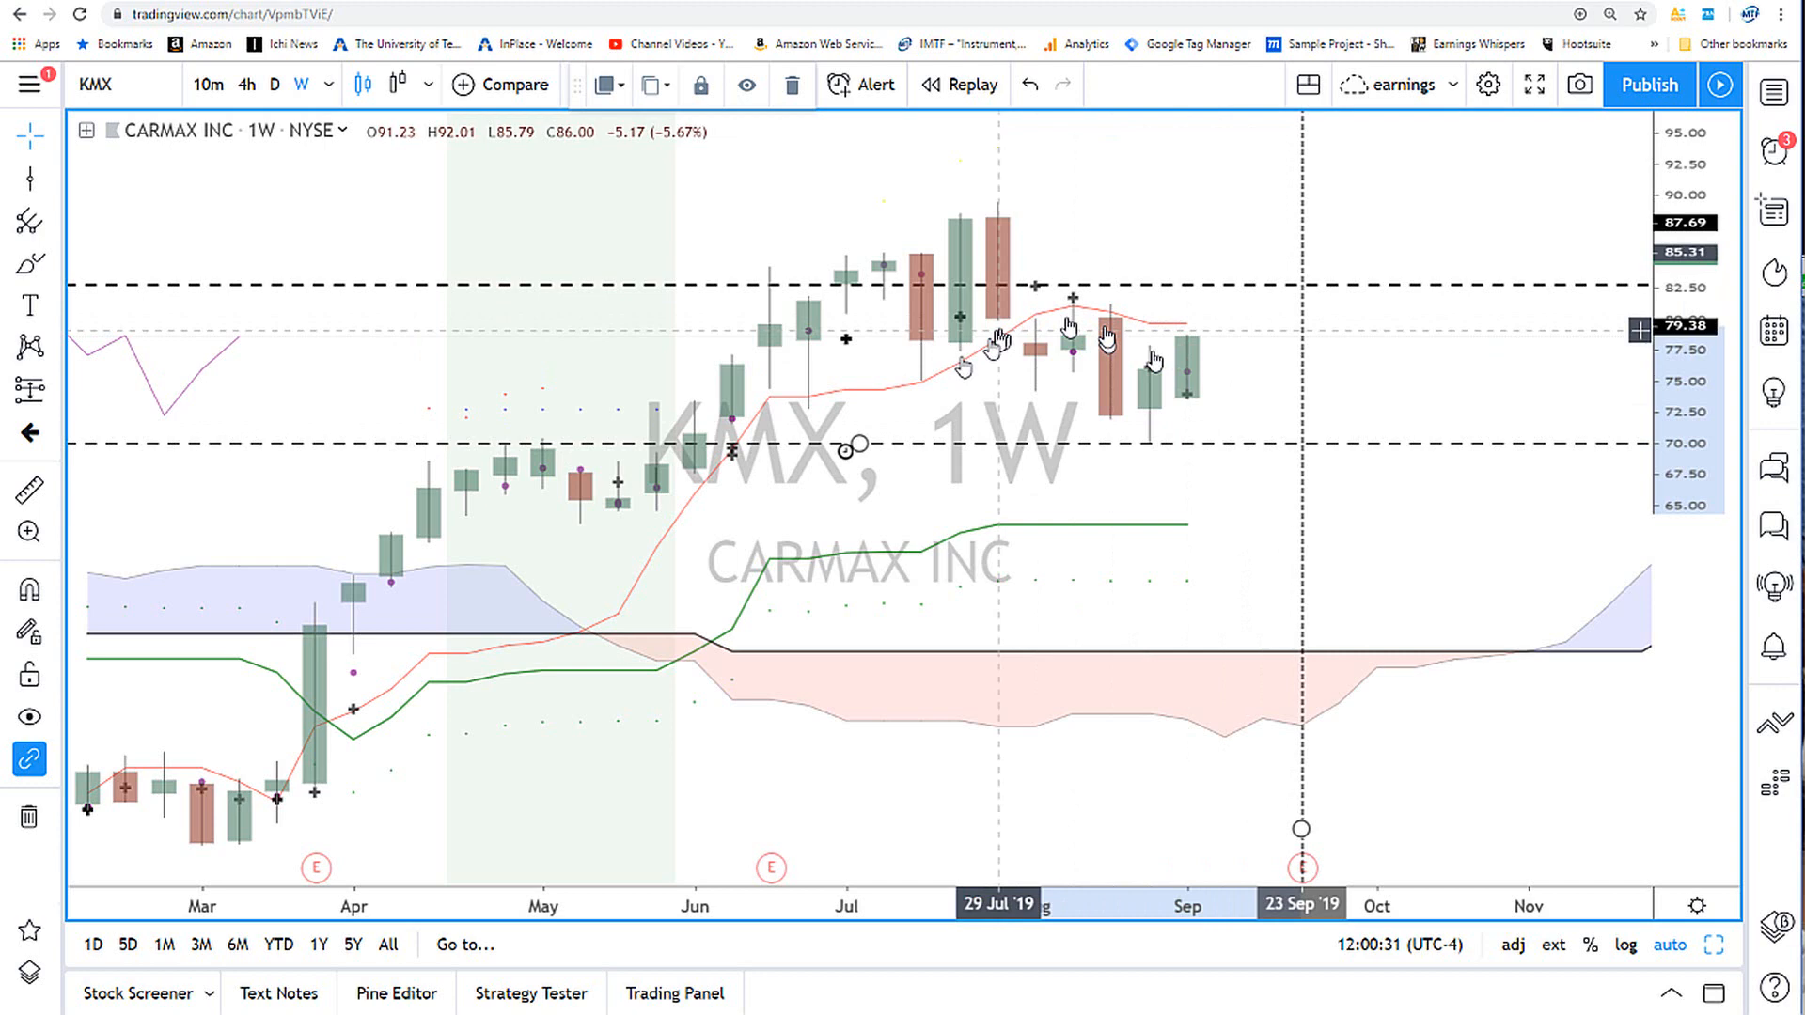
pyautogui.moveTo(1186, 317)
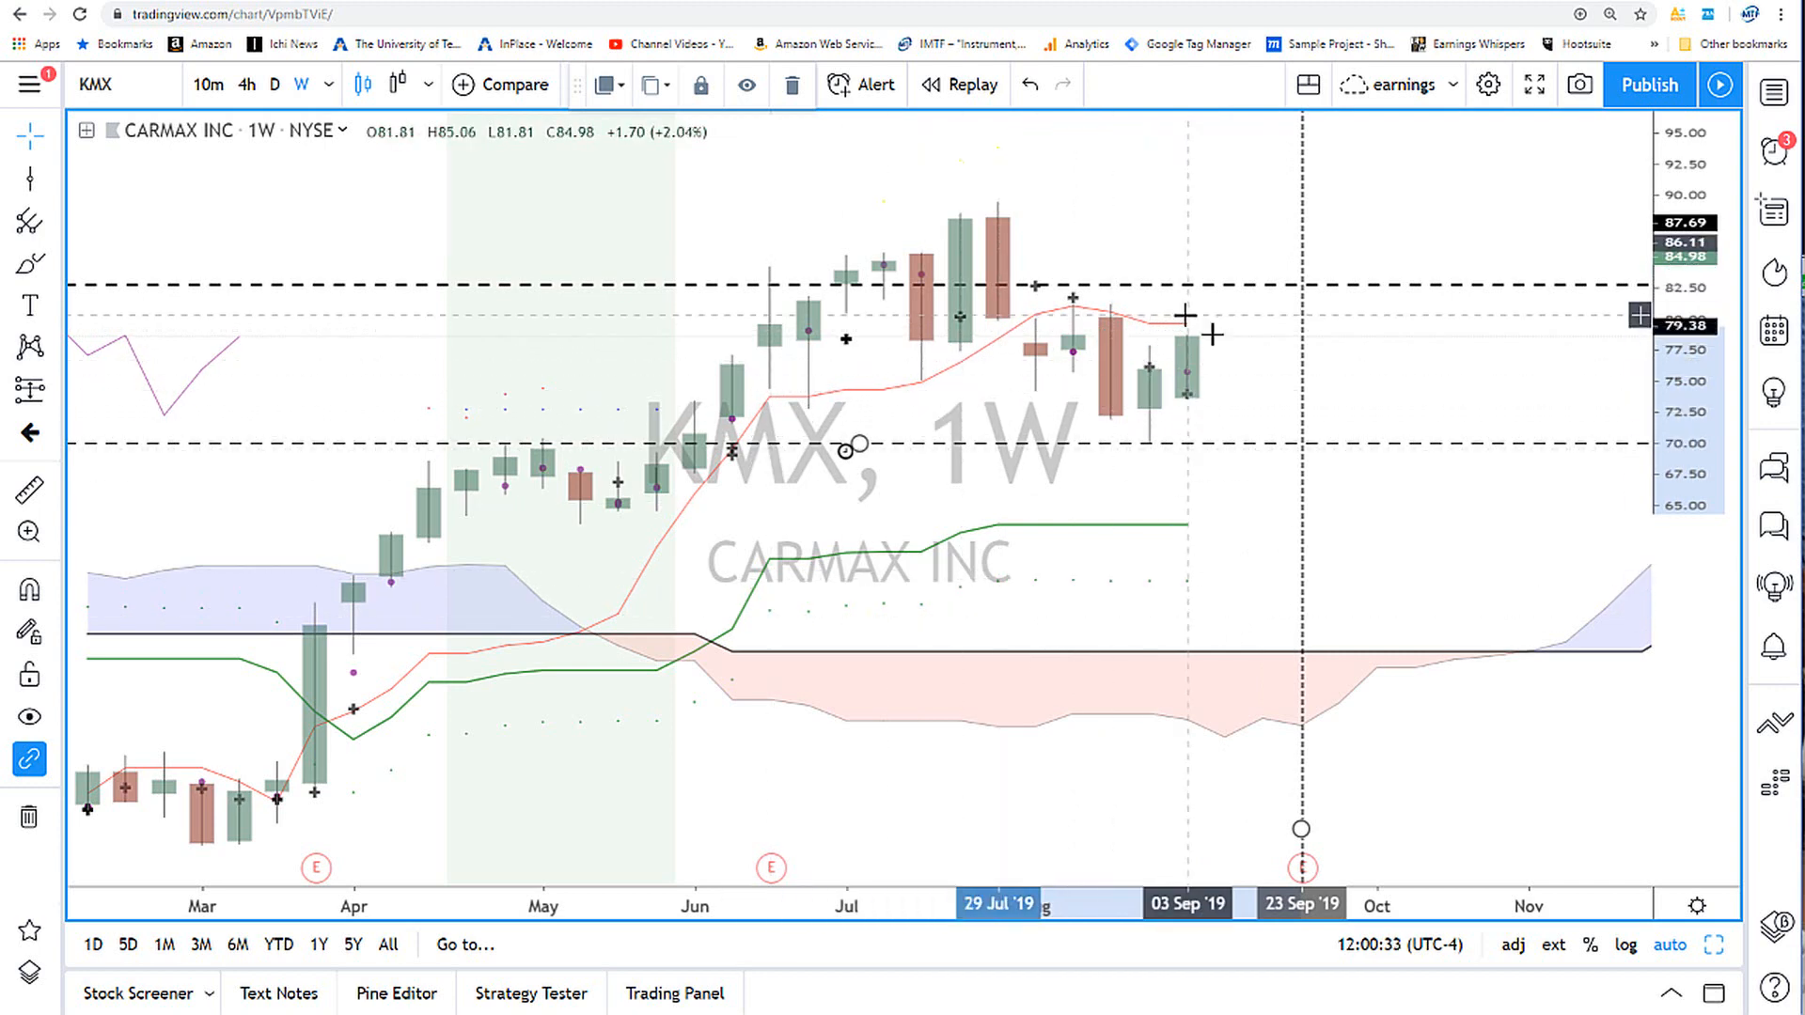
pyautogui.moveTo(1180, 542)
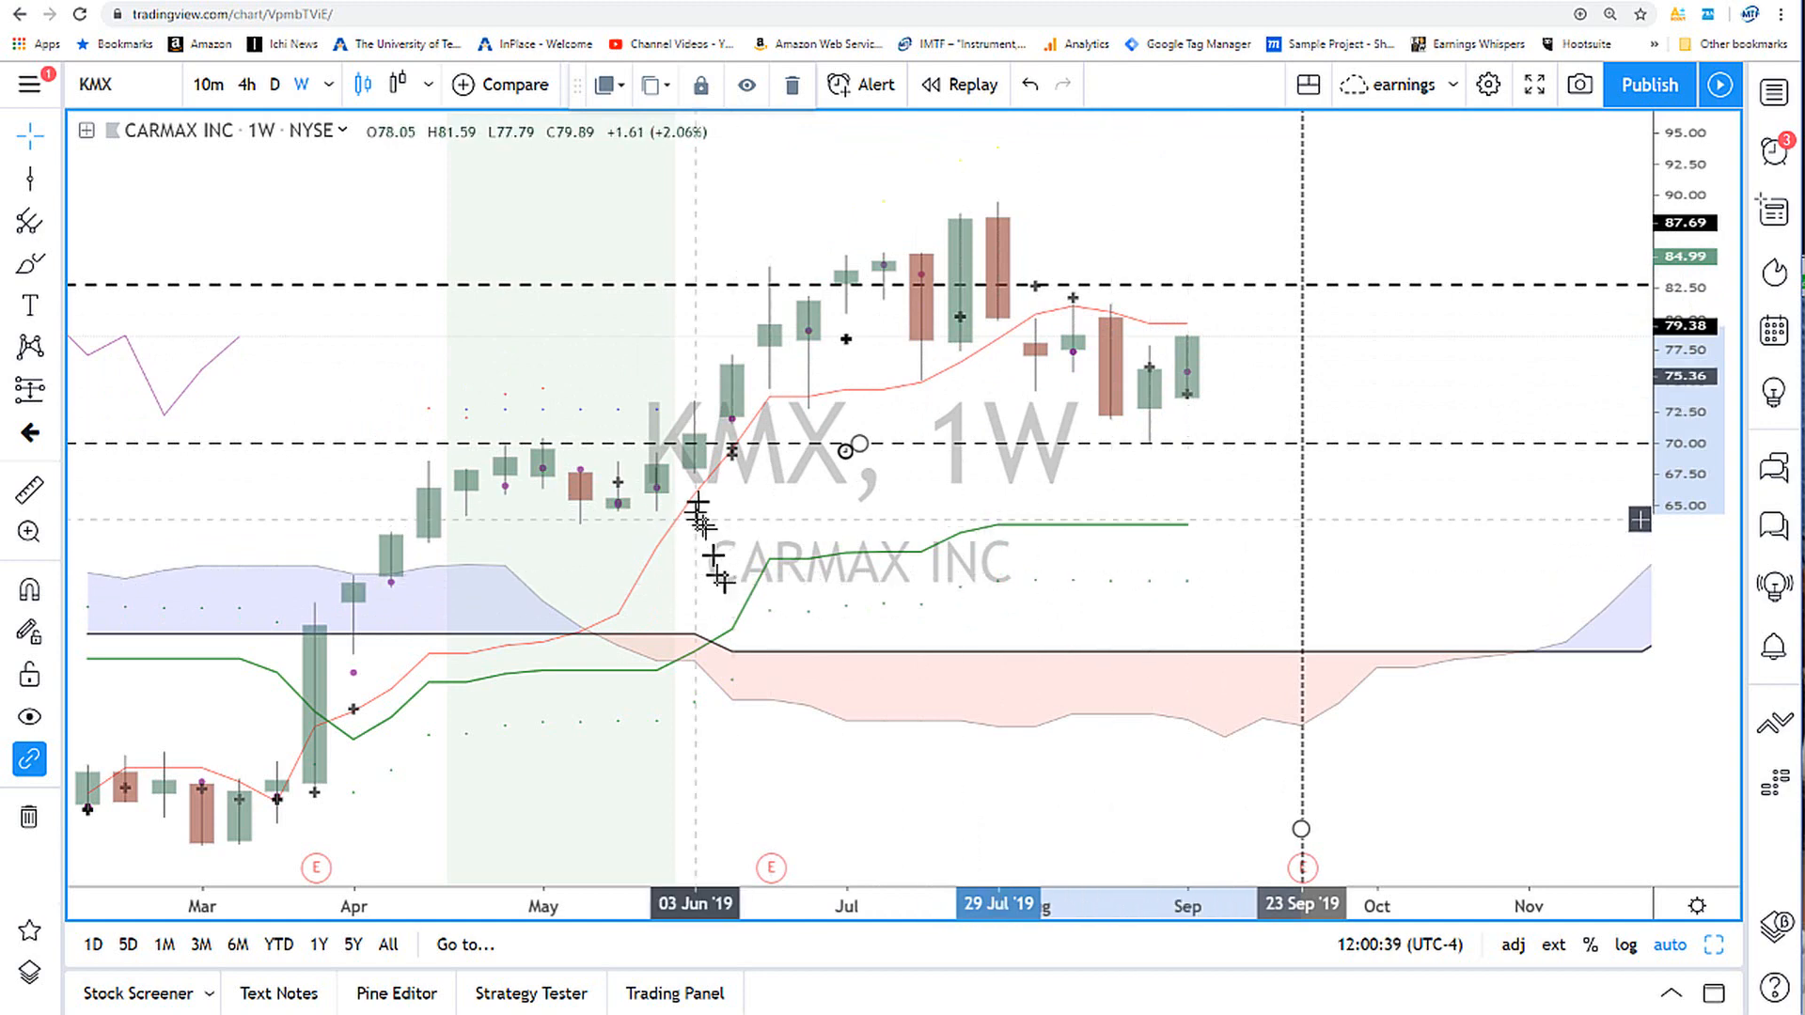
pyautogui.moveTo(542, 385)
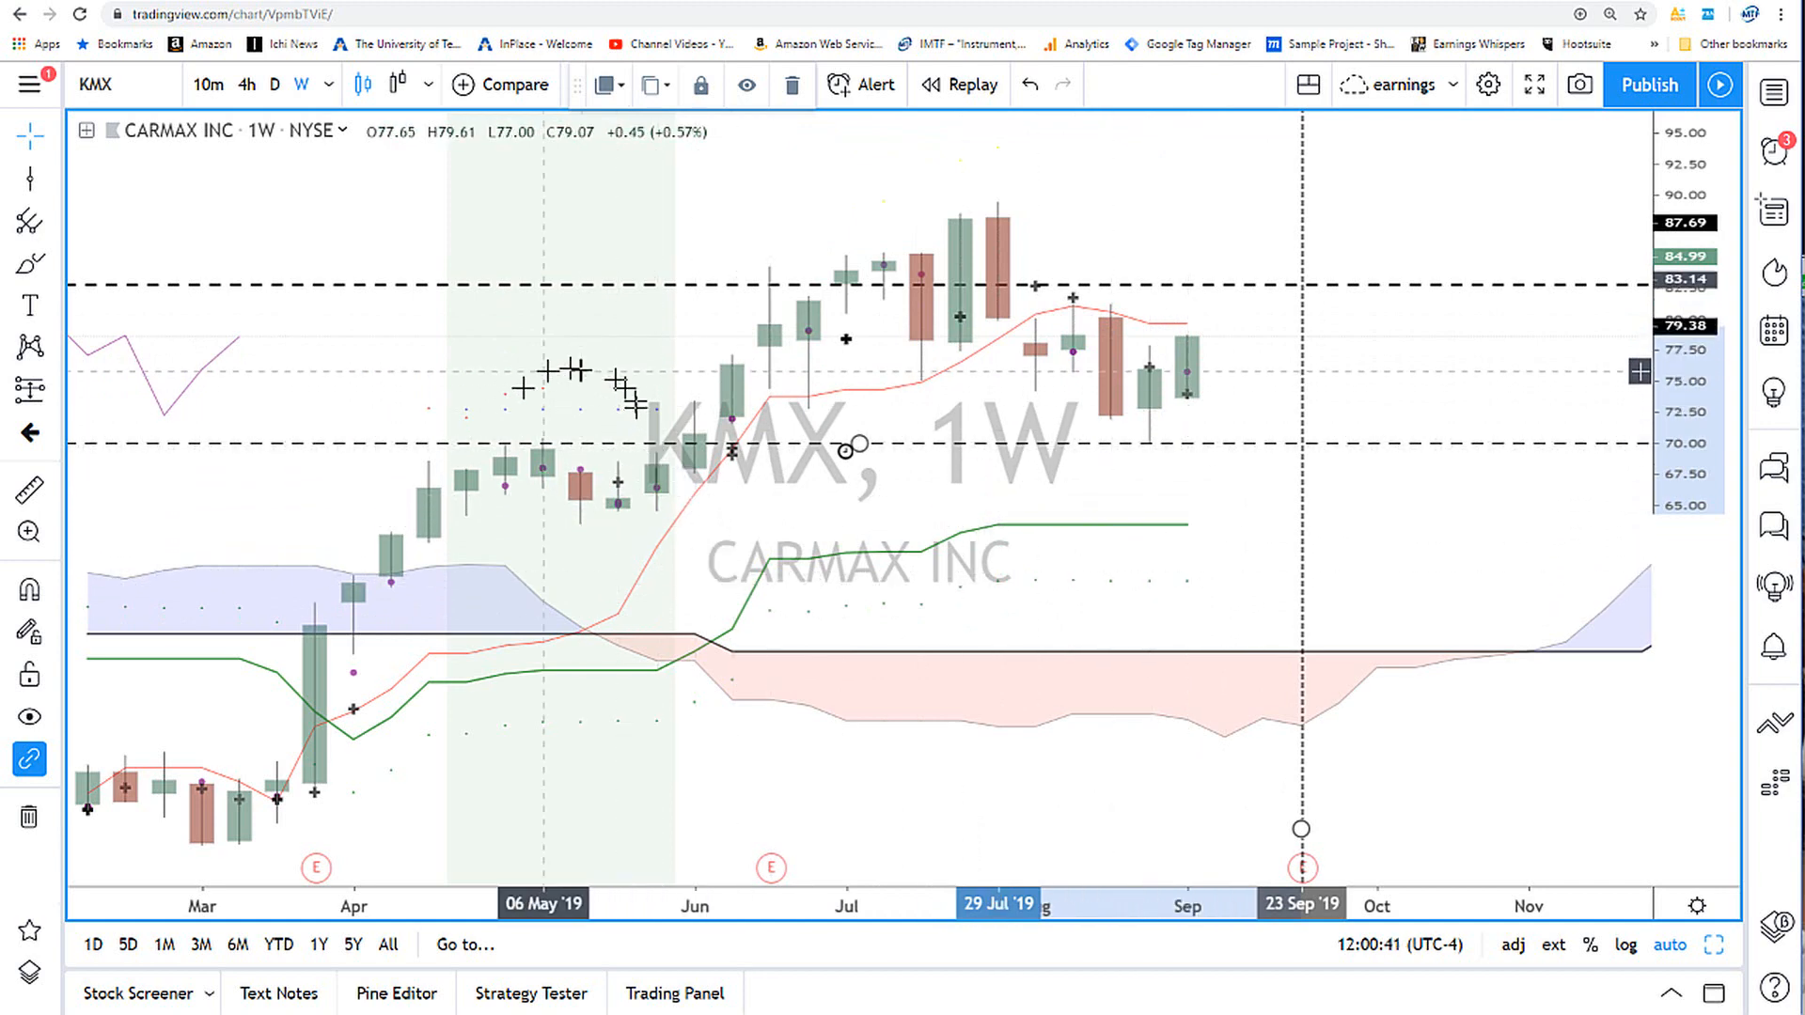
pyautogui.moveTo(581, 476)
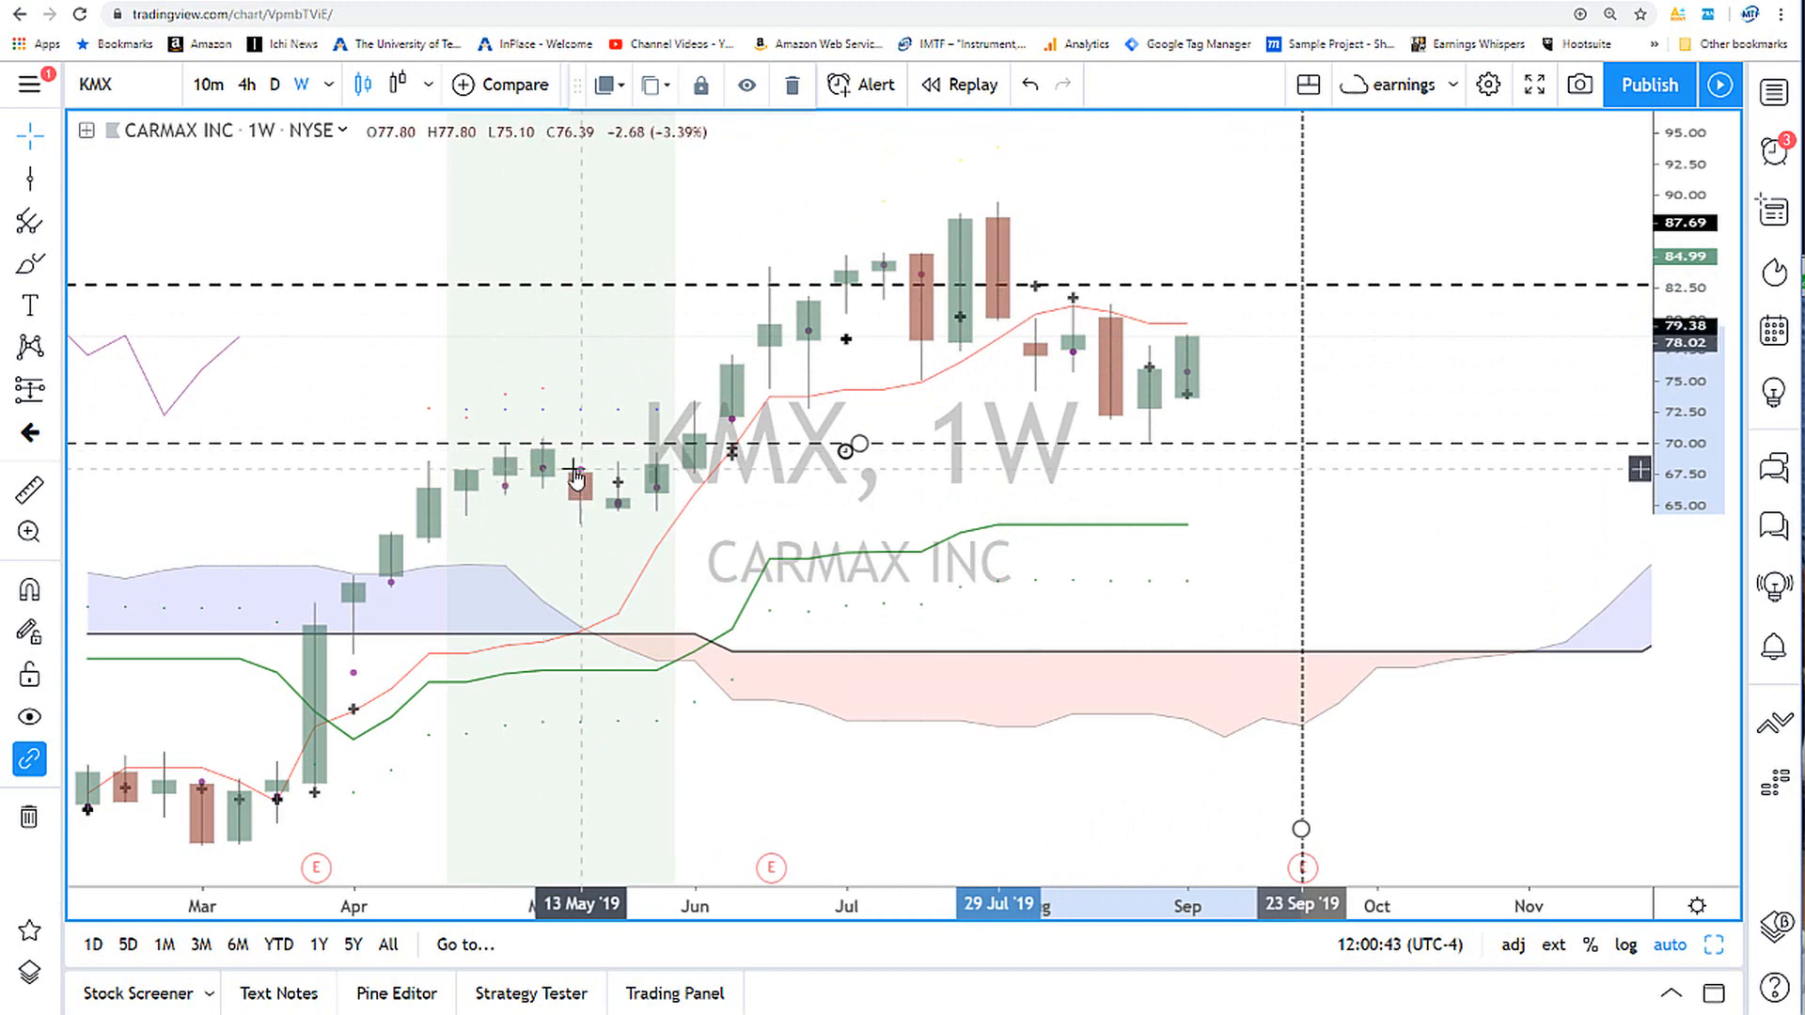
pyautogui.moveTo(691, 414)
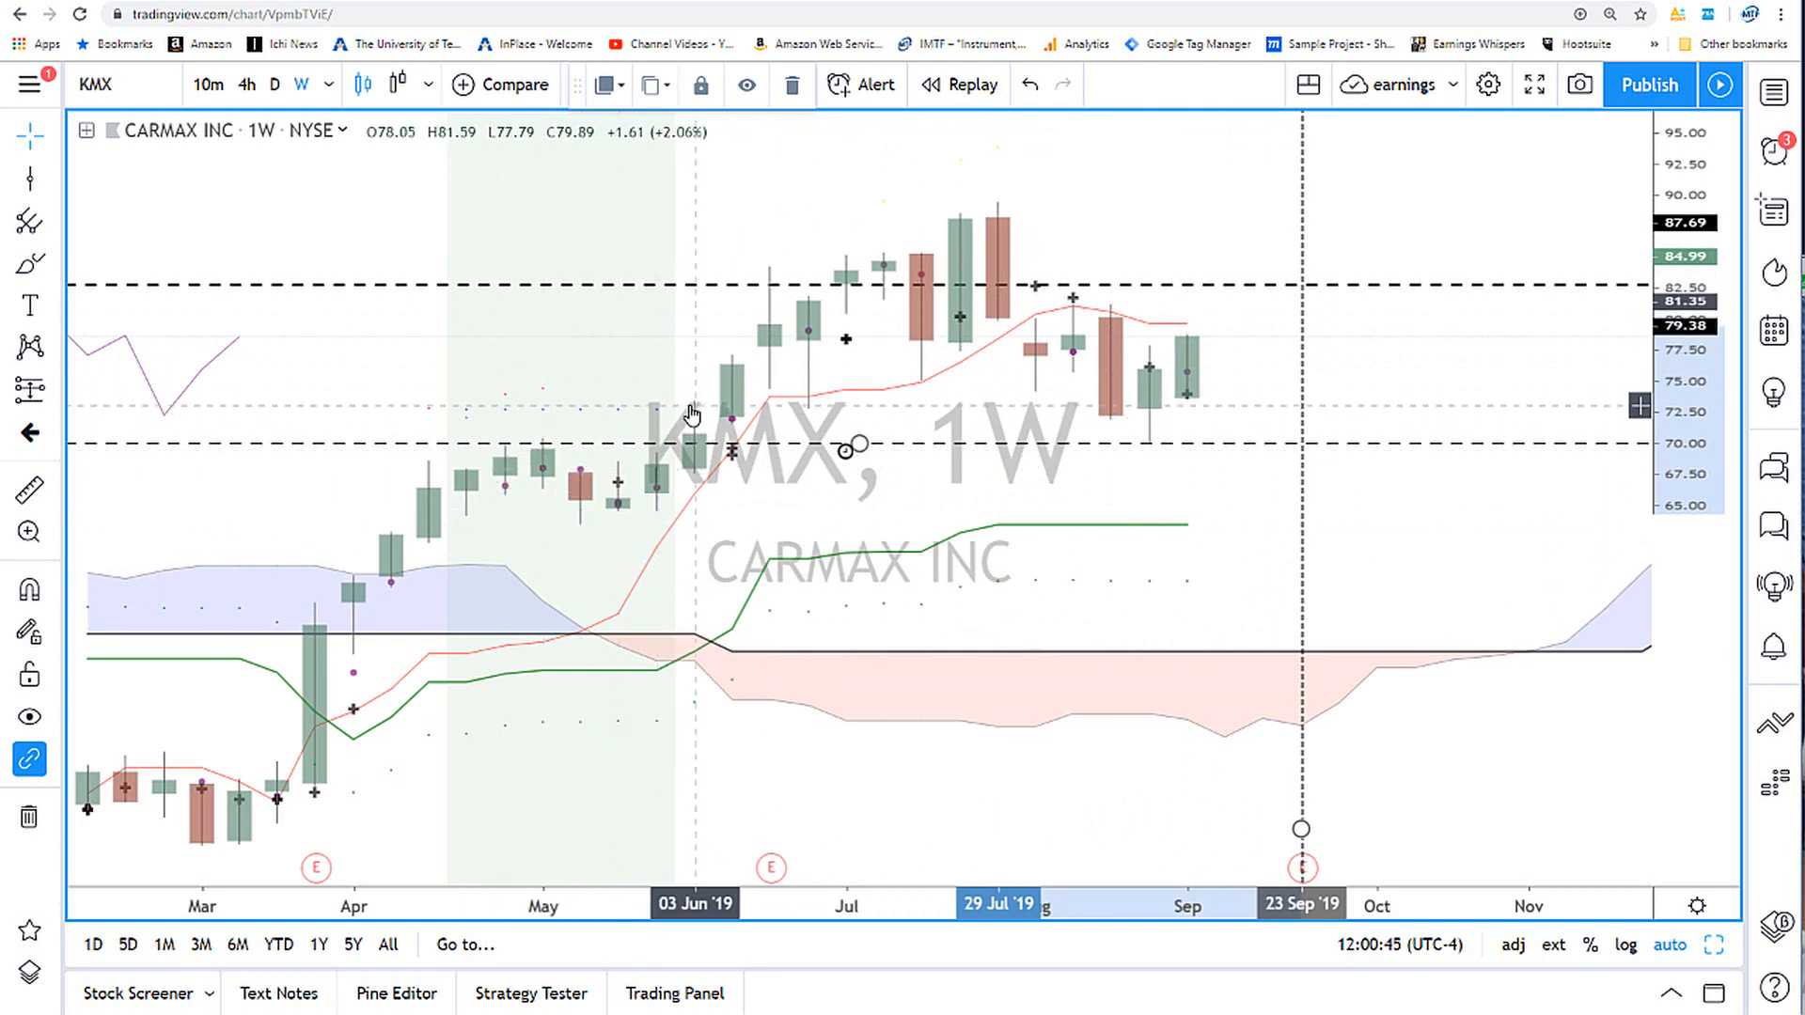
pyautogui.moveTo(875, 288)
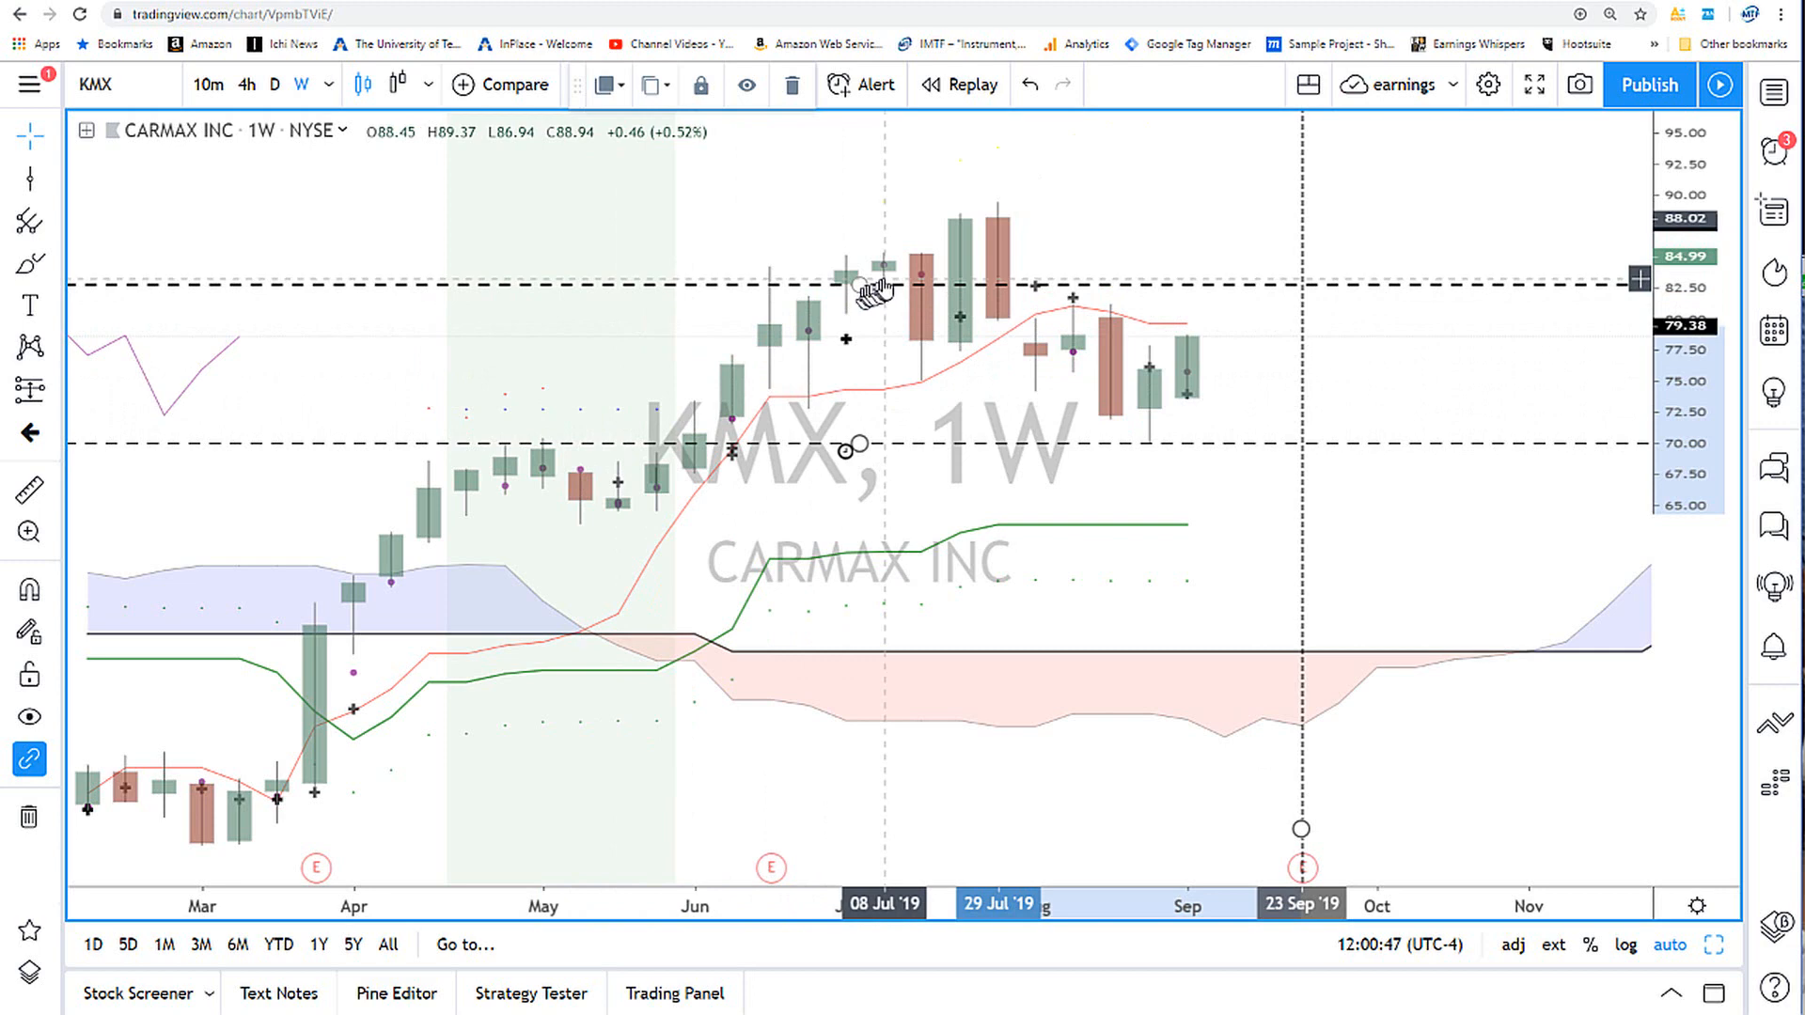
pyautogui.moveTo(1031, 277)
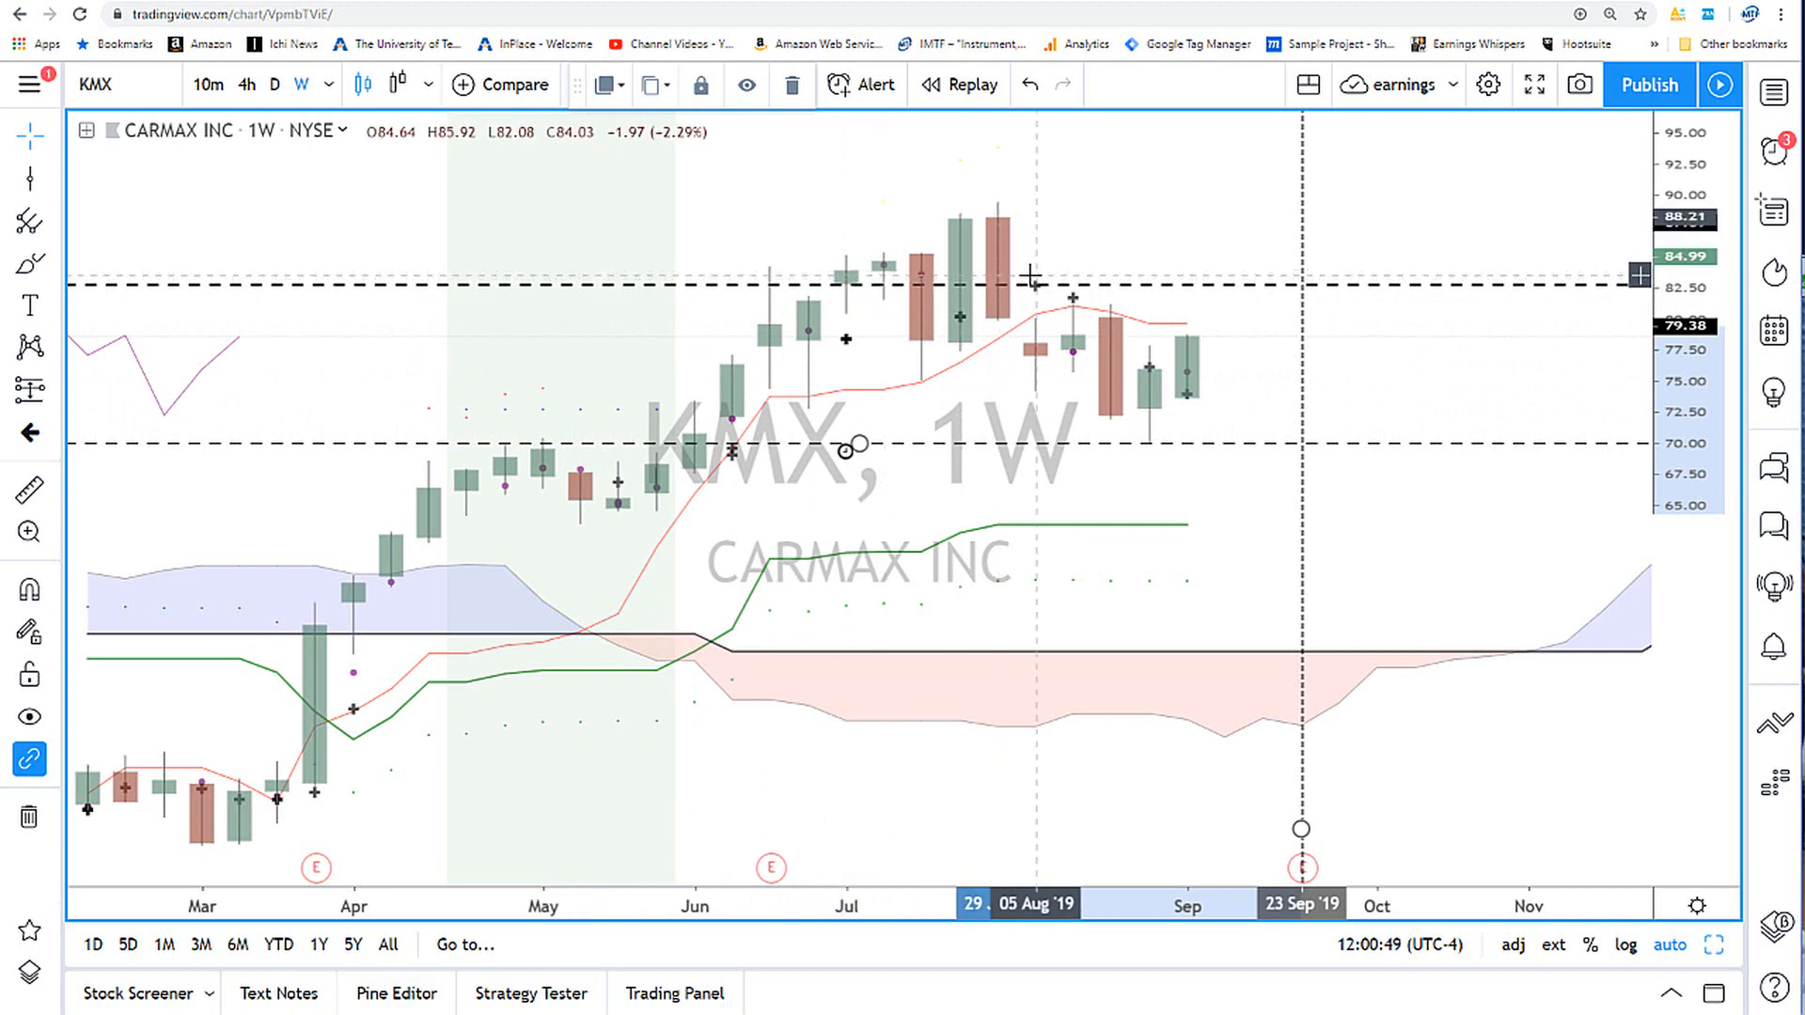
pyautogui.moveTo(1178, 540)
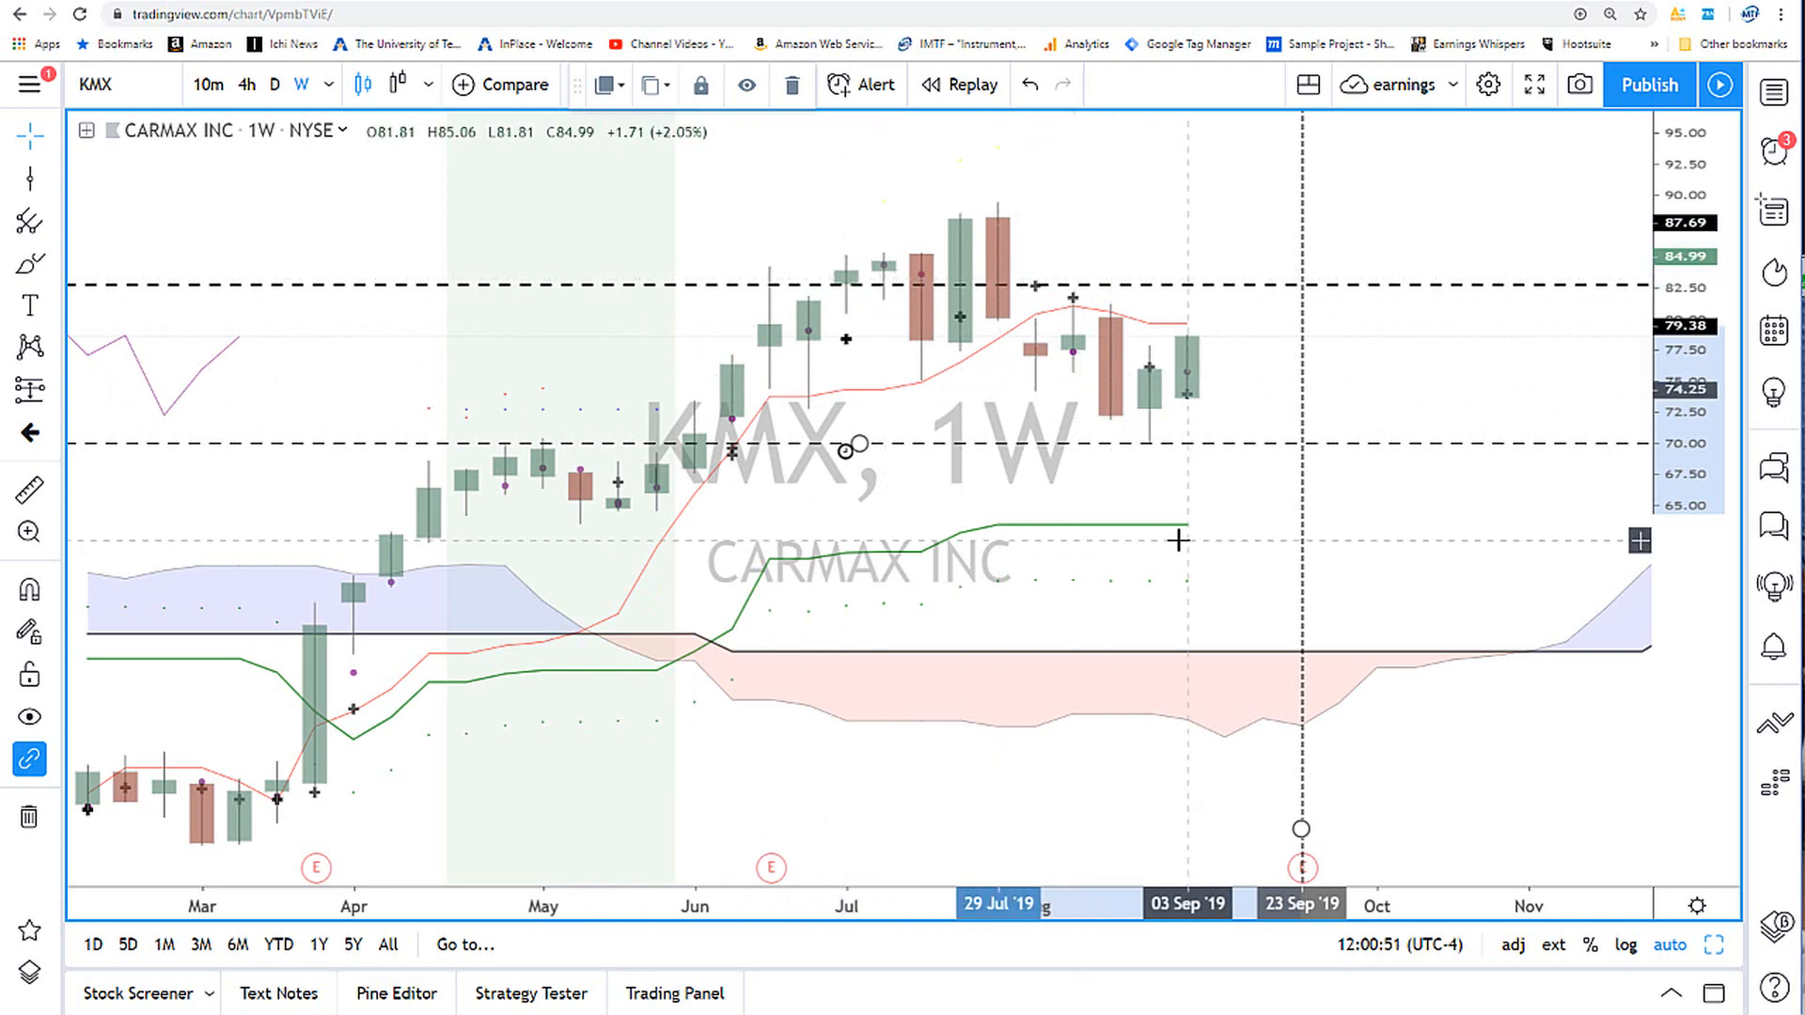
pyautogui.moveTo(794, 436)
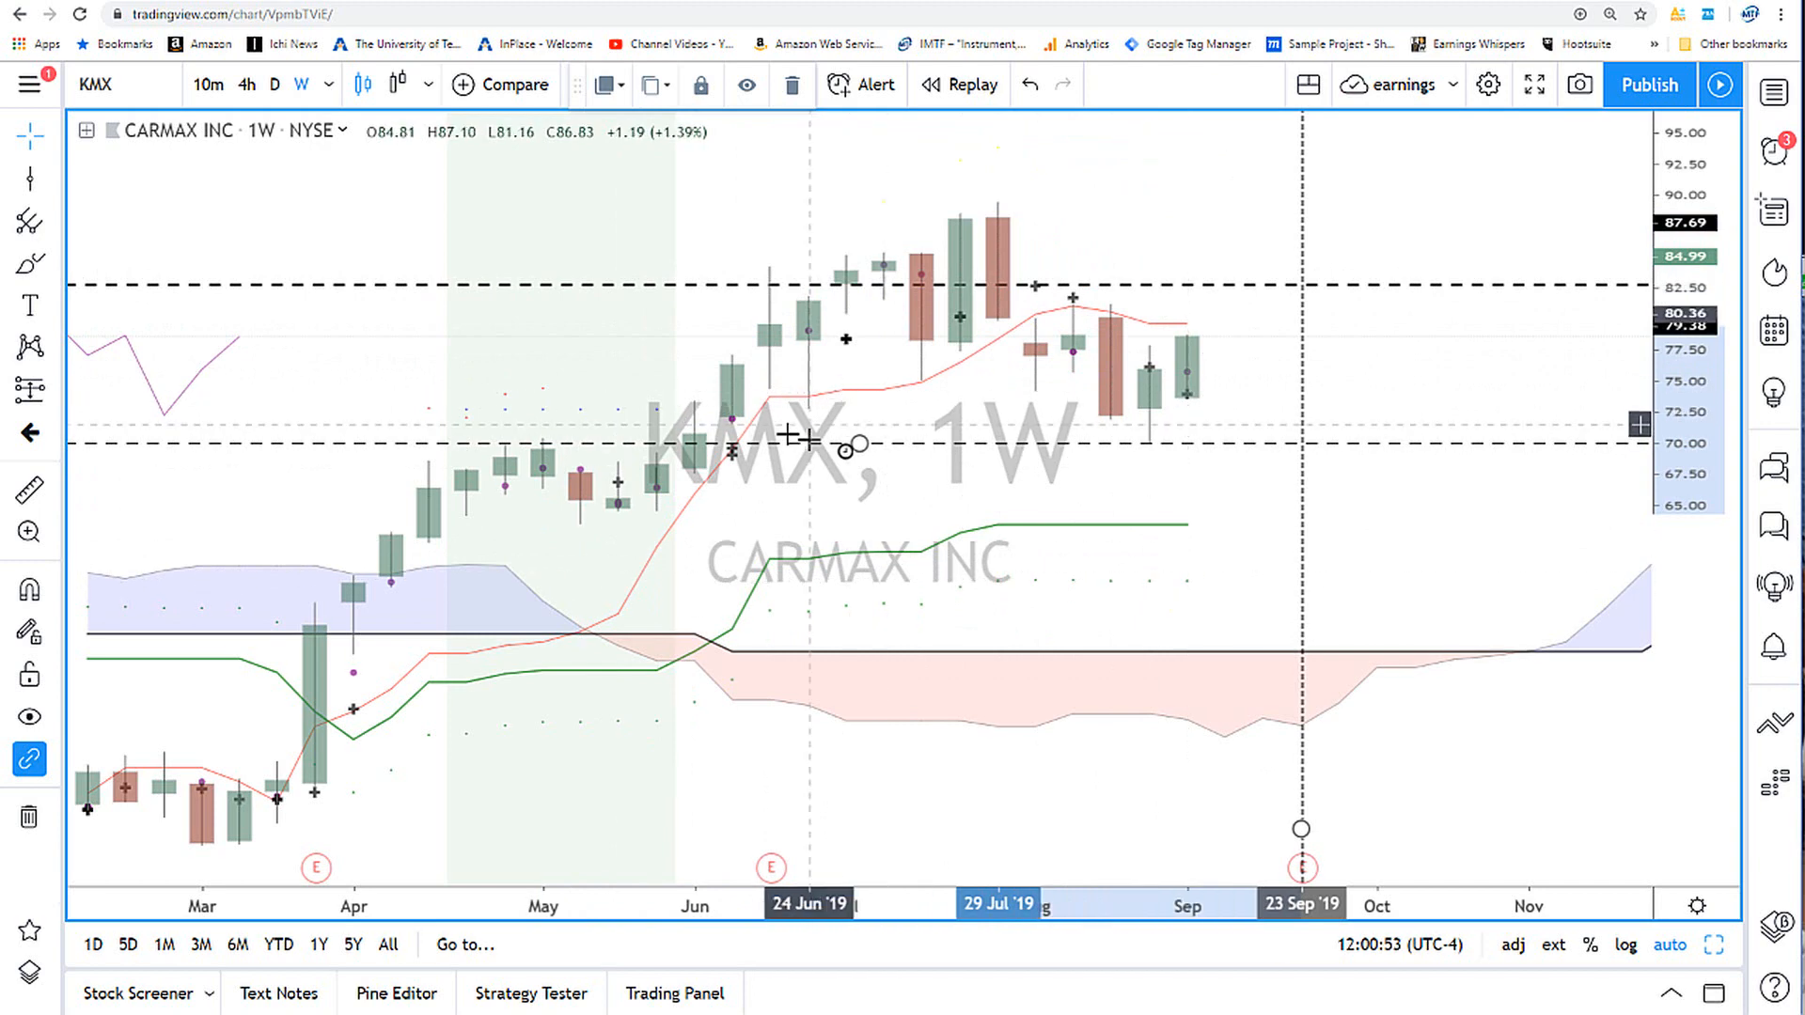
pyautogui.moveTo(734, 451)
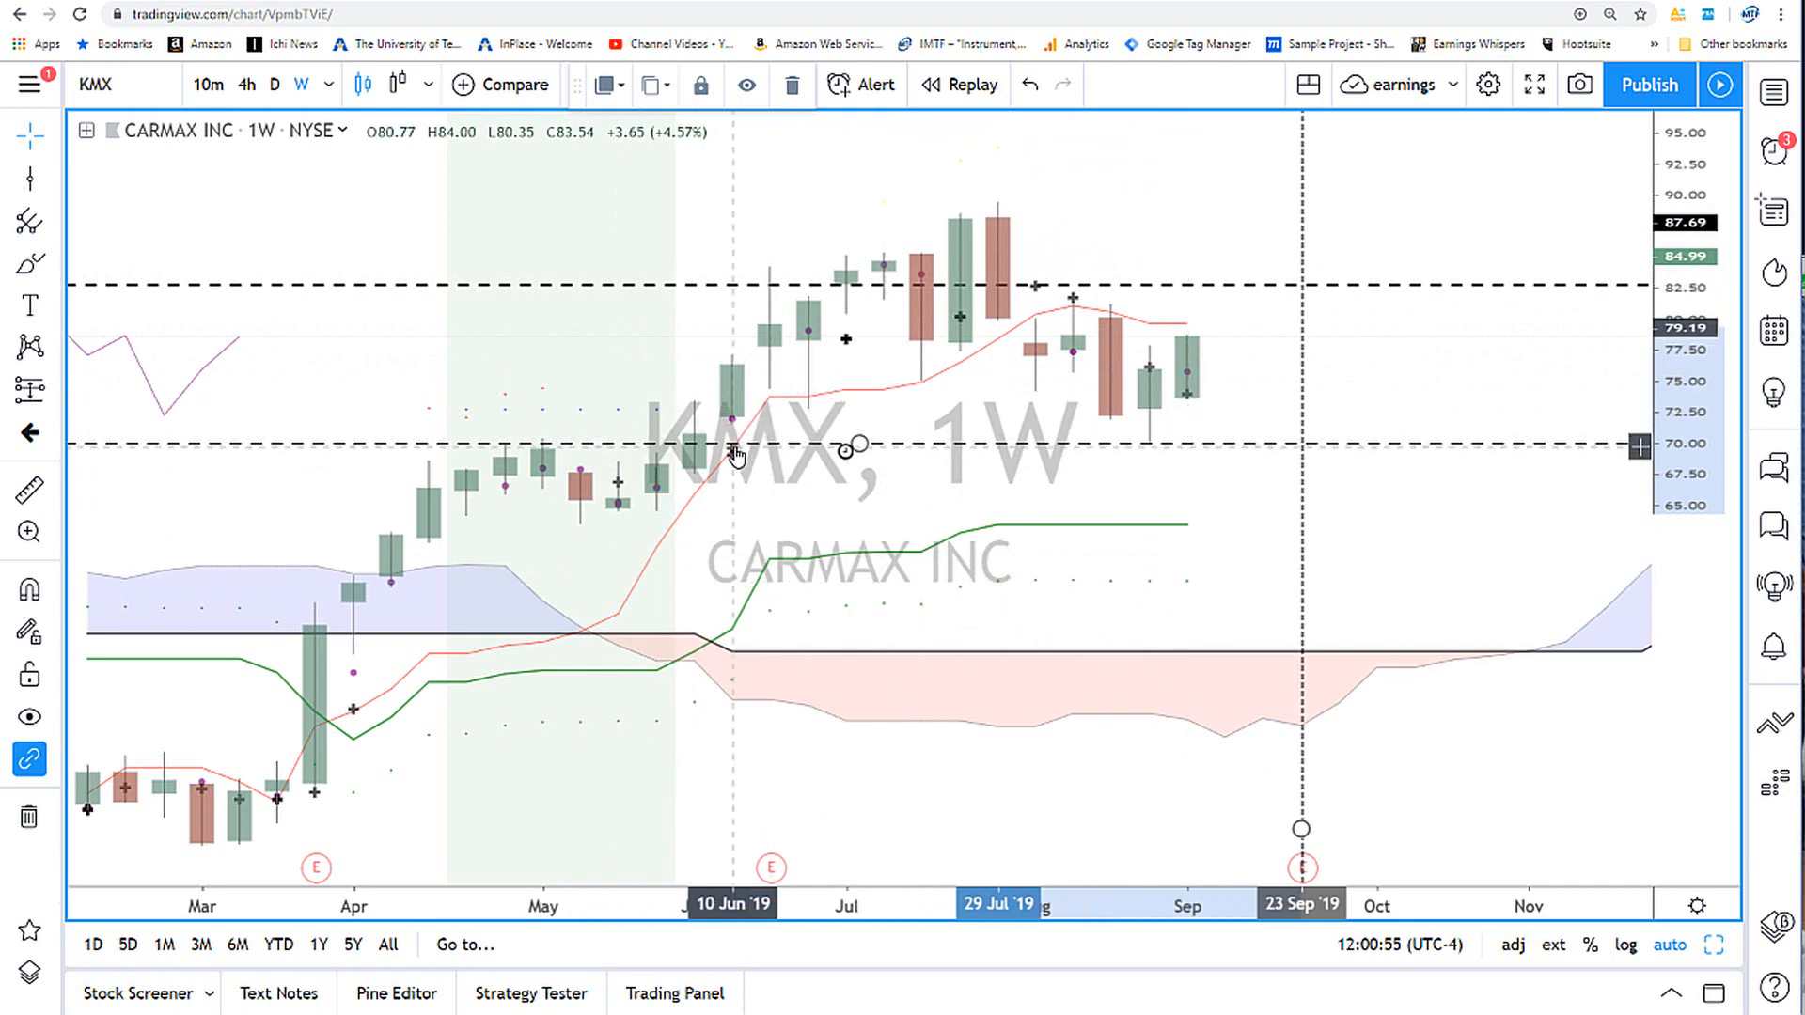
pyautogui.moveTo(1148, 449)
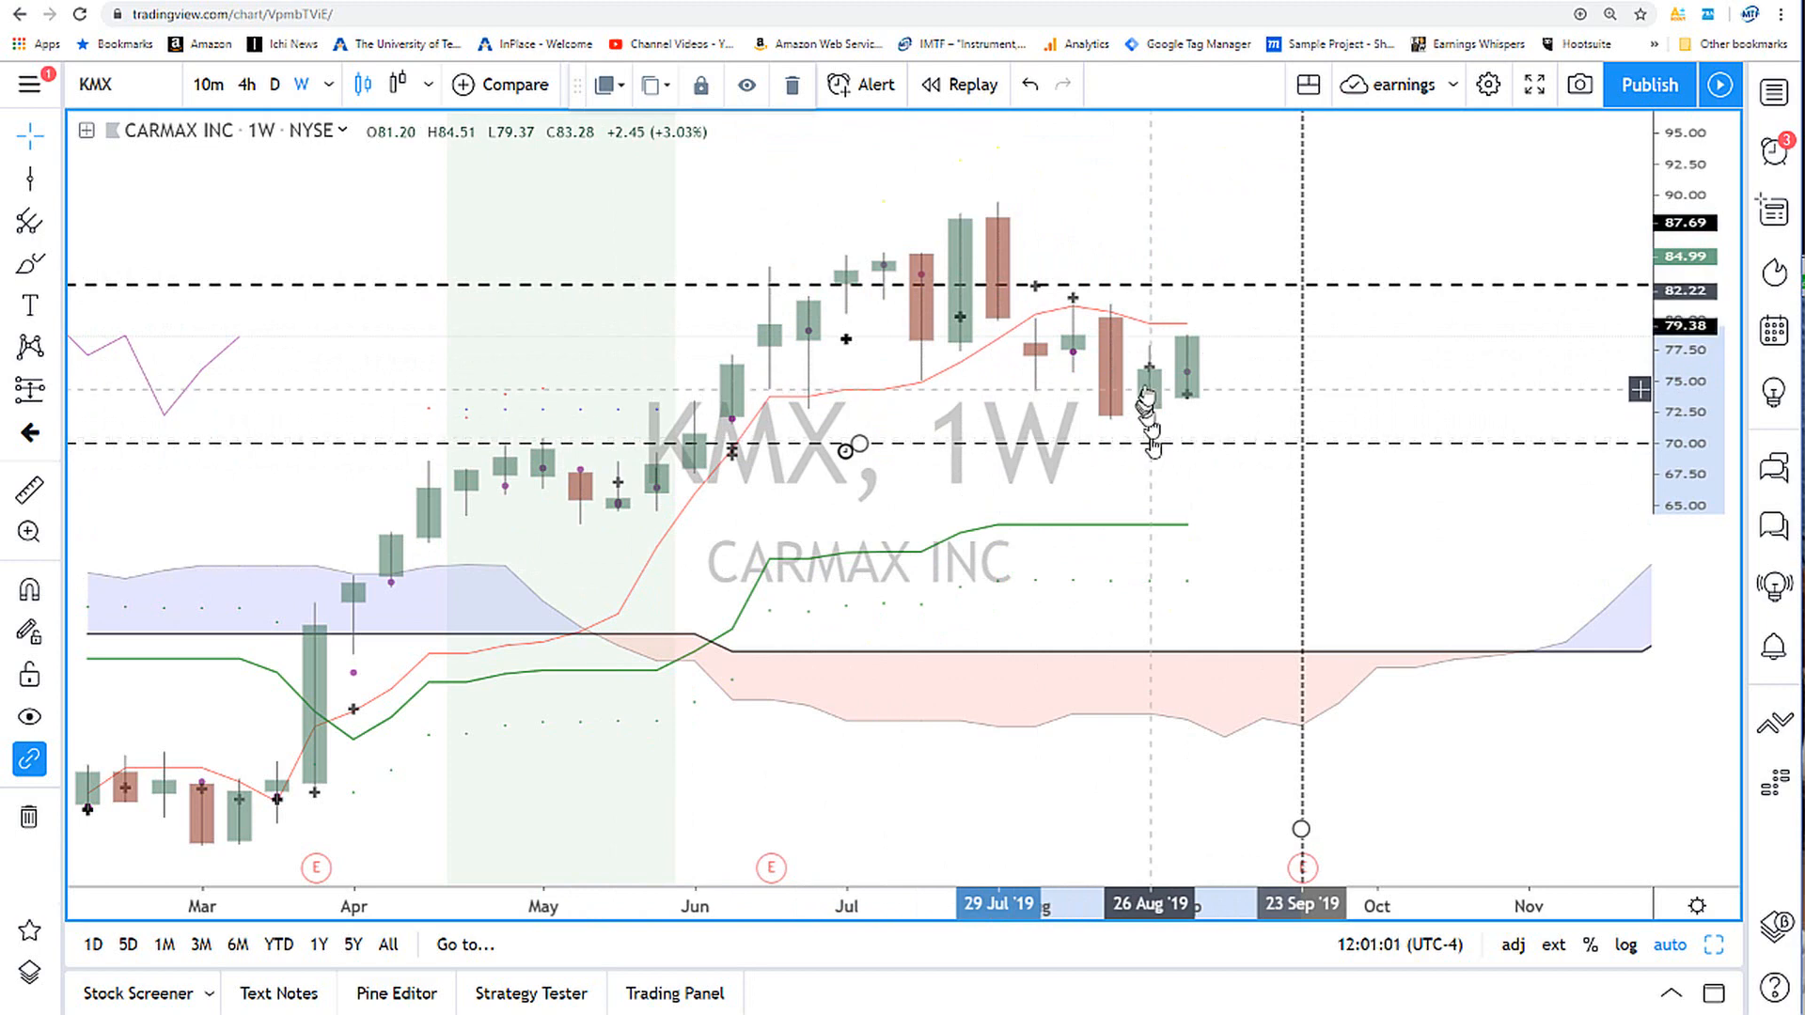
pyautogui.moveTo(1070, 304)
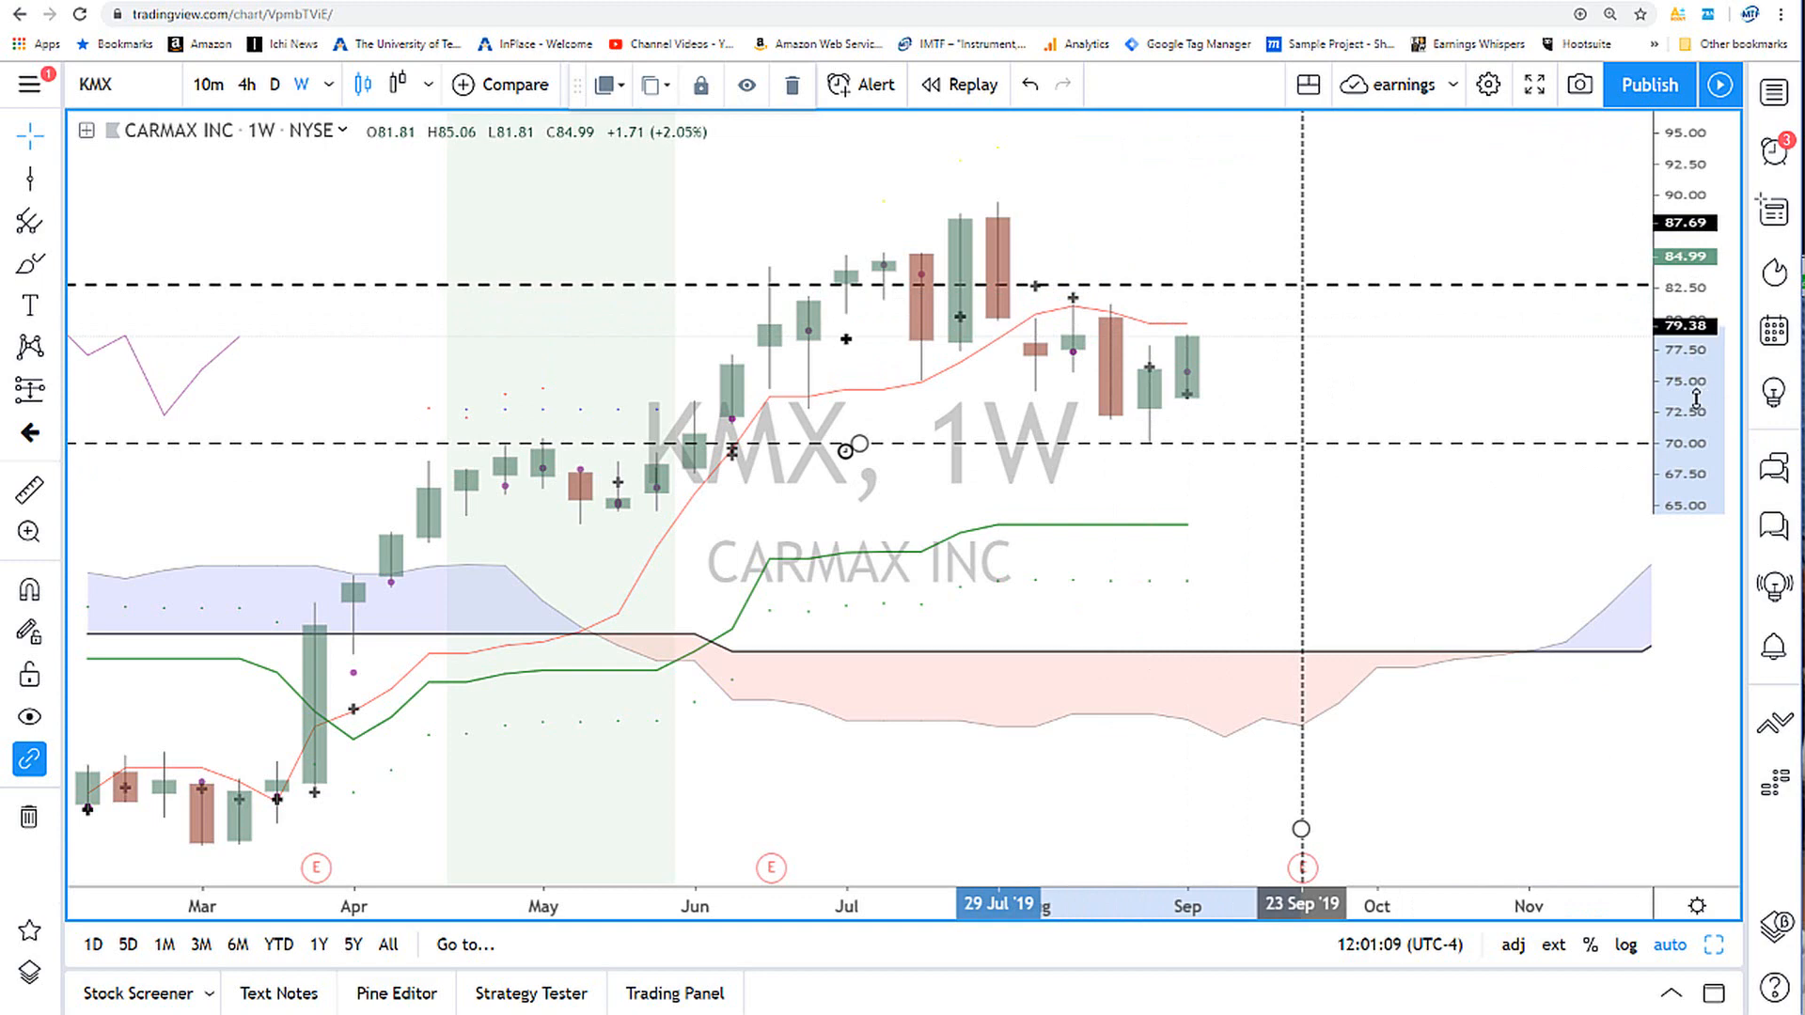
pyautogui.moveTo(1271, 351)
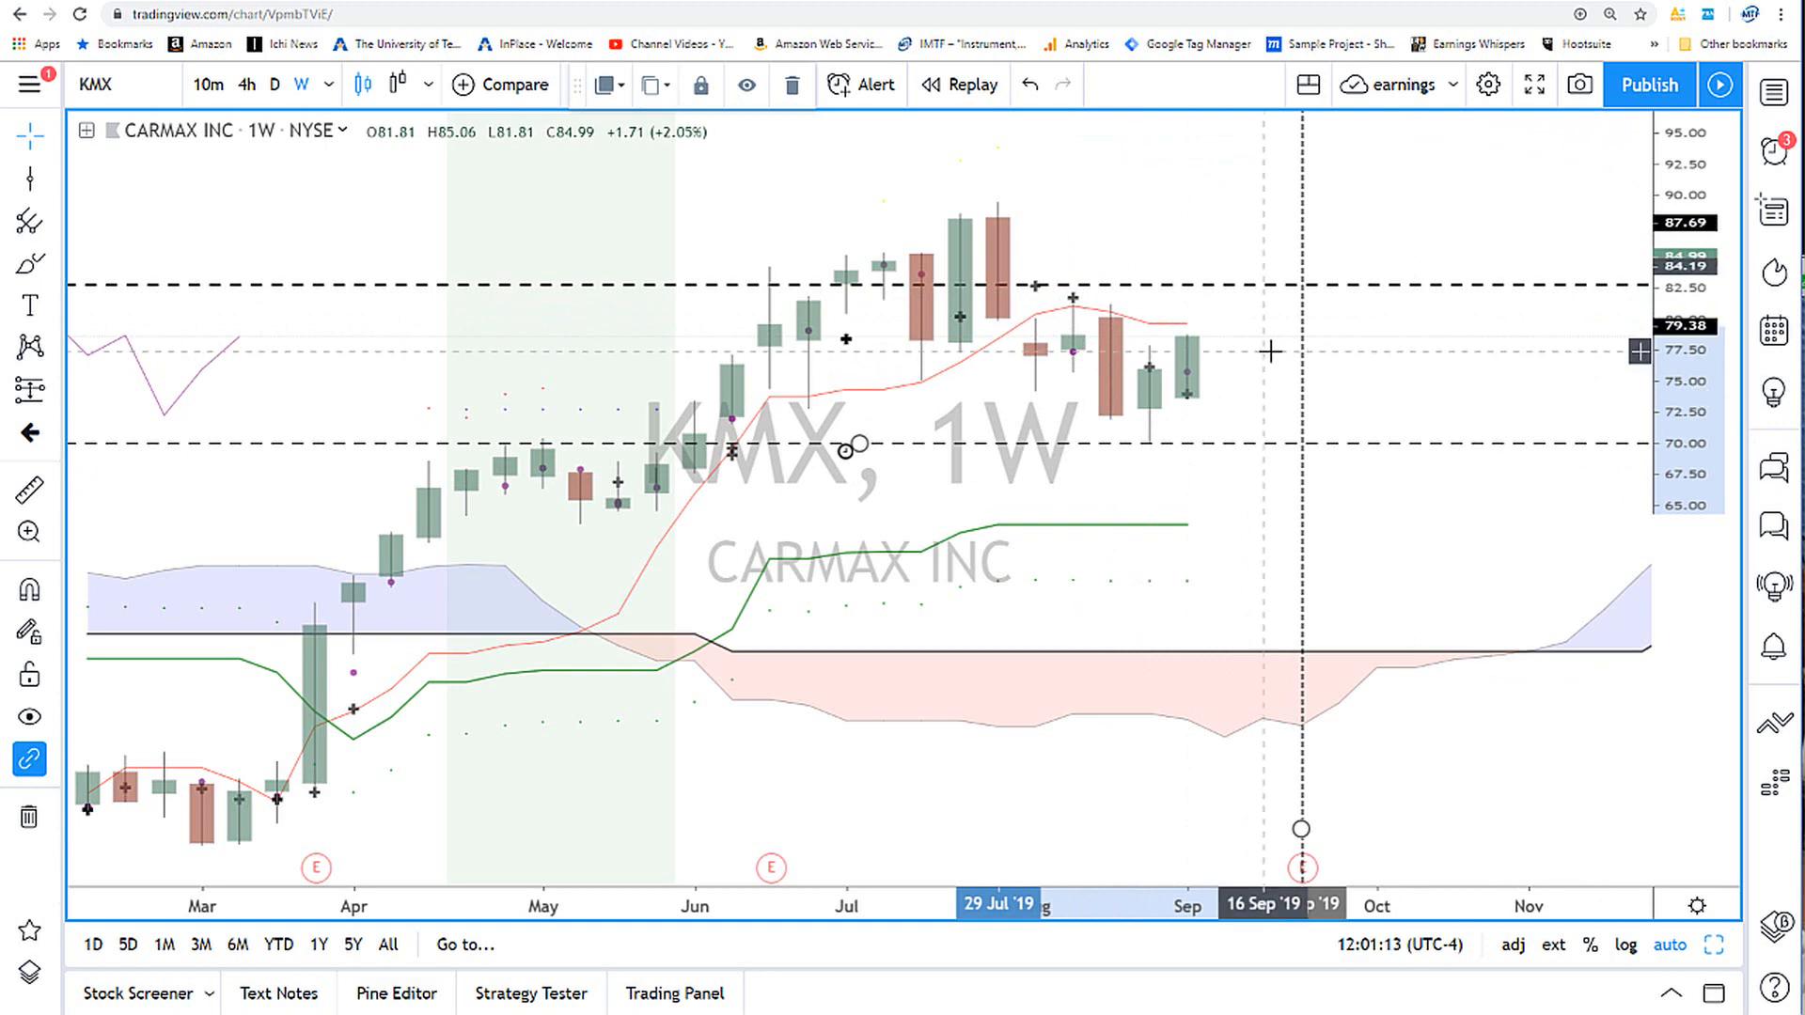
pyautogui.moveTo(1230, 349)
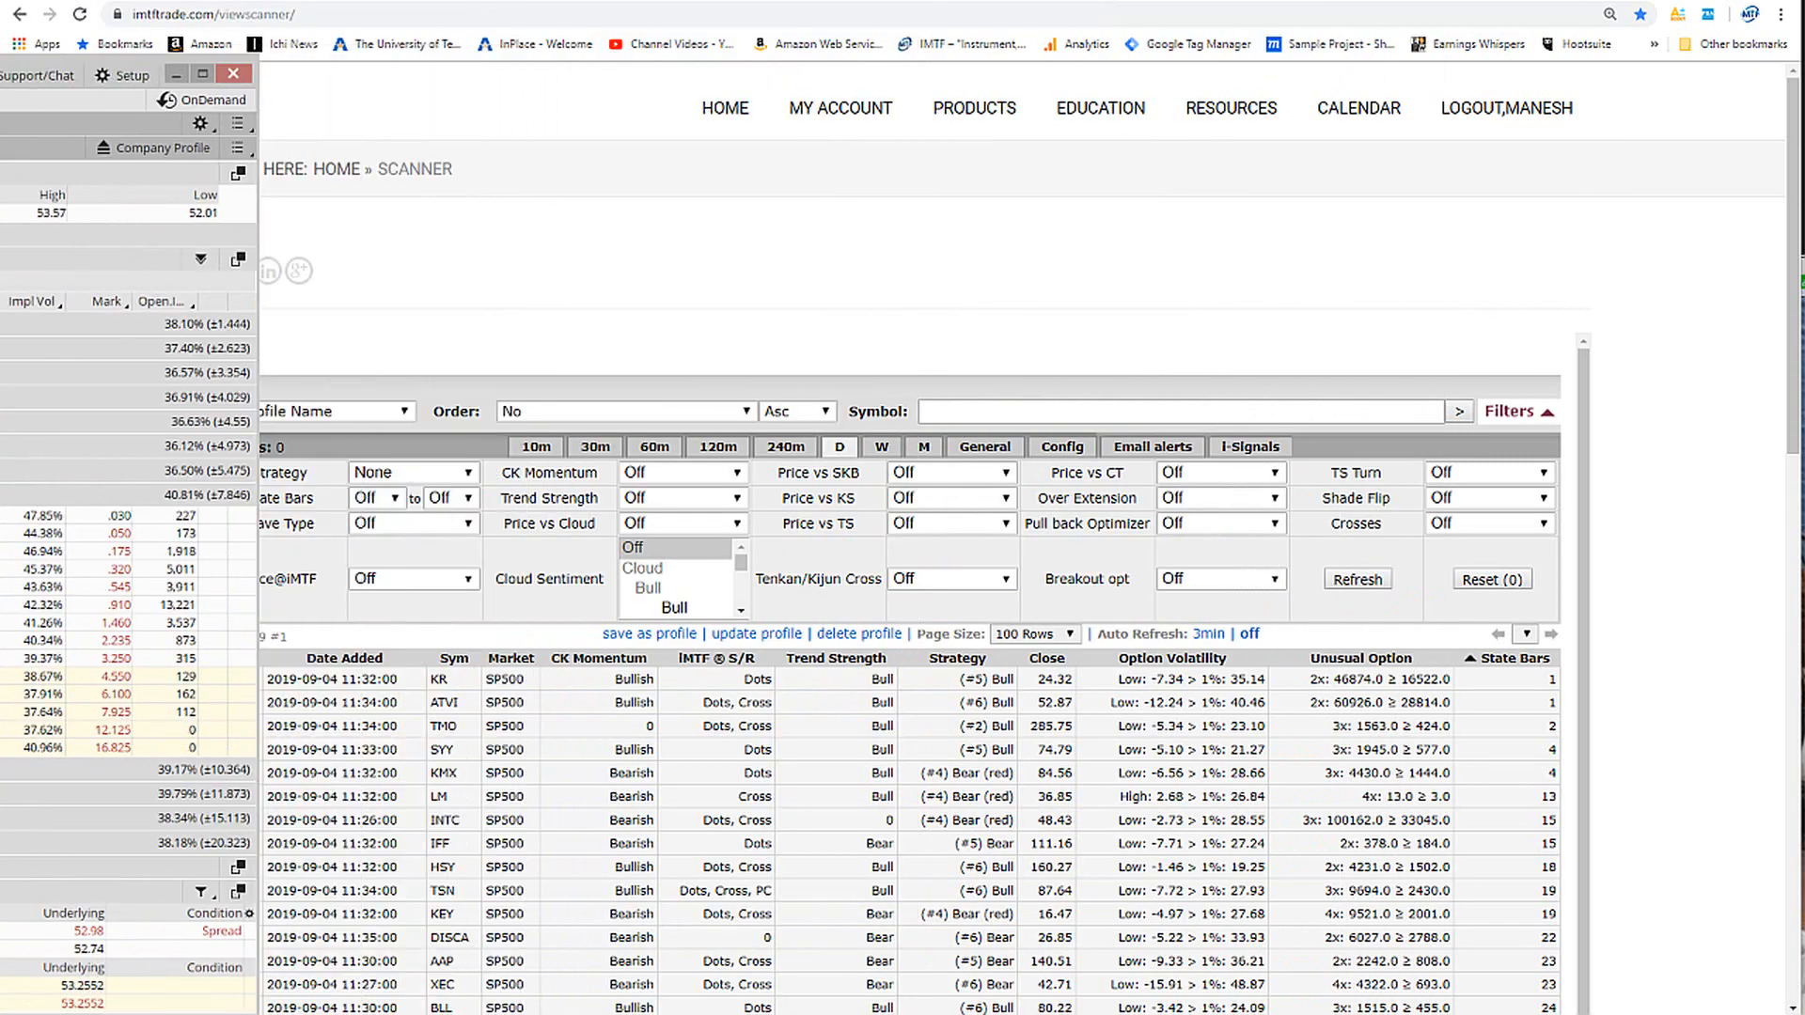
# Return to the IMTF scanner browser tab, bringing up ATVI's weekly Ichimoku chart
pyautogui.click(232, 73)
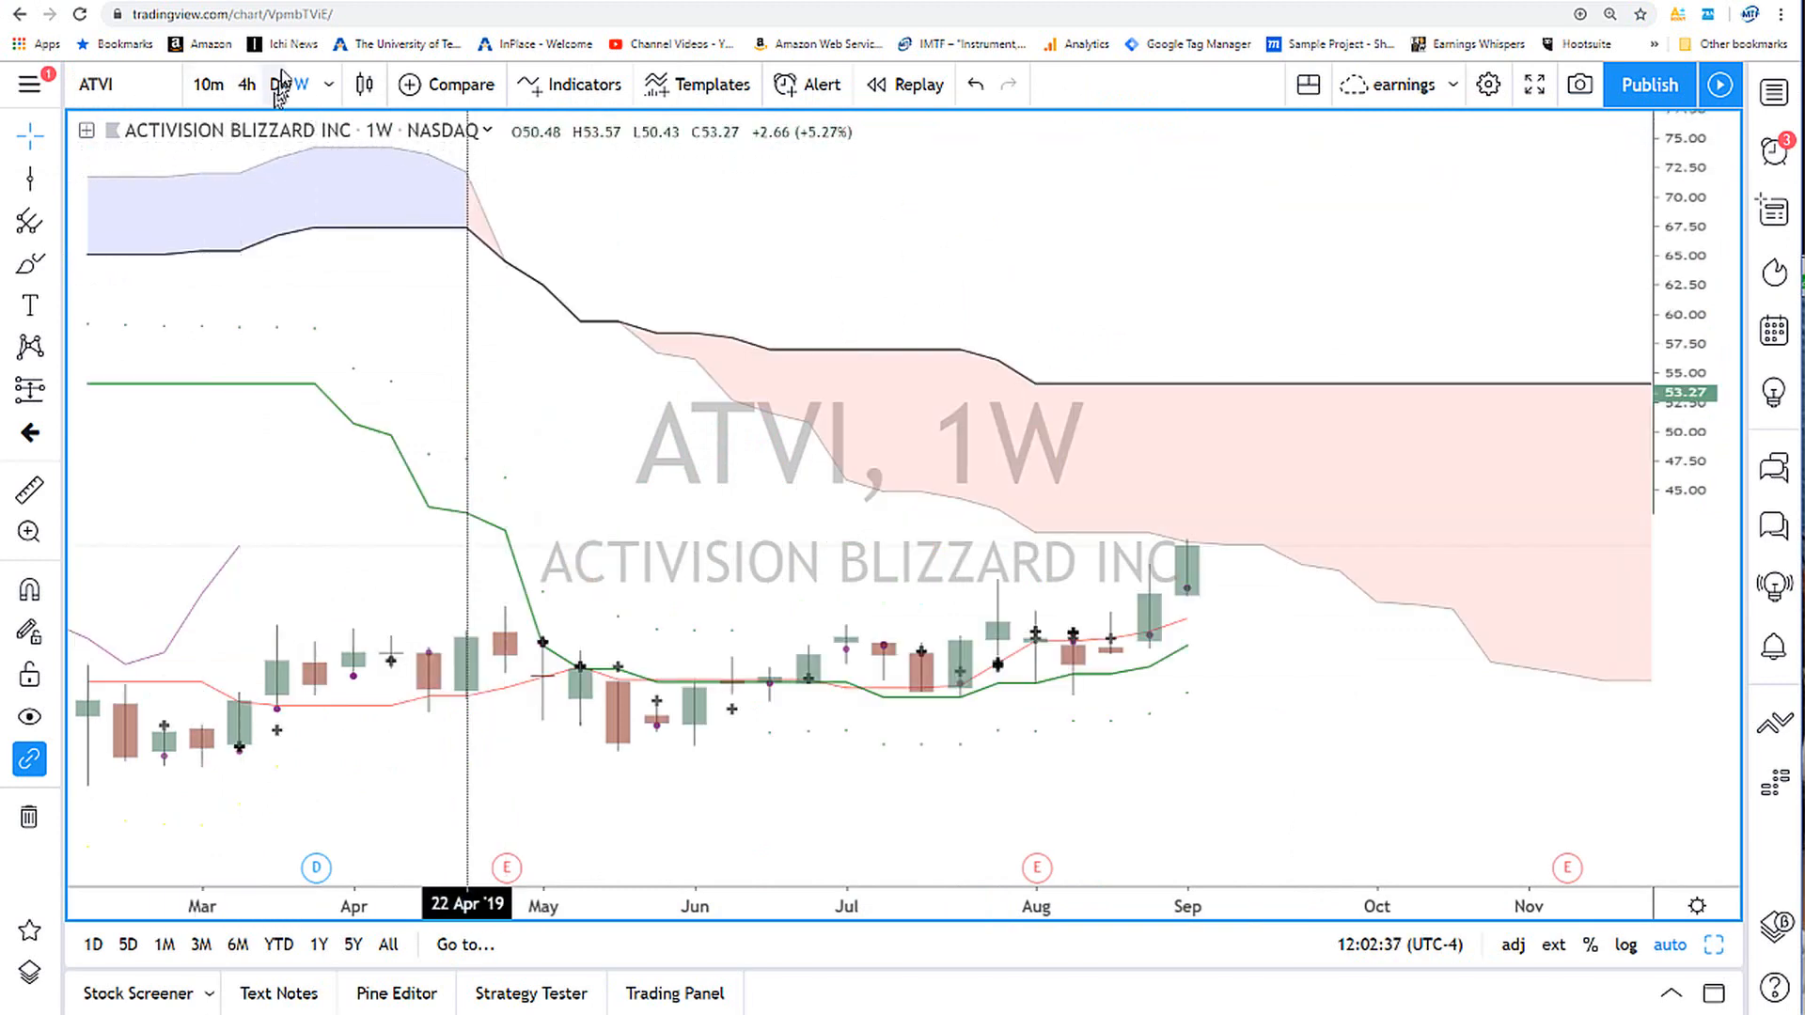
pyautogui.moveTo(737, 503)
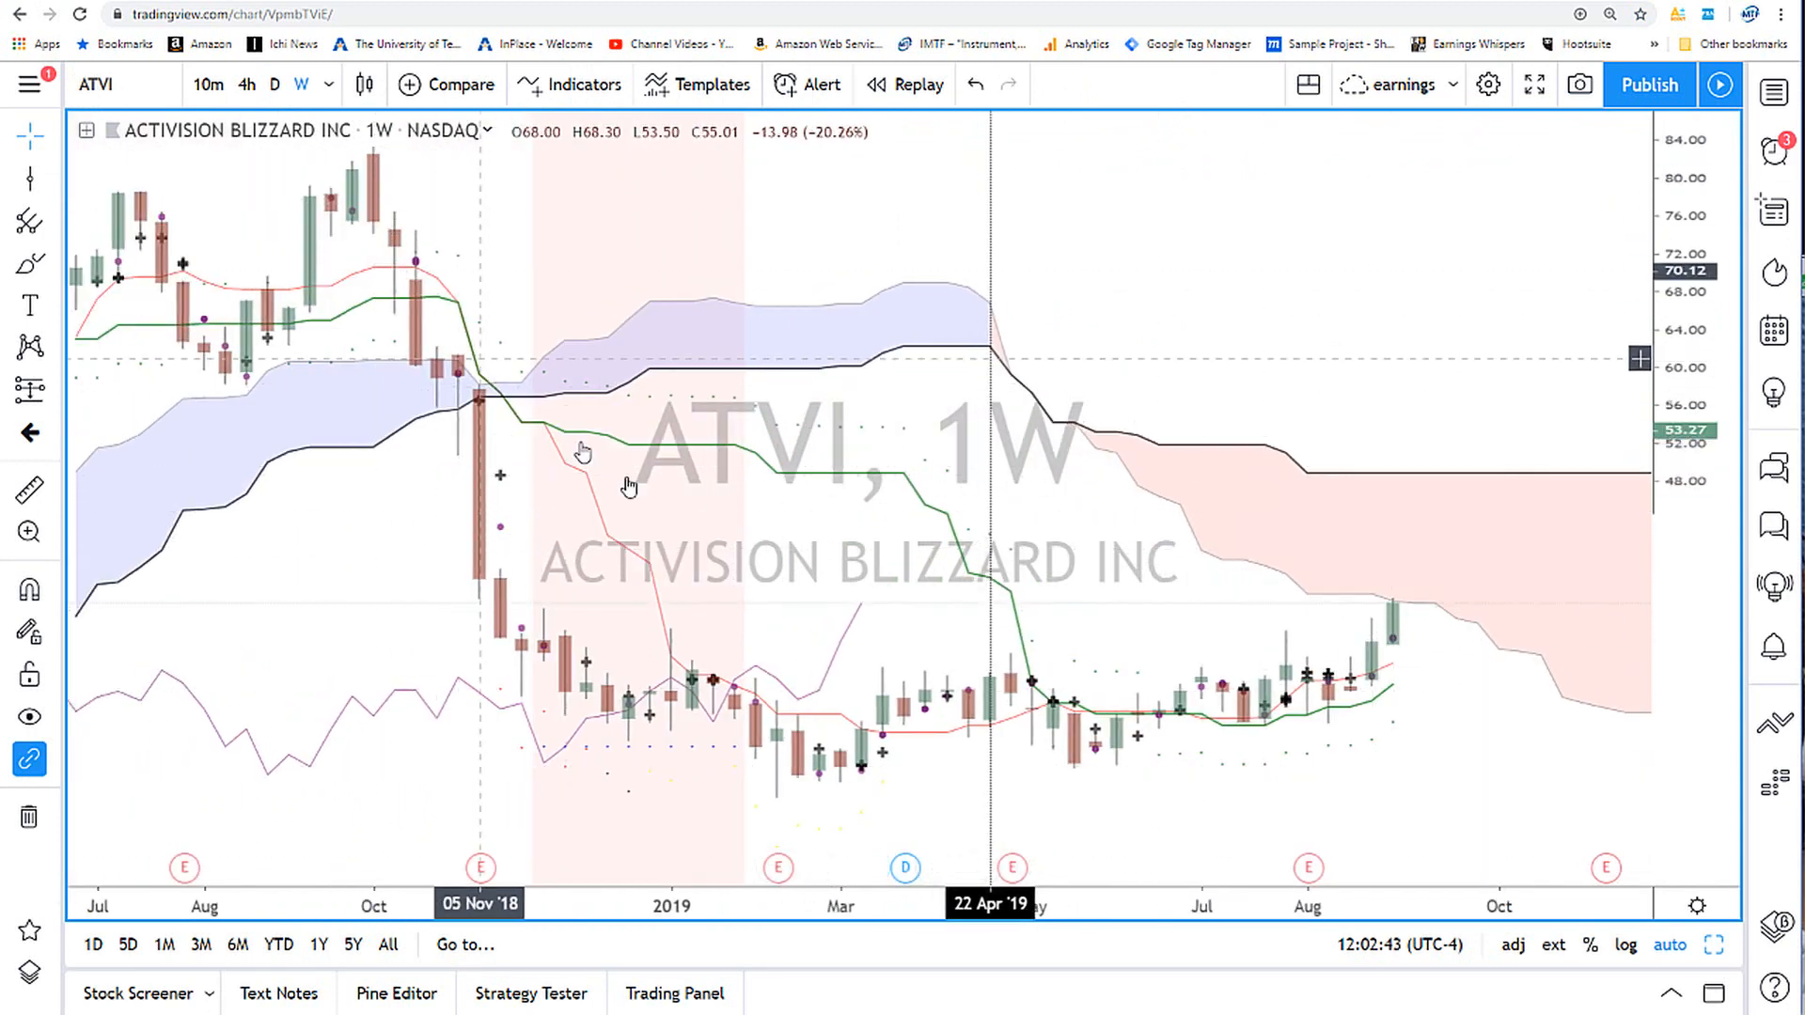
pyautogui.moveTo(1404, 590)
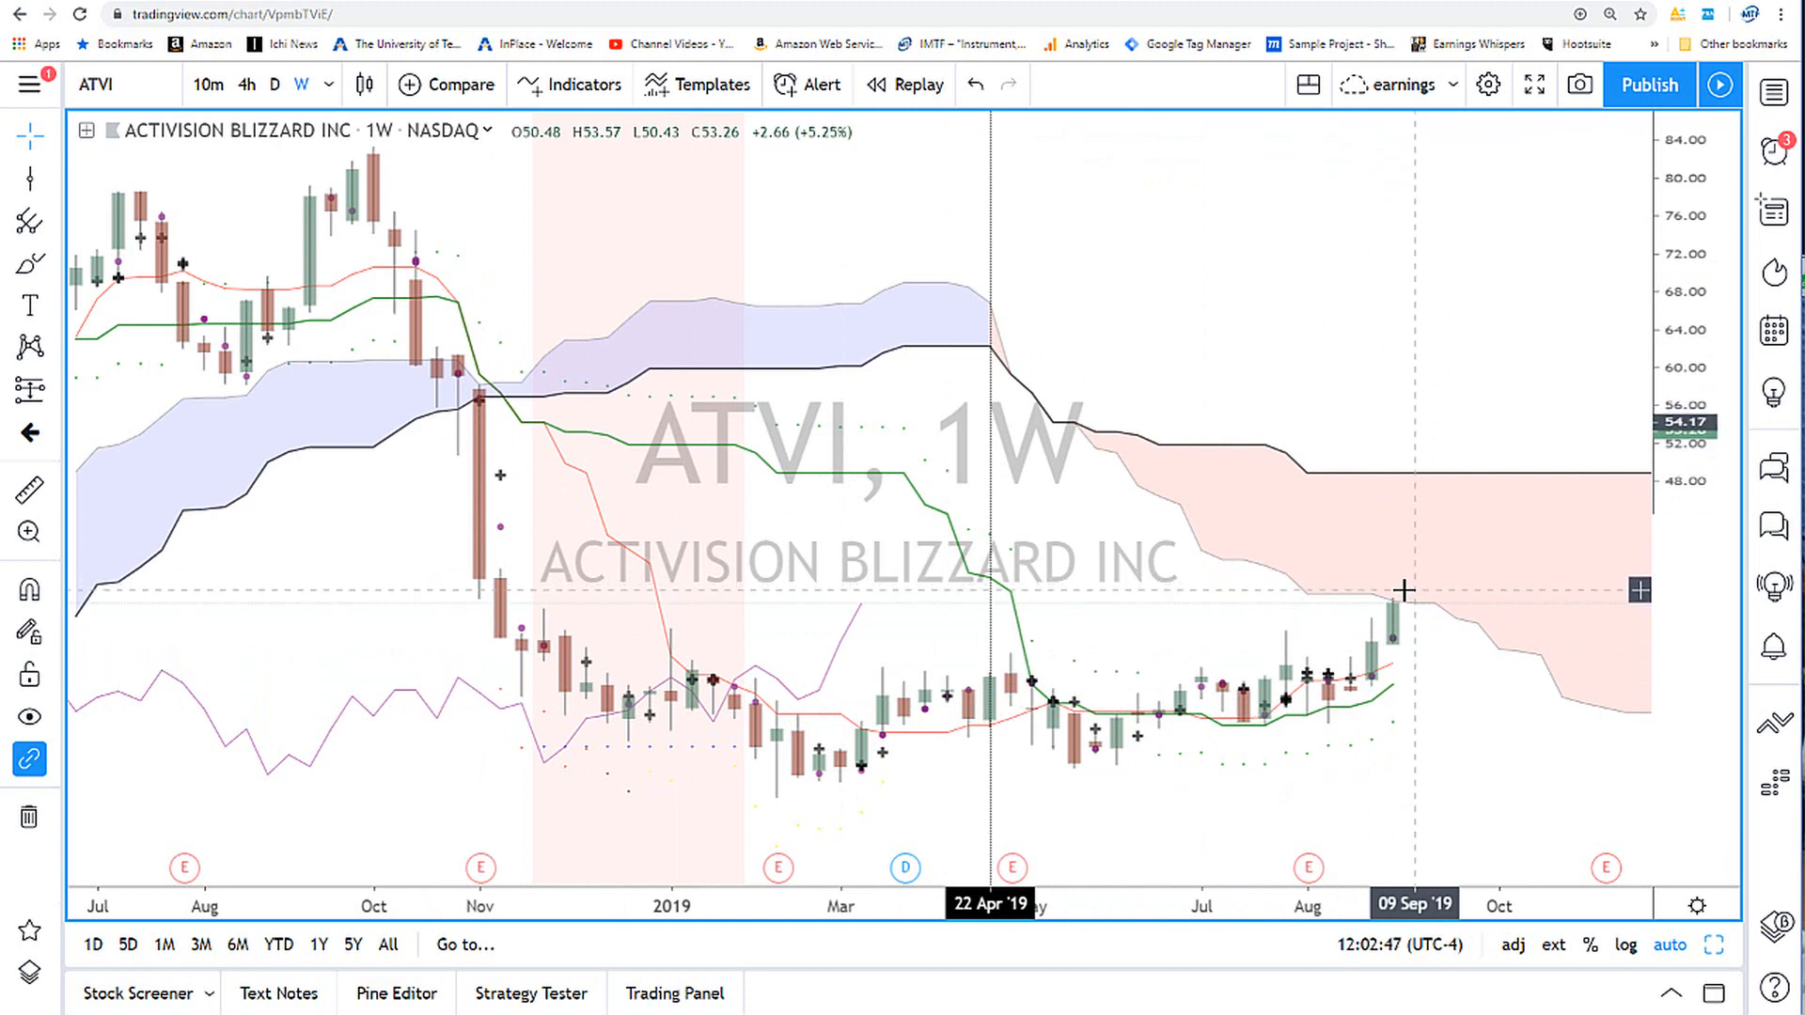
pyautogui.moveTo(1404, 631)
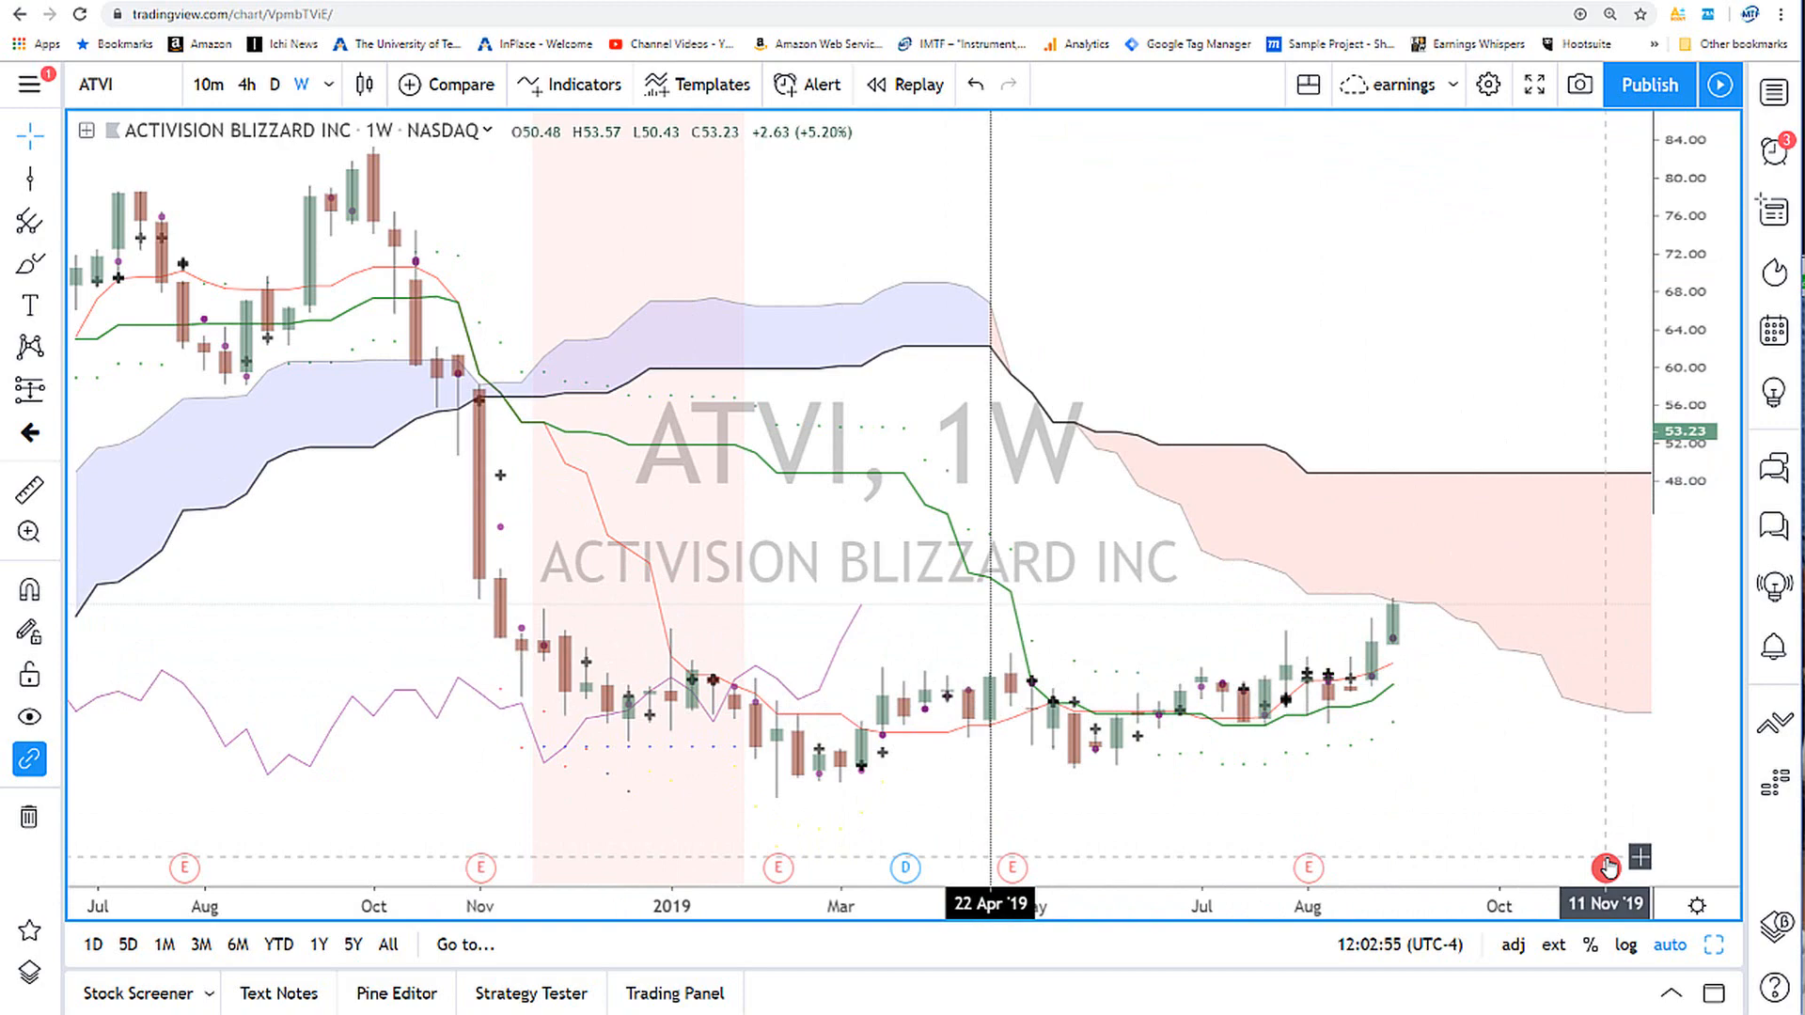
pyautogui.moveTo(988, 374)
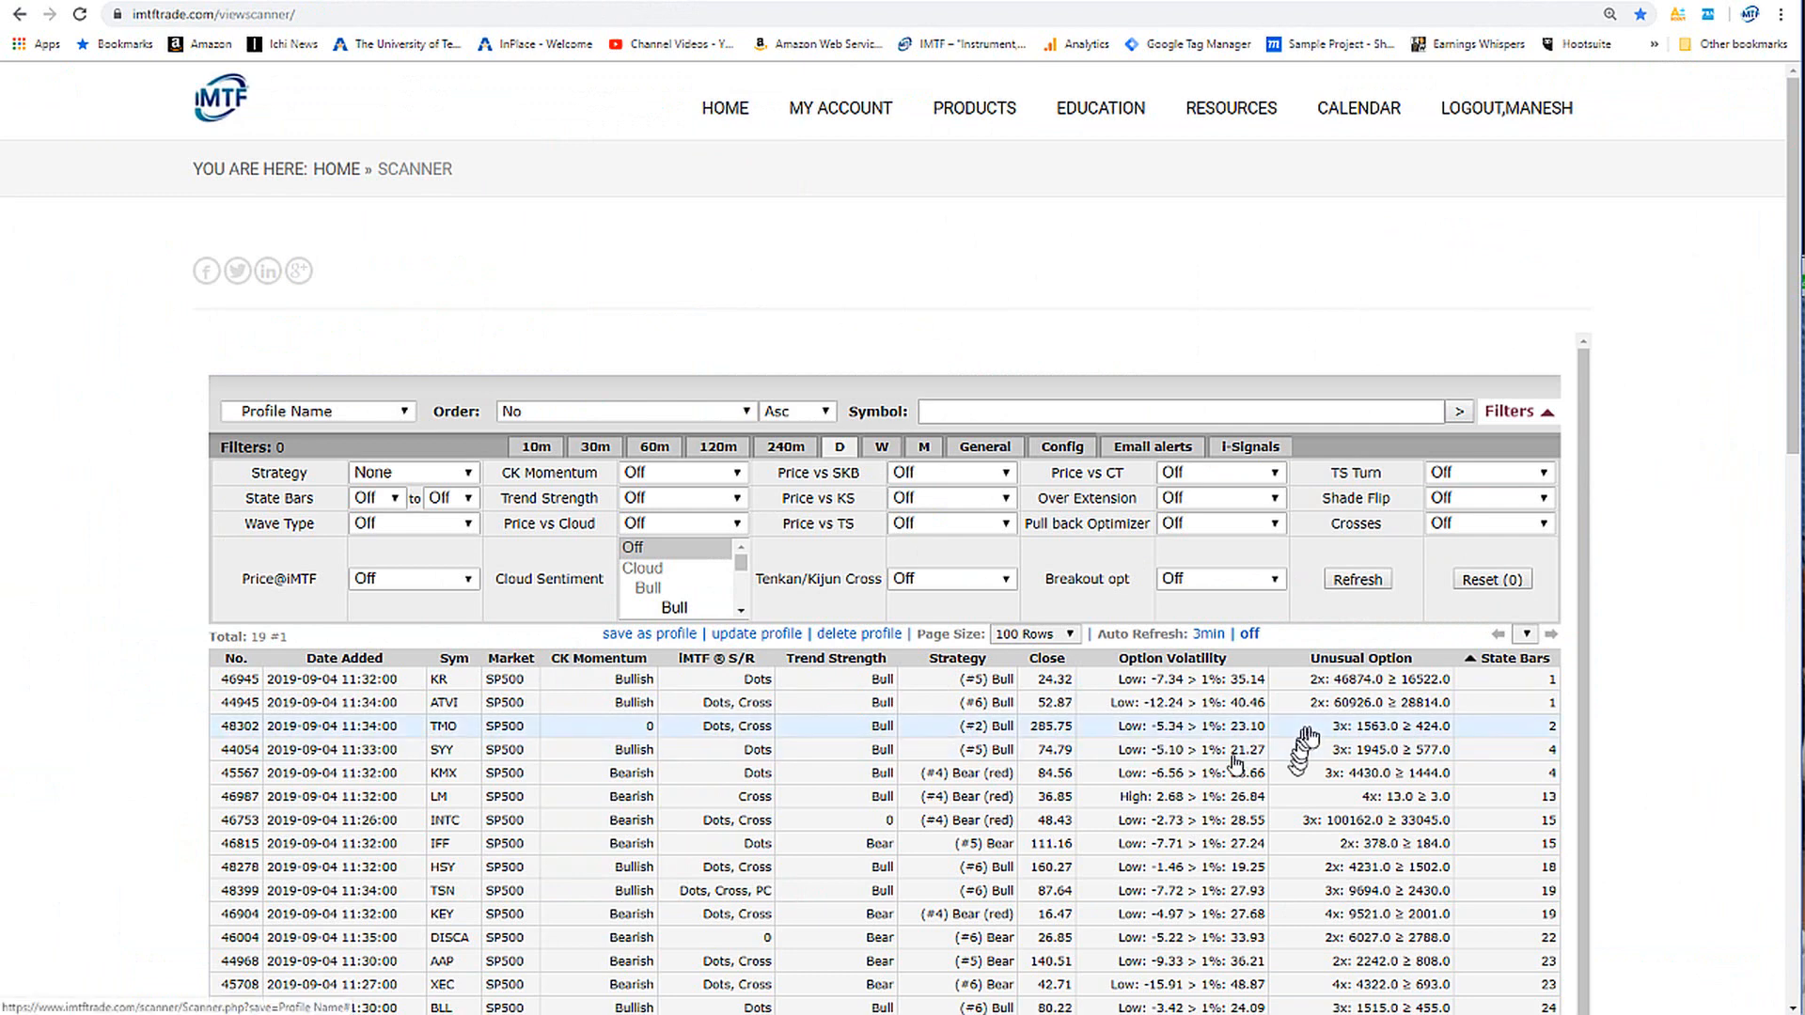
pyautogui.moveTo(1356, 860)
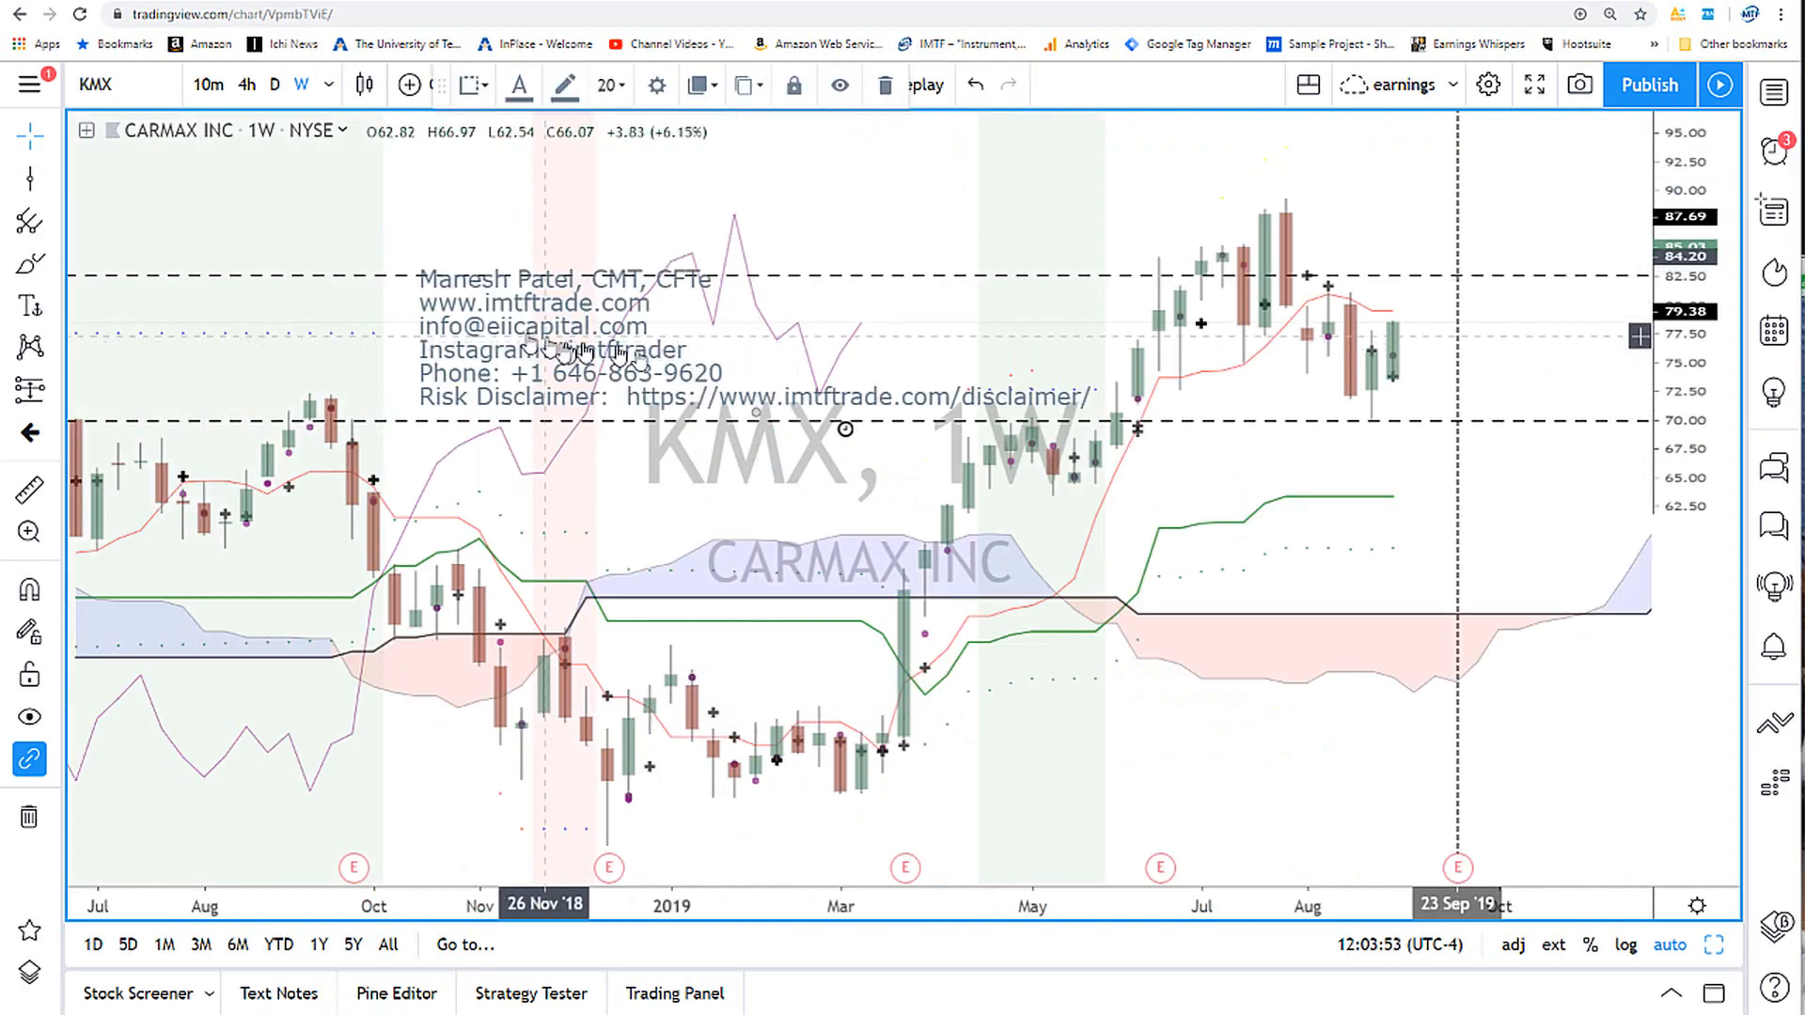
pyautogui.moveTo(882, 386)
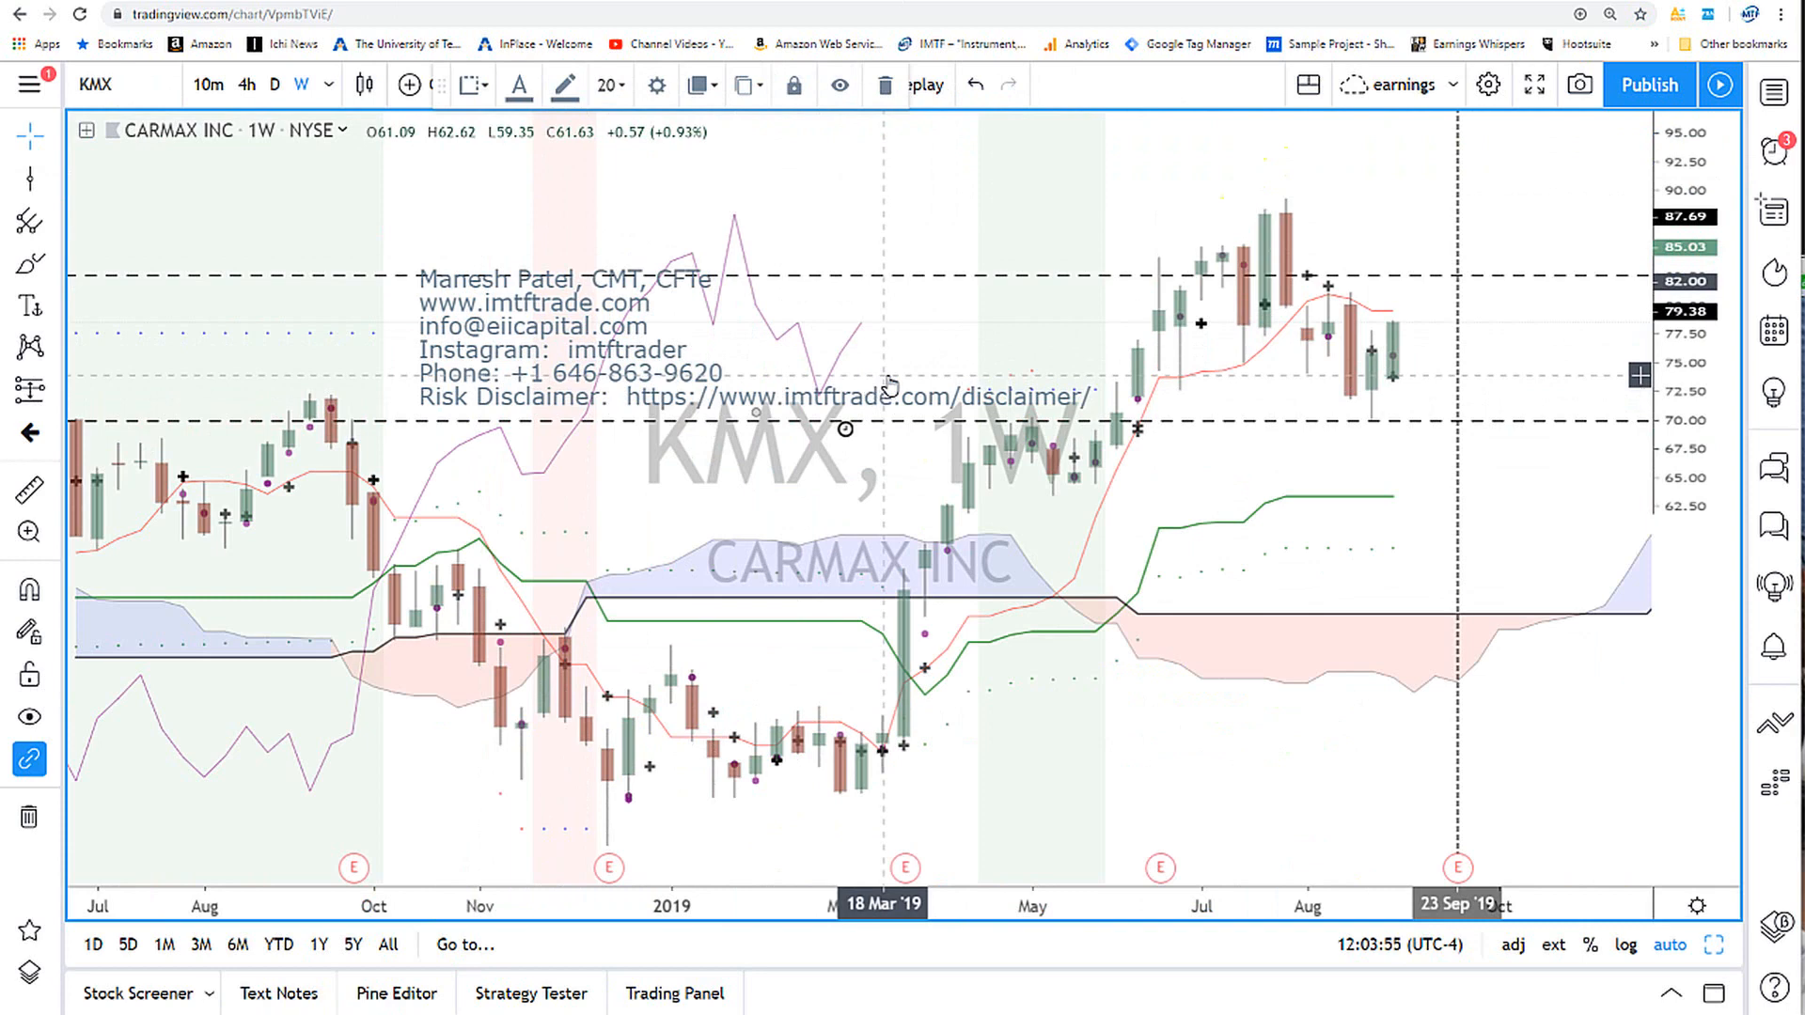